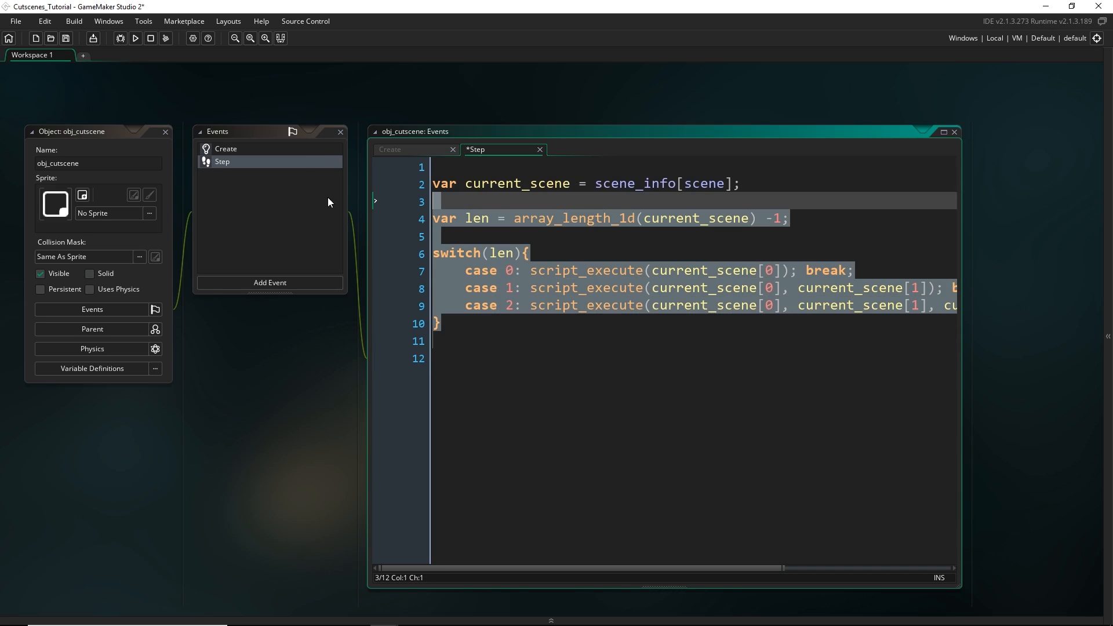
Add script_execute_alt(current_scene[0], current_scene_array); beneath the switch block in the Step code
click(574, 356)
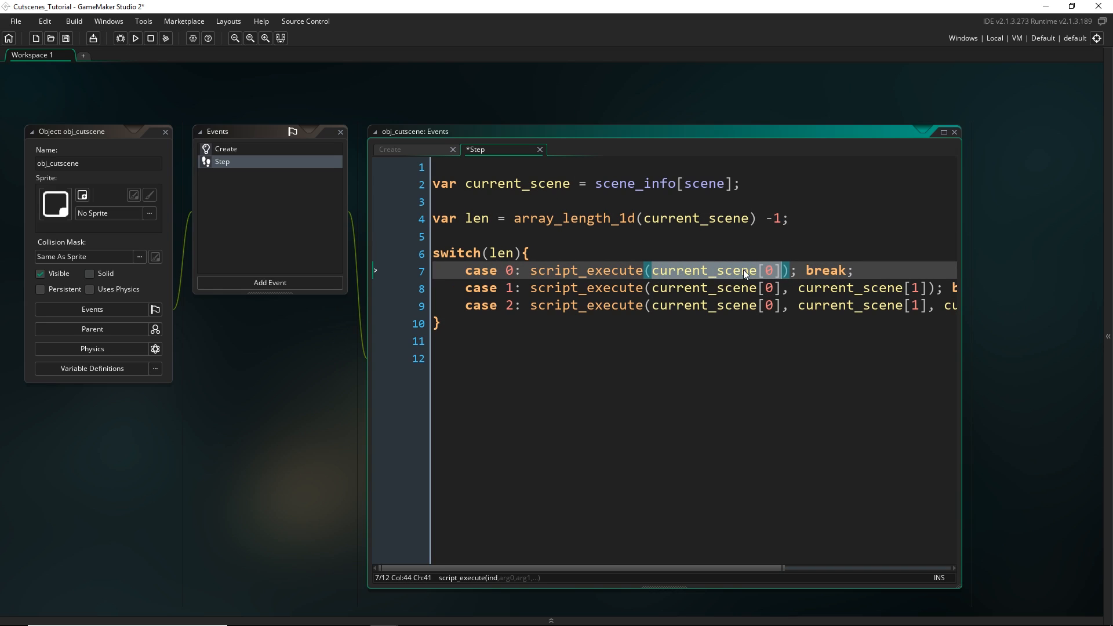
mouse_move(760, 282)
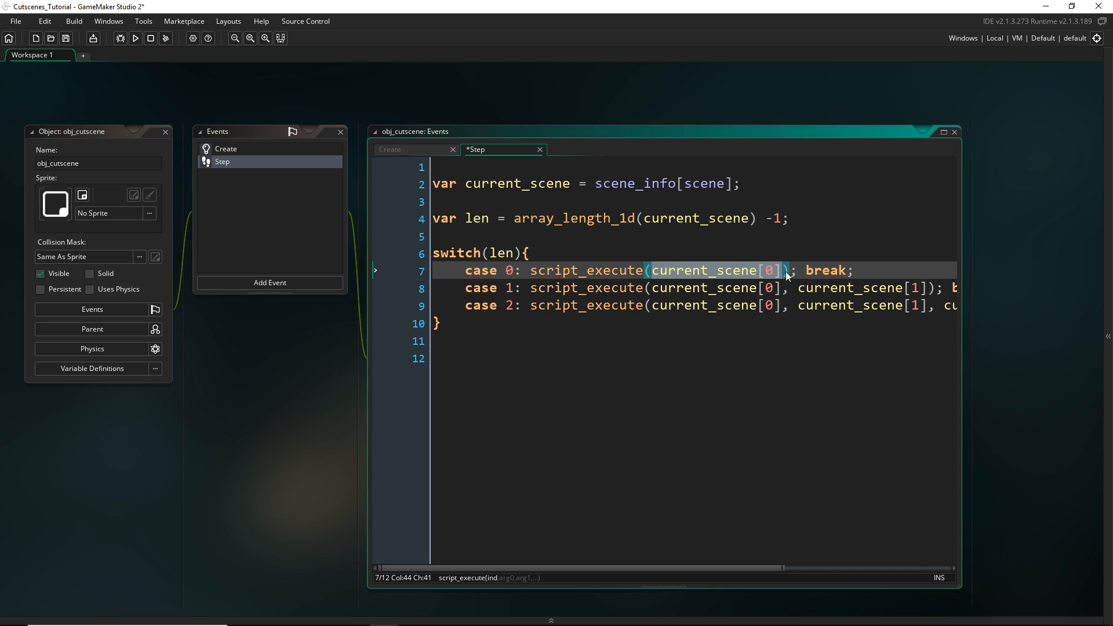
mouse_move(743, 292)
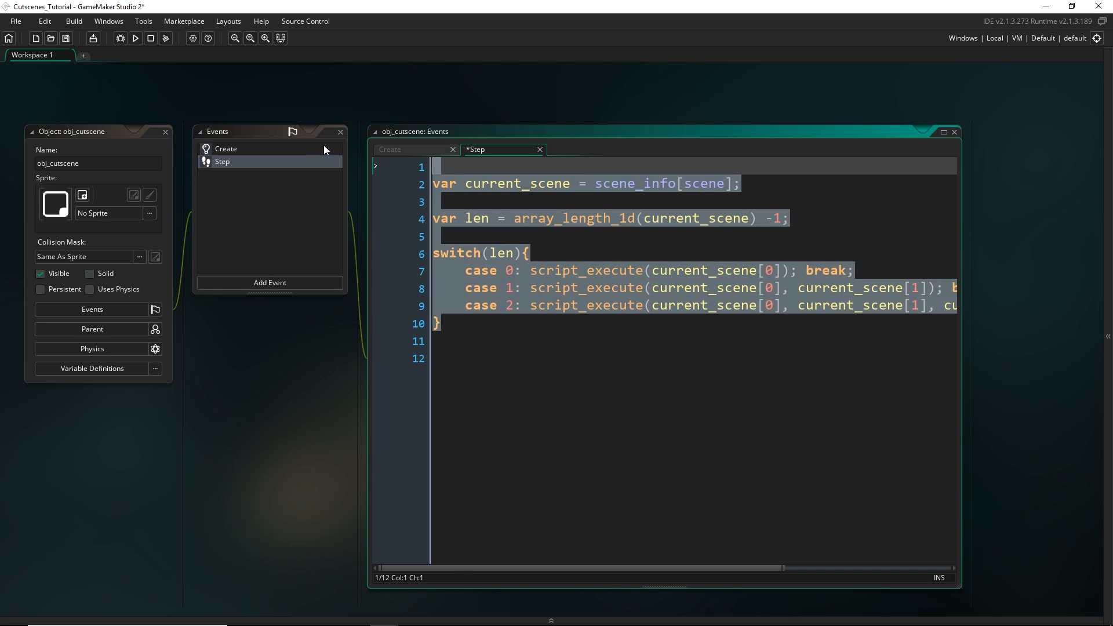
text(script_execute_alt(current_scene[0], current_scene_array);)
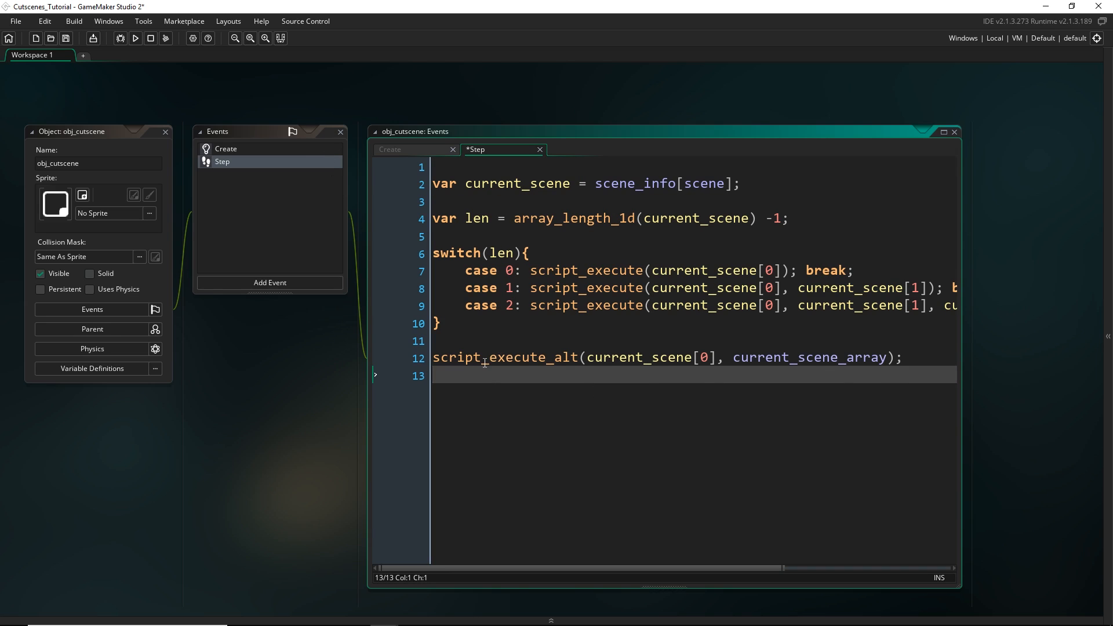
mouse_move(590, 336)
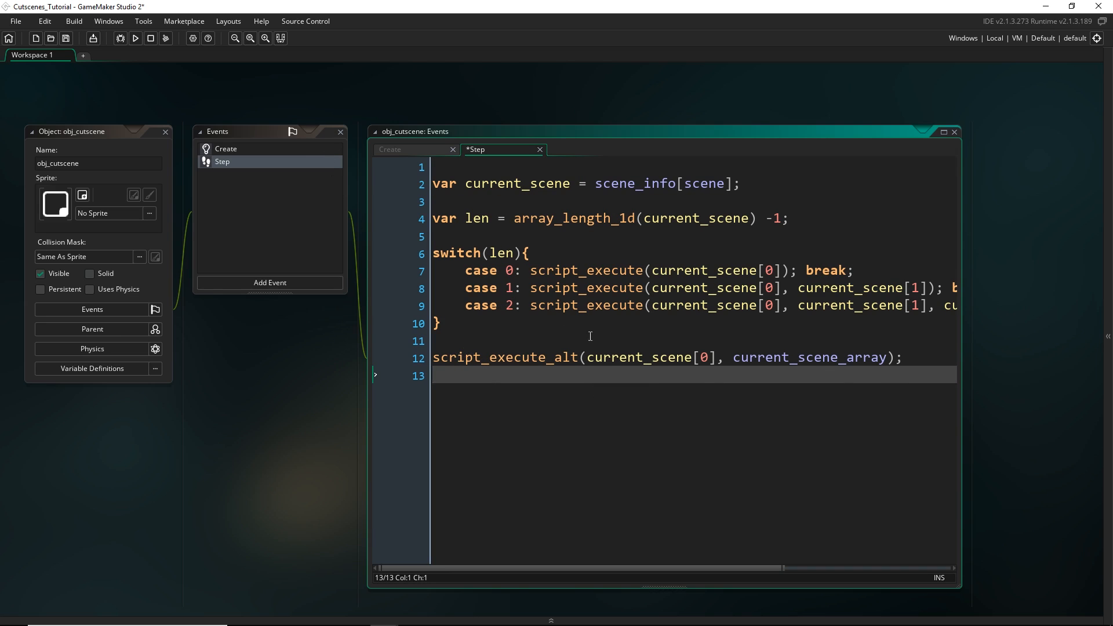
double_click(565, 357)
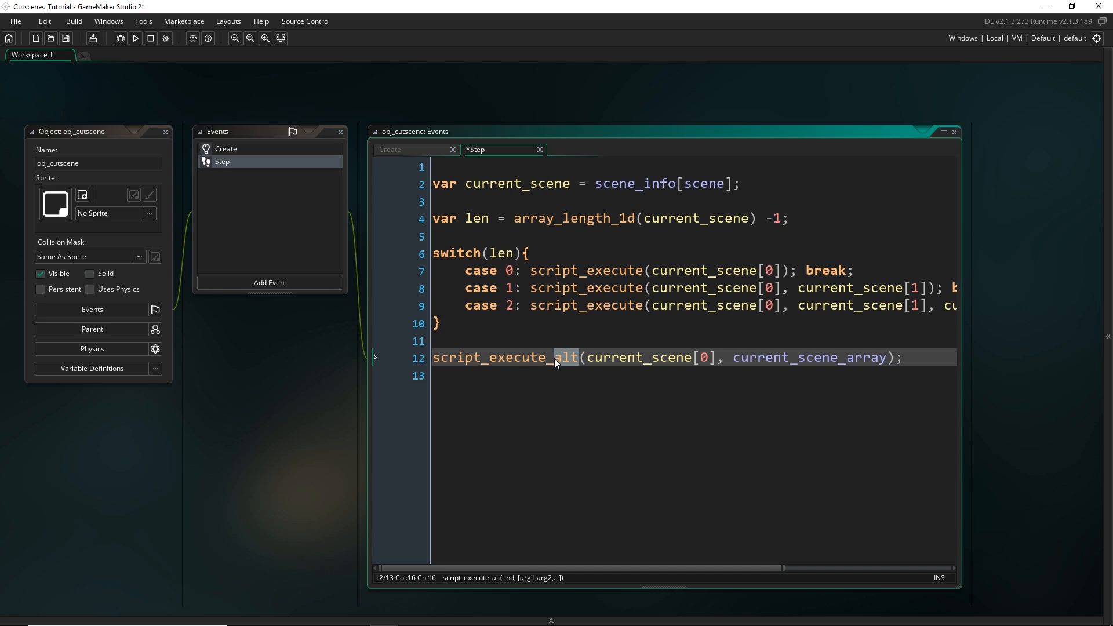
double_click(702, 357)
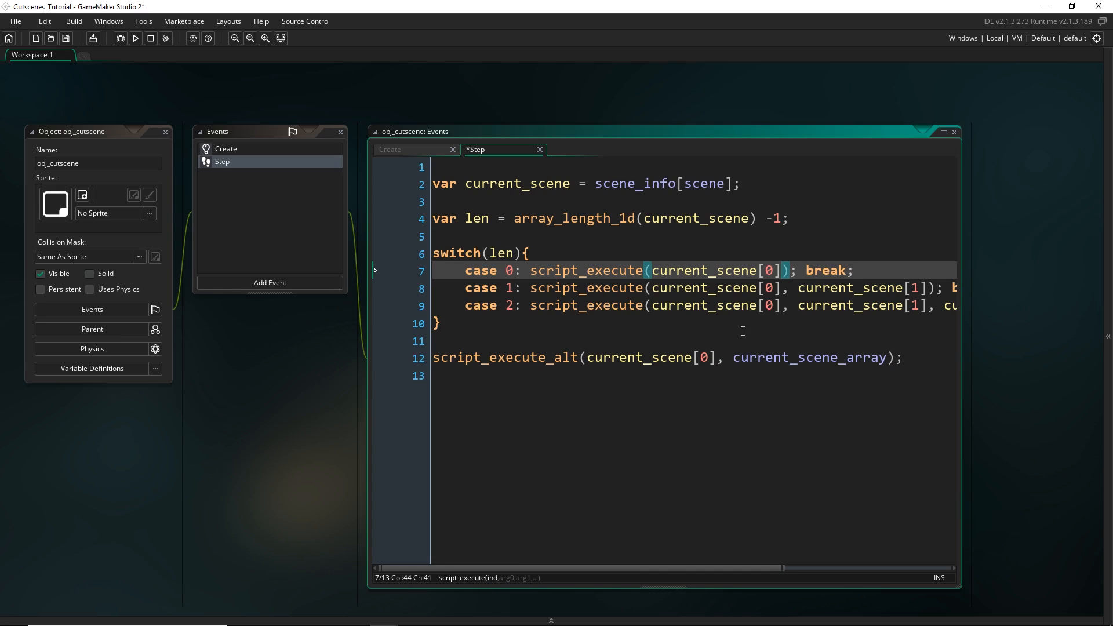
double_click(800, 358)
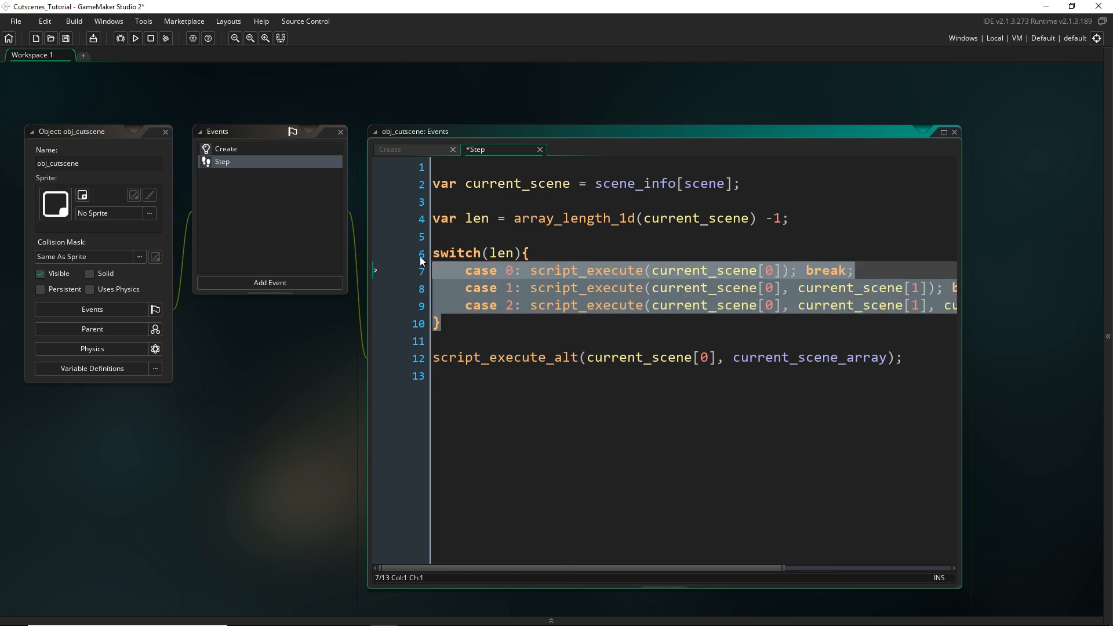
Open script_execute_alt and review its switch cases 0–16 that call script_execute
click(519, 358)
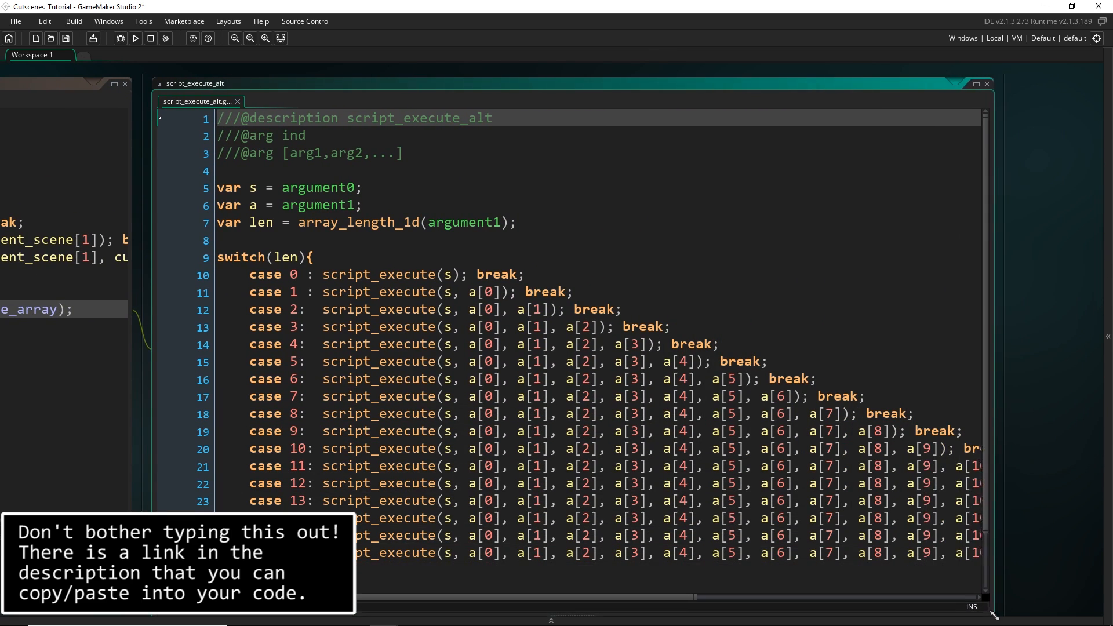
scroll(down, 3)
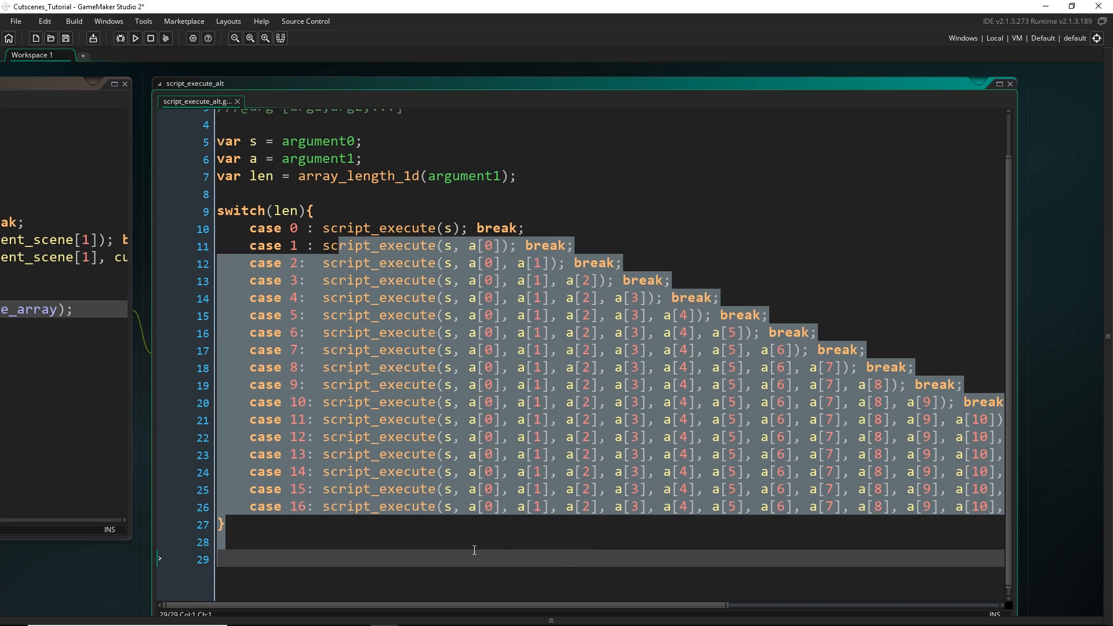
click(403, 531)
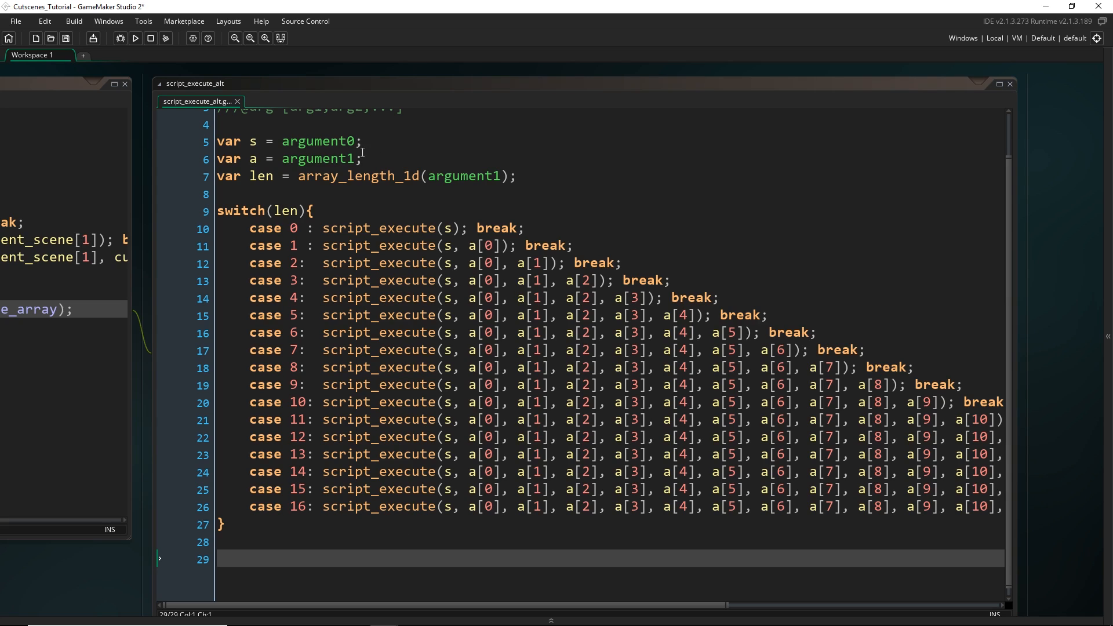
mouse_move(333, 280)
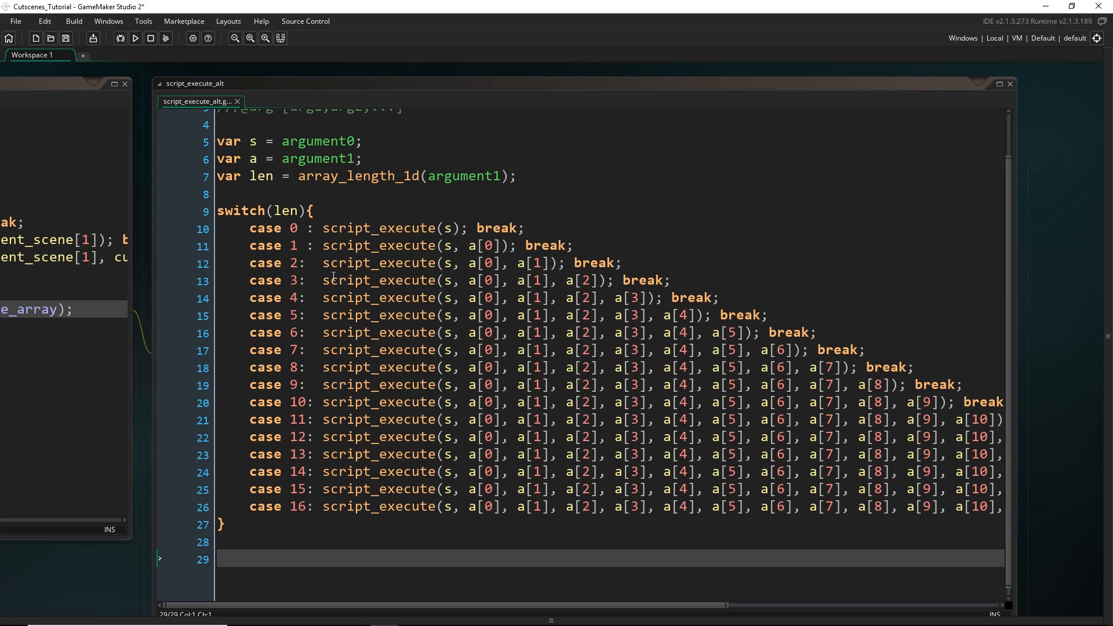
mouse_move(120, 396)
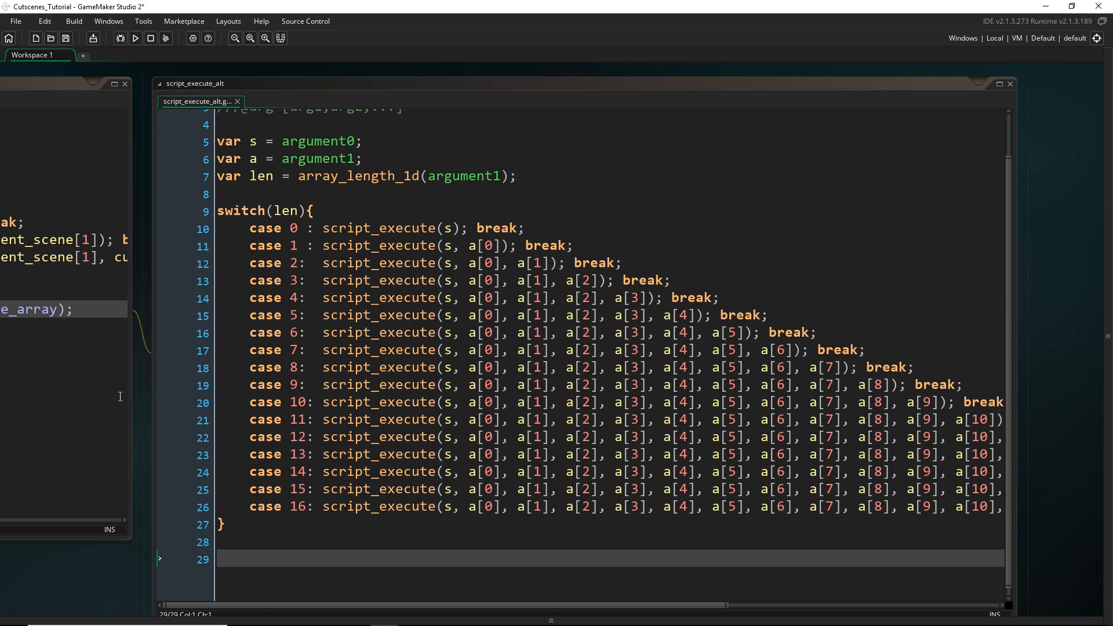
mouse_move(253, 277)
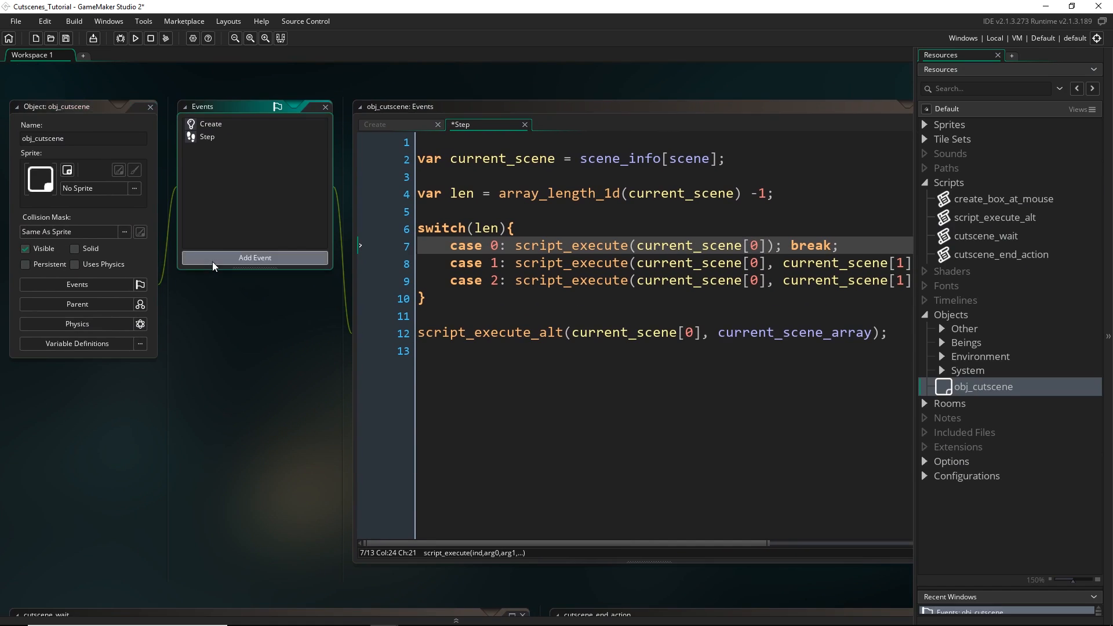
Add an Other > User Events > User Event 0 event to obj_cutscene
click(255, 257)
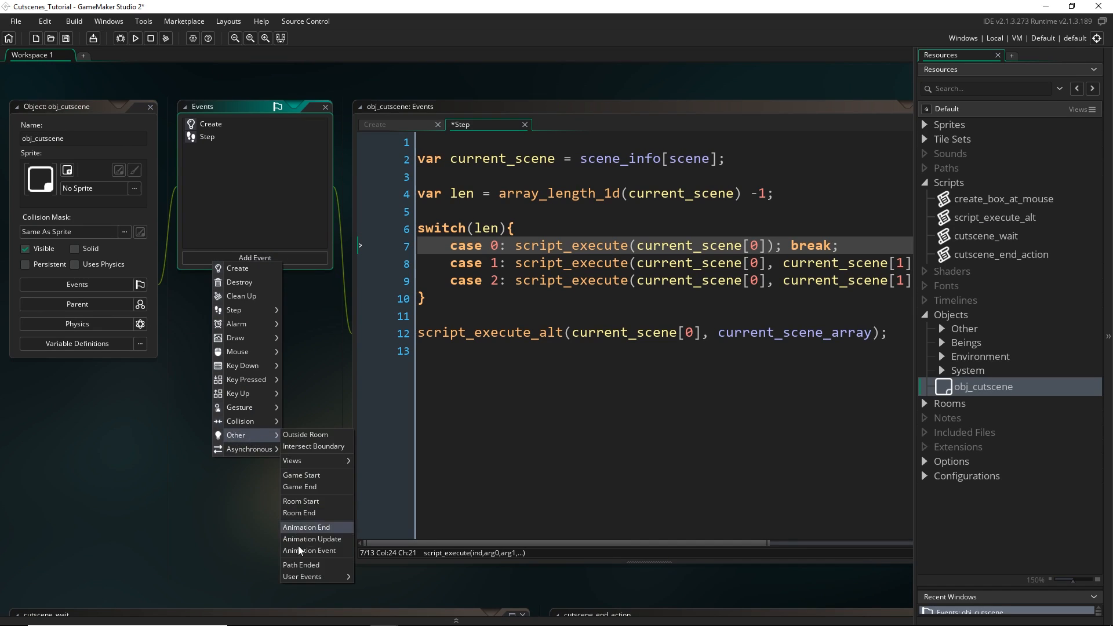
mouse_move(302, 576)
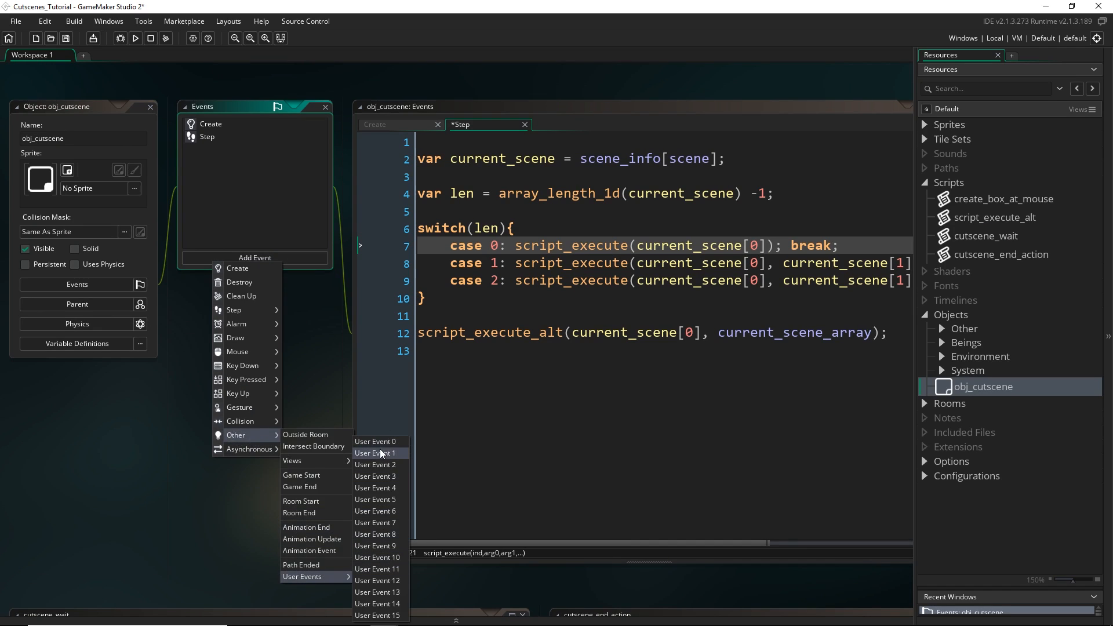
mouse_move(386, 441)
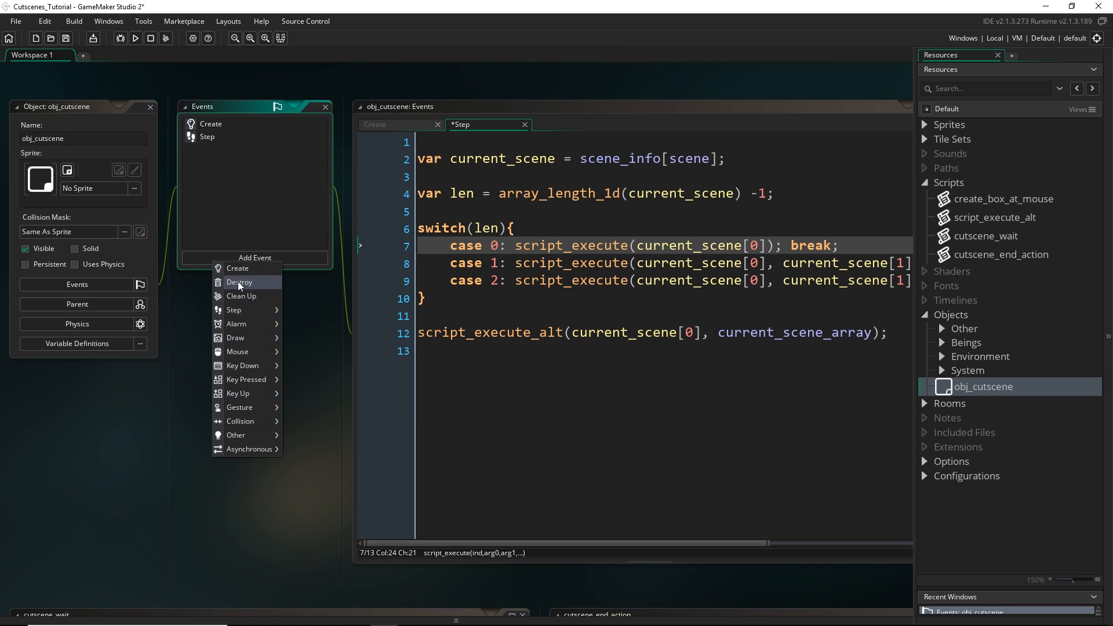
mouse_move(258, 292)
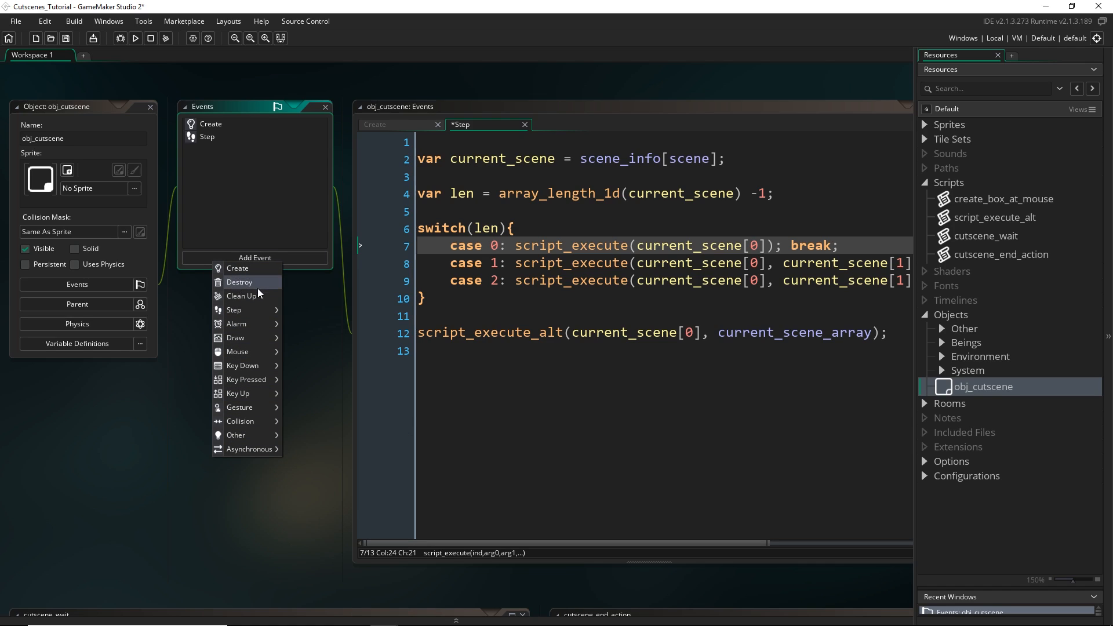
click(236, 434)
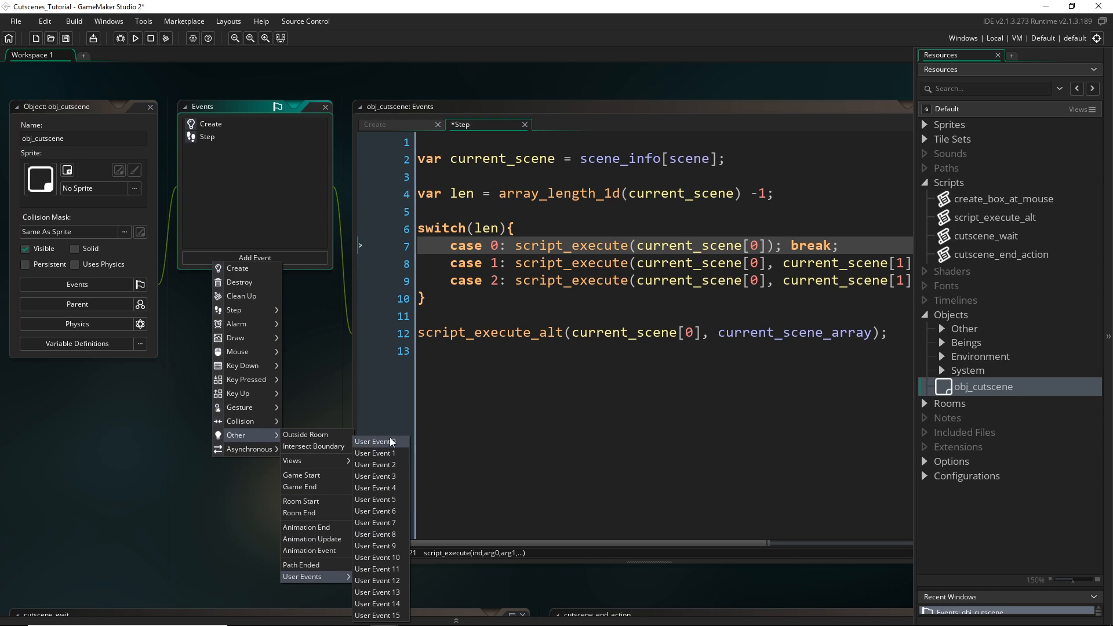
click(371, 442)
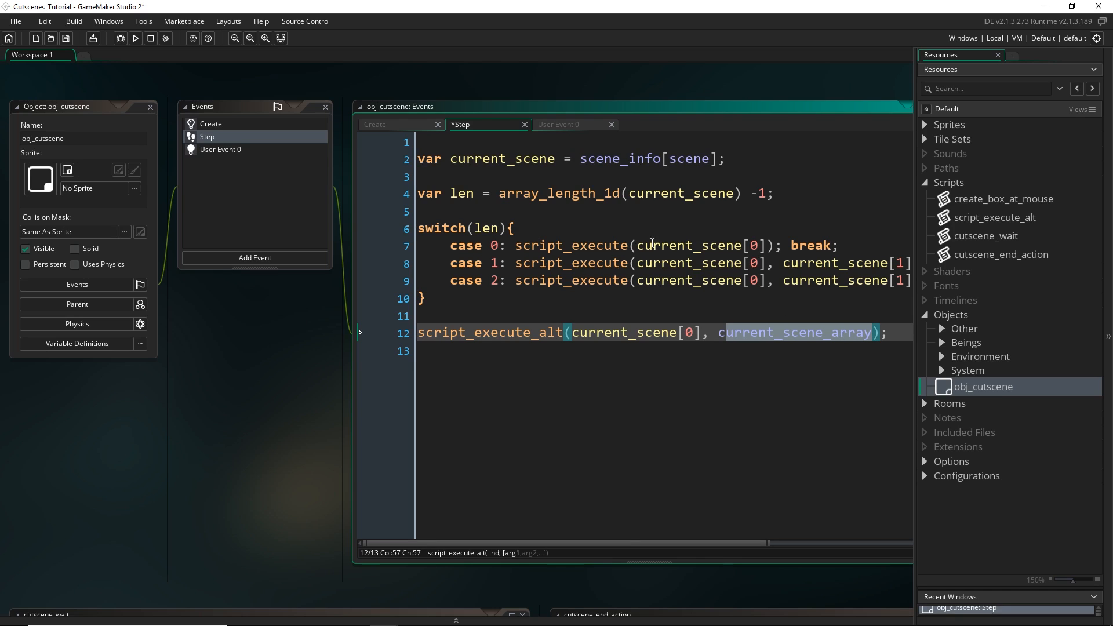
mouse_move(532, 308)
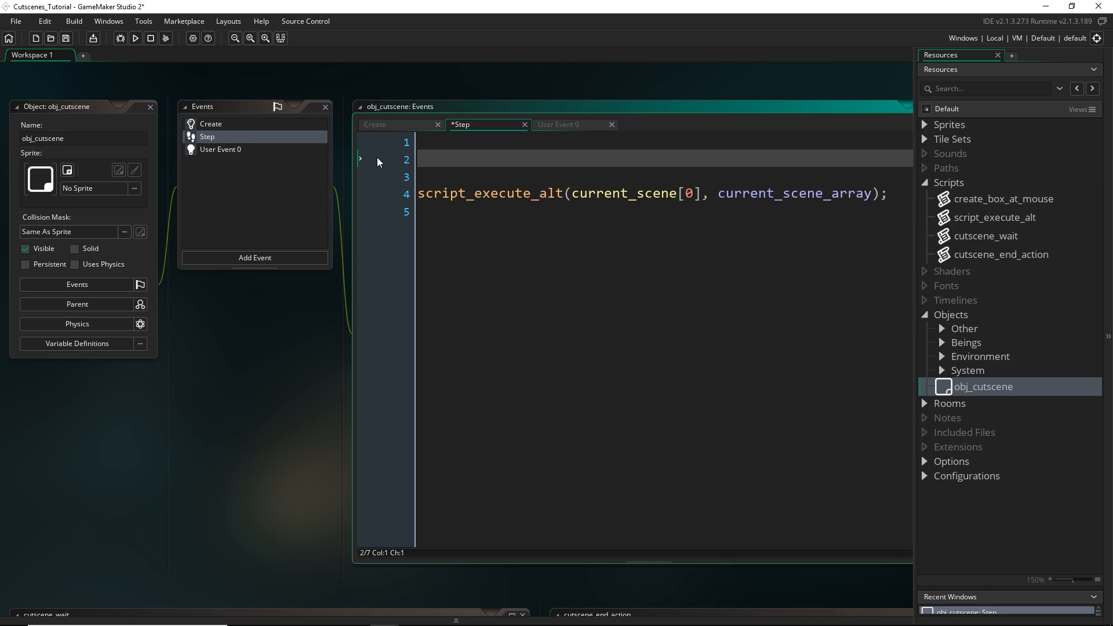
Move the current_scene and len lines from the Step tab into User Event 0
click(220, 149)
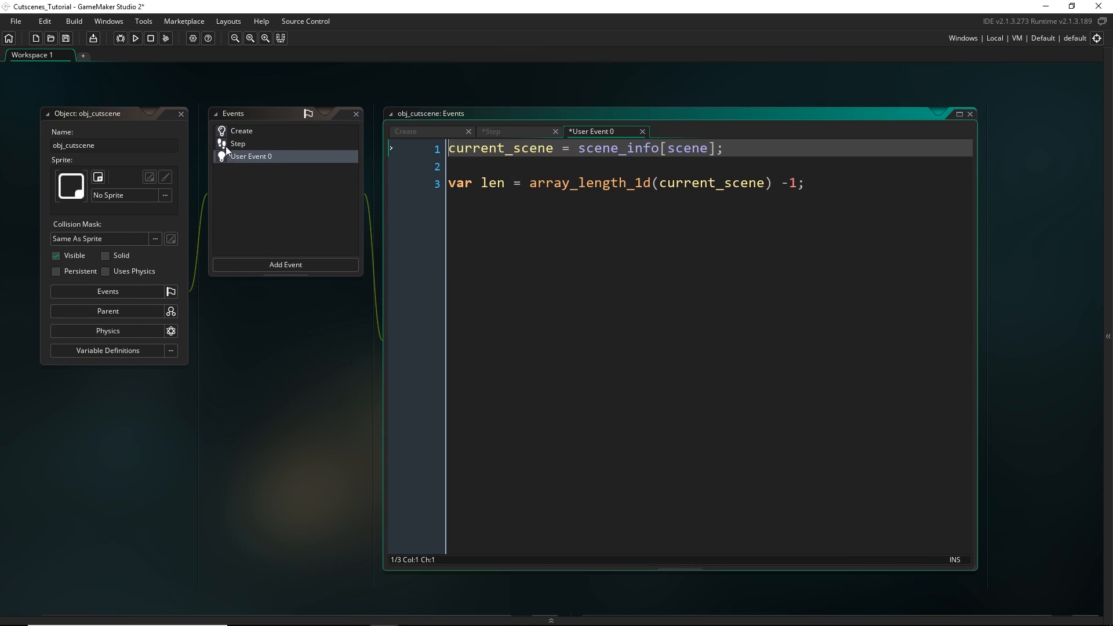
click(237, 143)
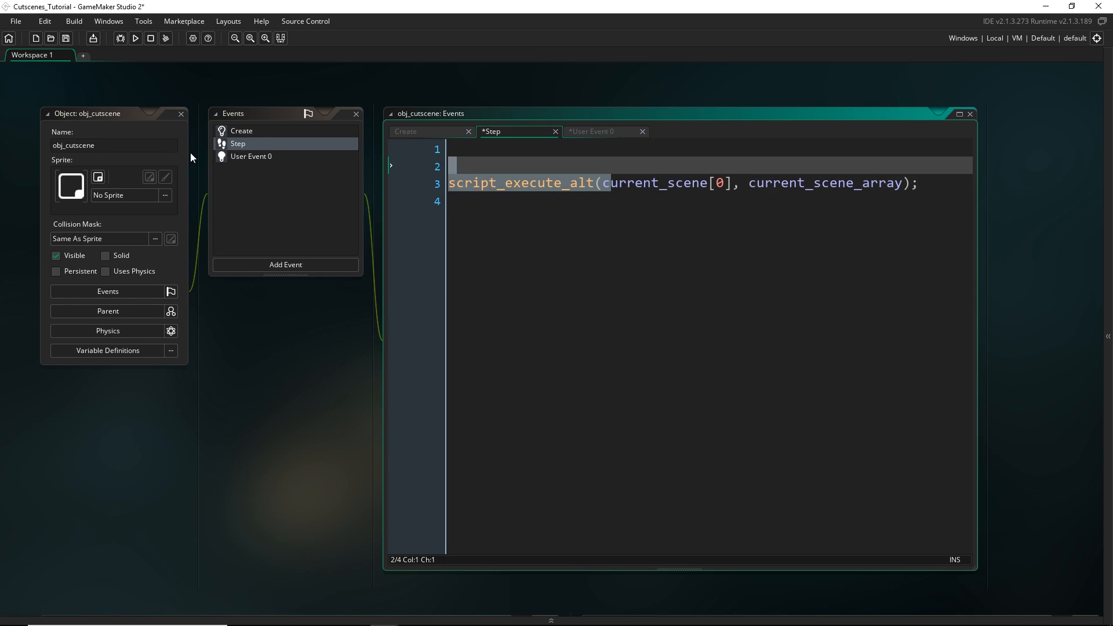
click(591, 131)
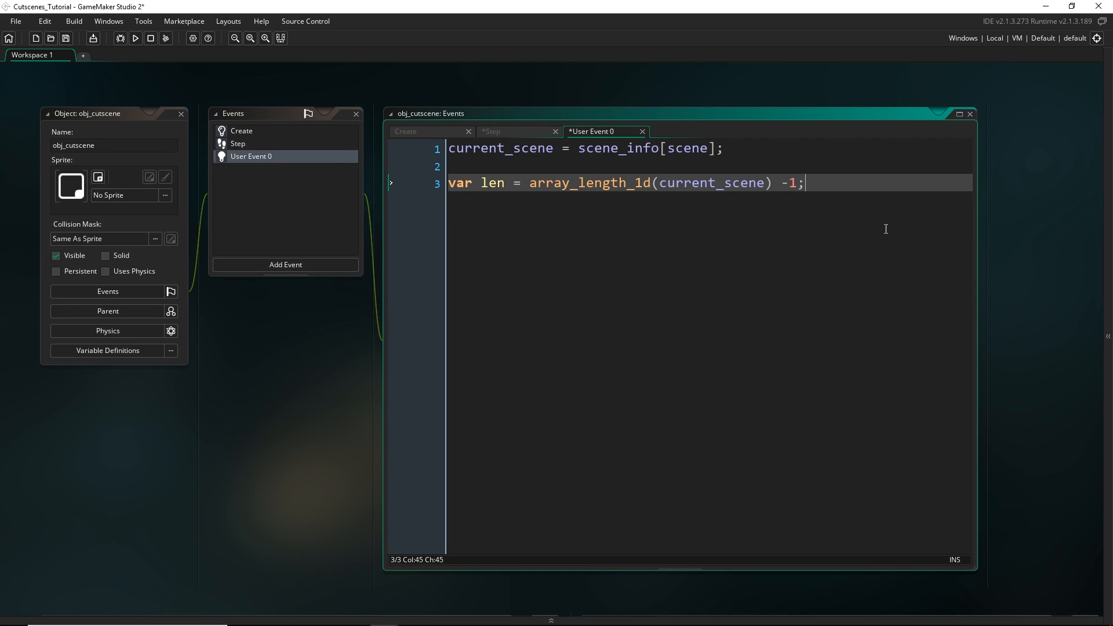
Set current_scene_array = array_create(len, 0); on line 5 of User Event 0
text(current_)
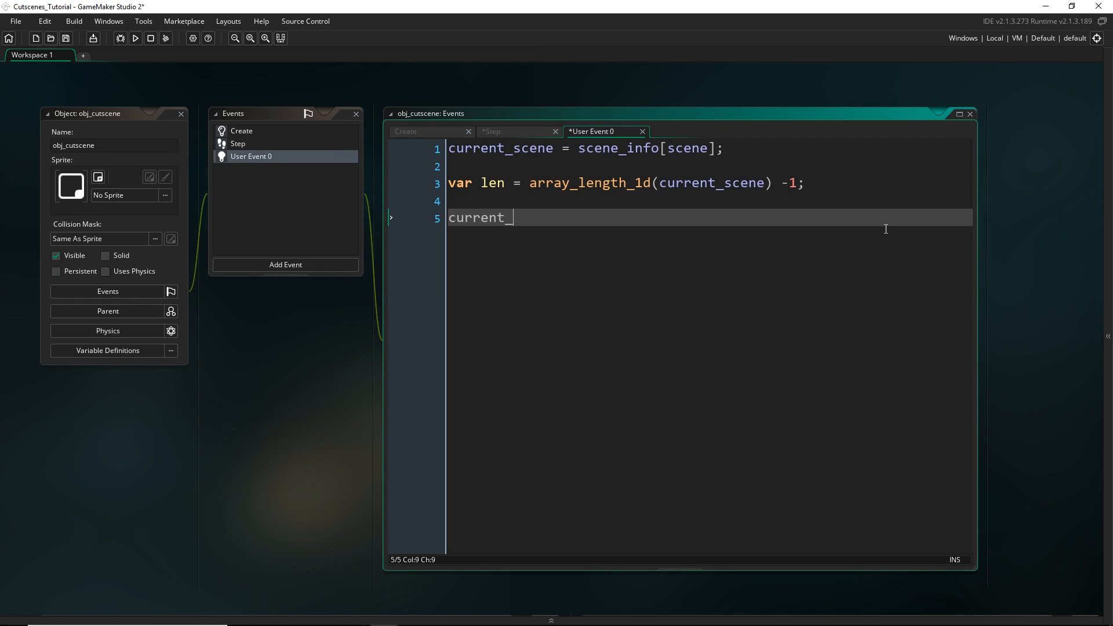
text(_scene_array =)
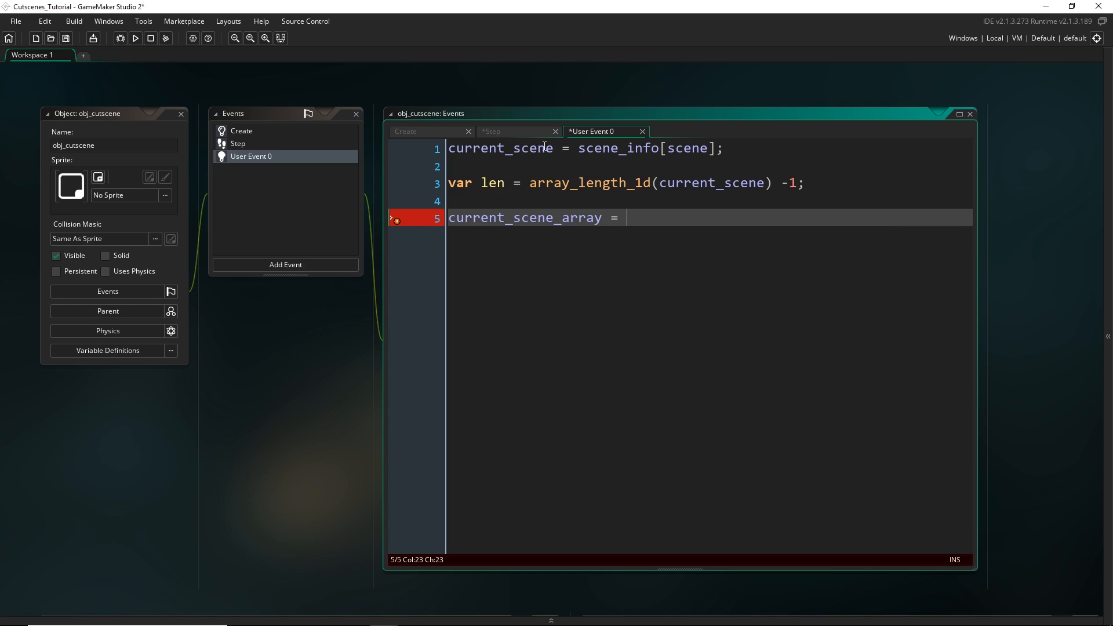
double_click(500, 148)
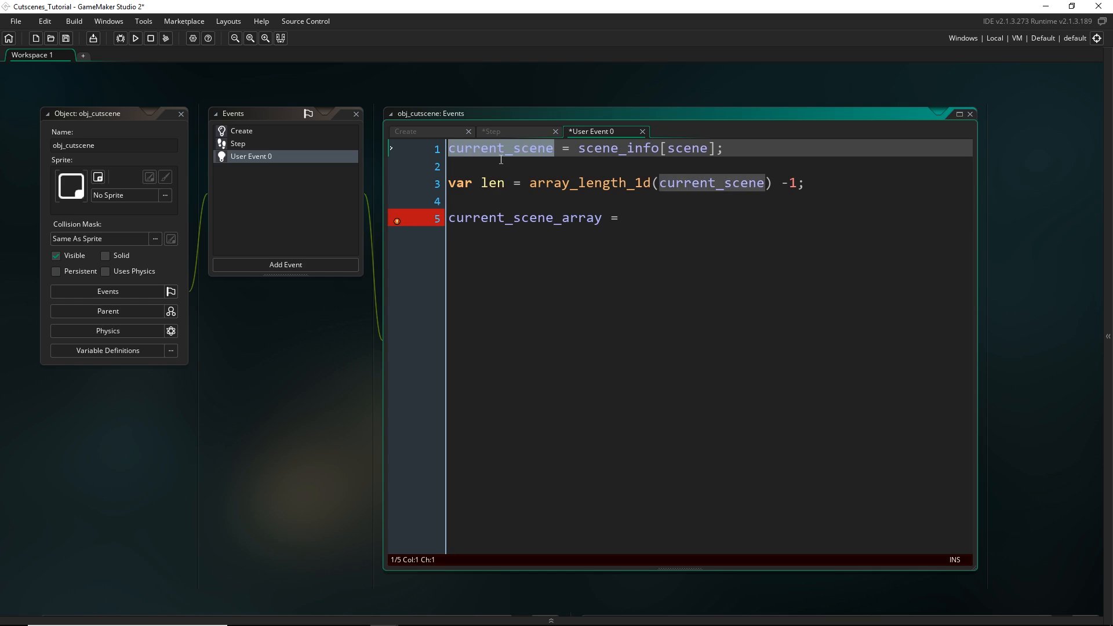
mouse_move(530, 155)
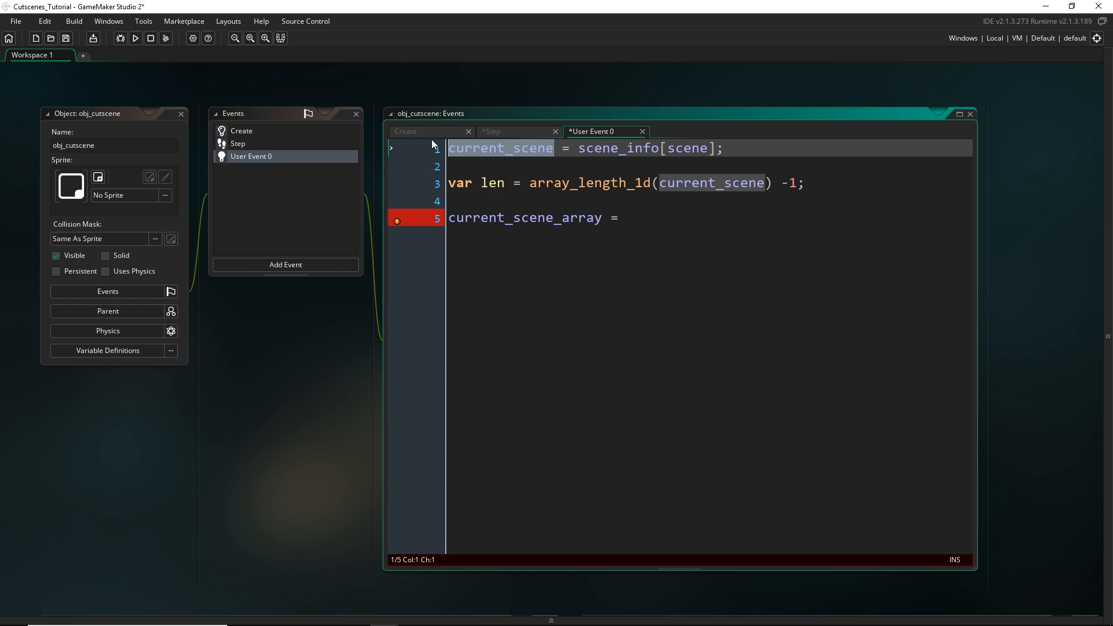
mouse_move(415, 255)
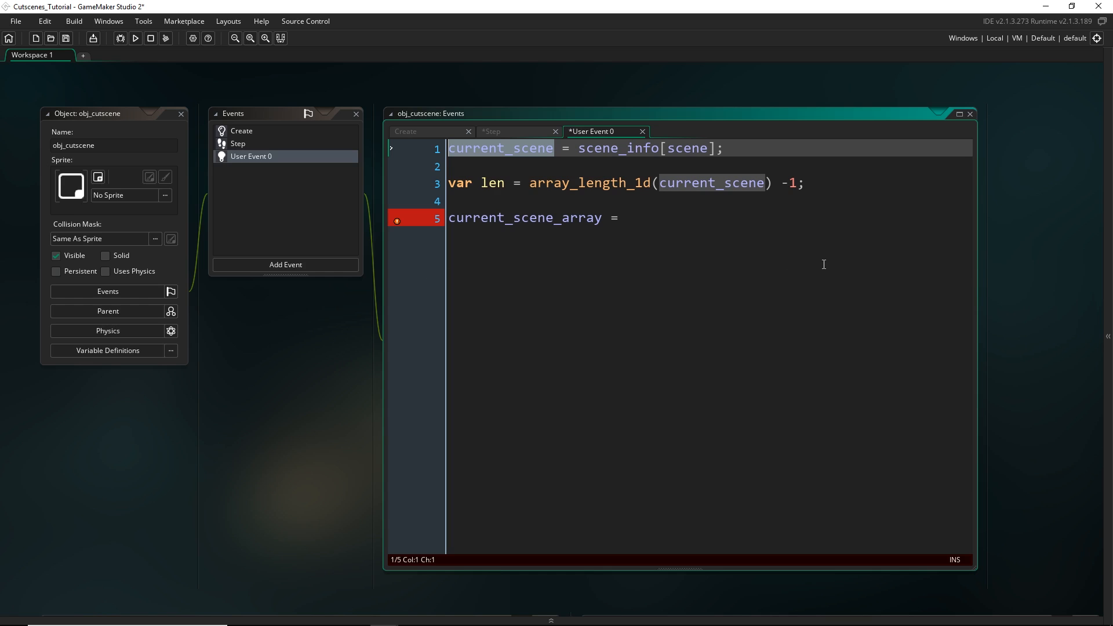
mouse_move(801, 234)
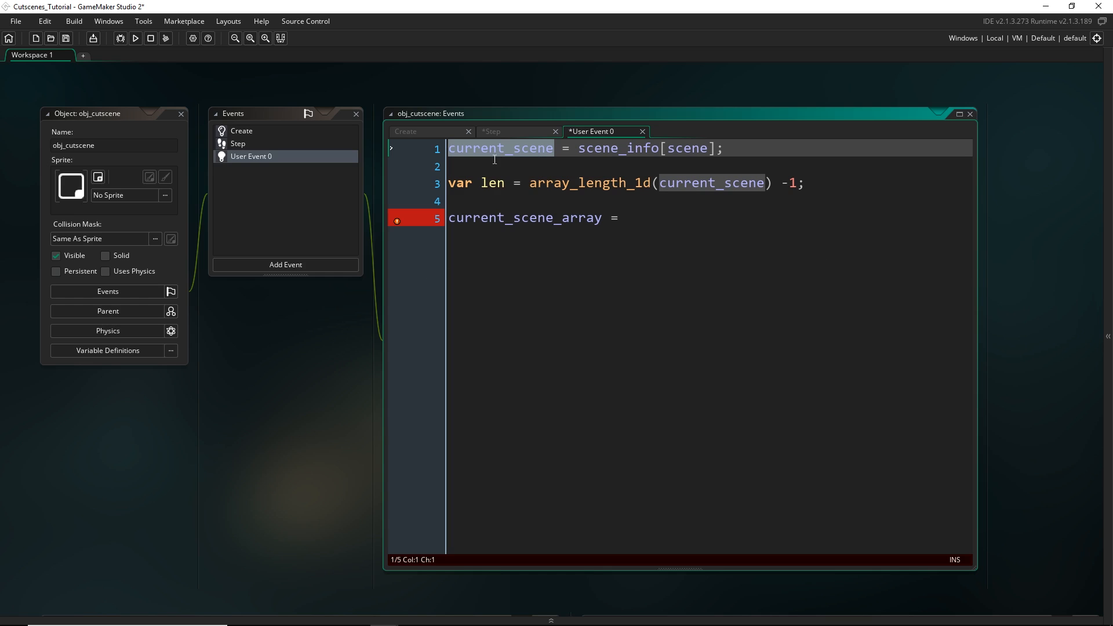
mouse_move(492, 355)
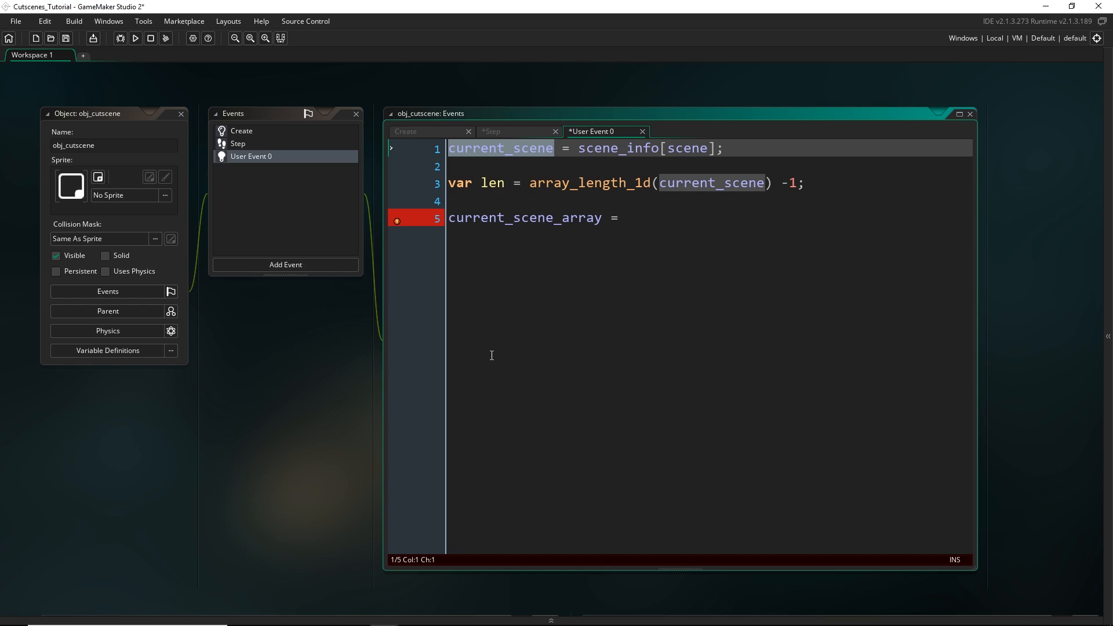
click(627, 217)
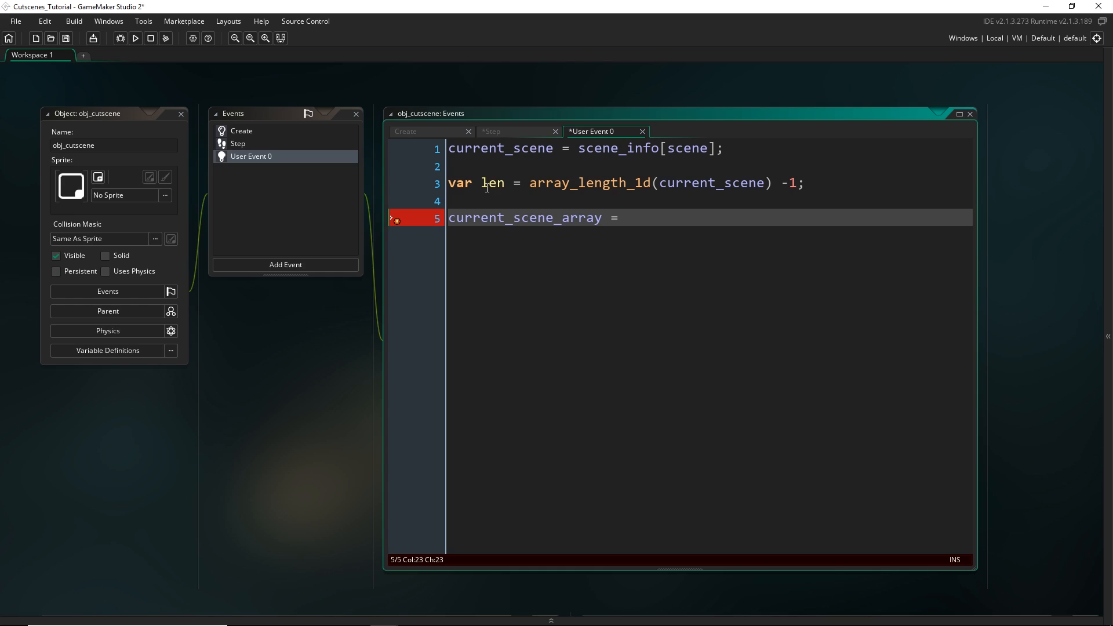
double_click(492, 183)
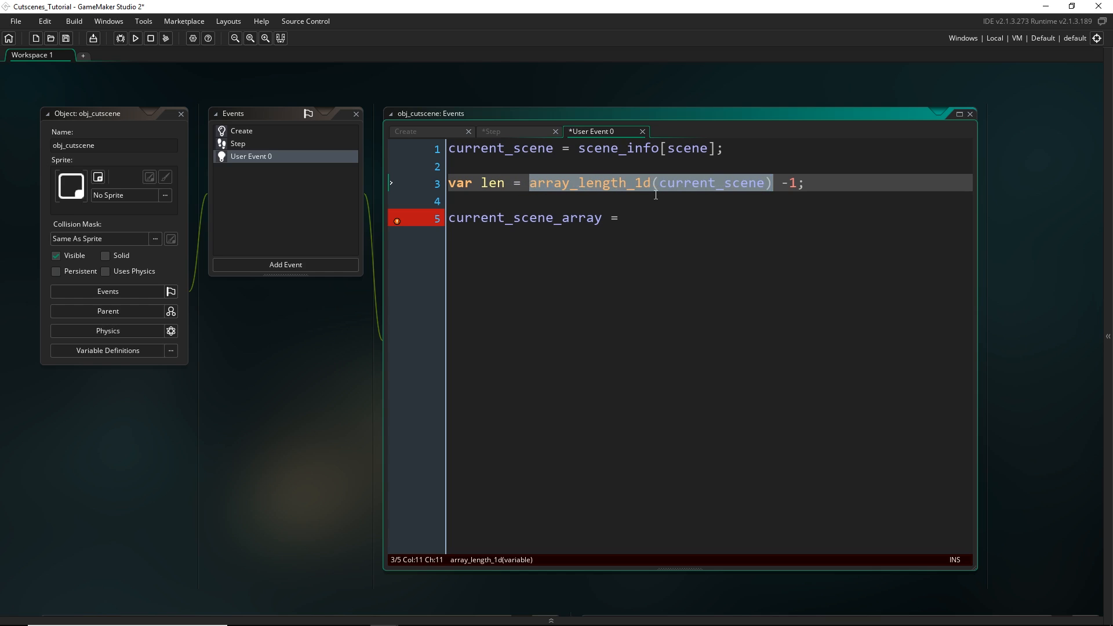
mouse_move(656, 207)
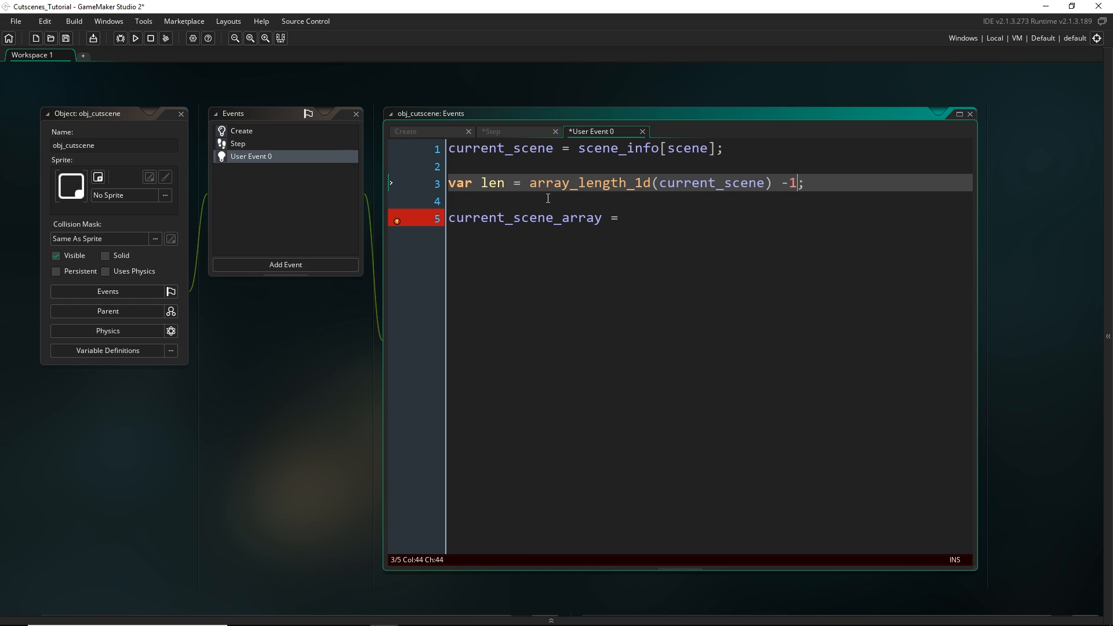
text(array_c)
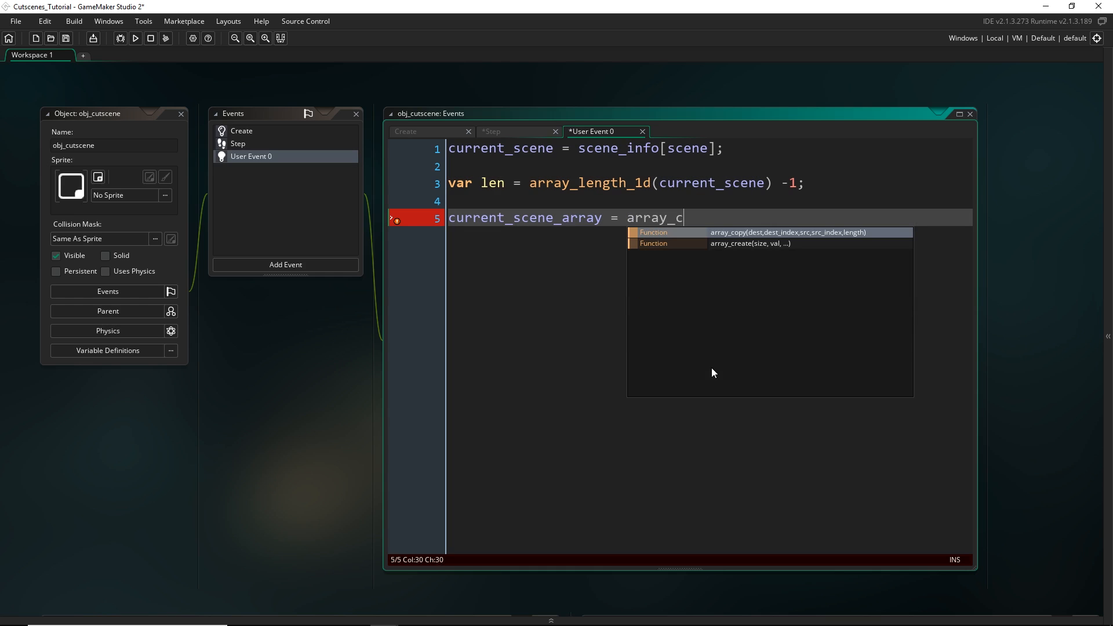
text(reate(len)
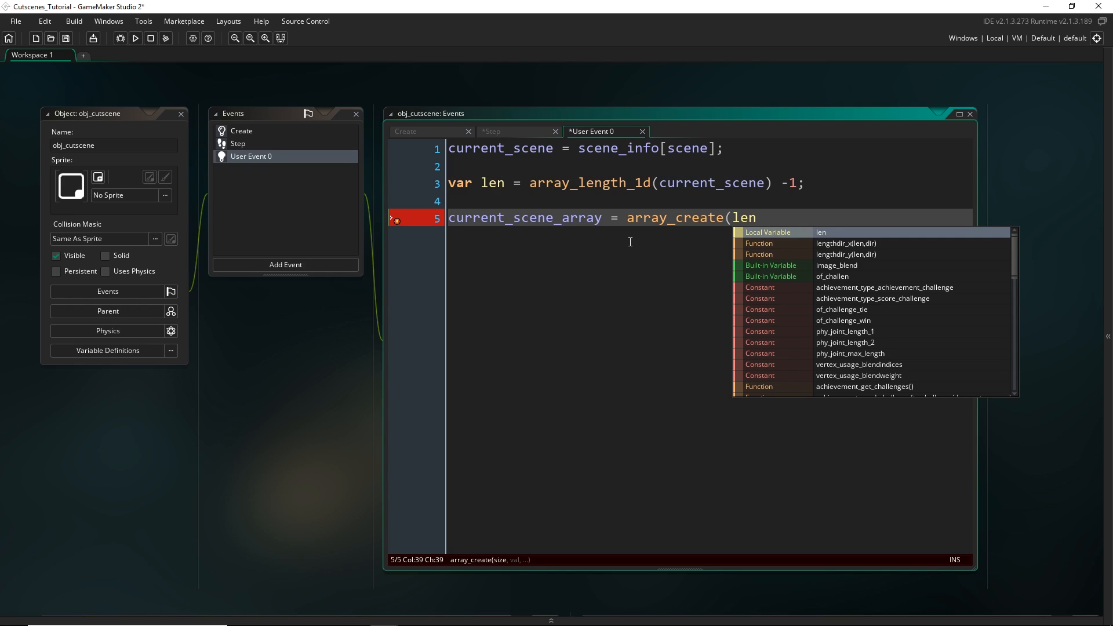
text(, 0);)
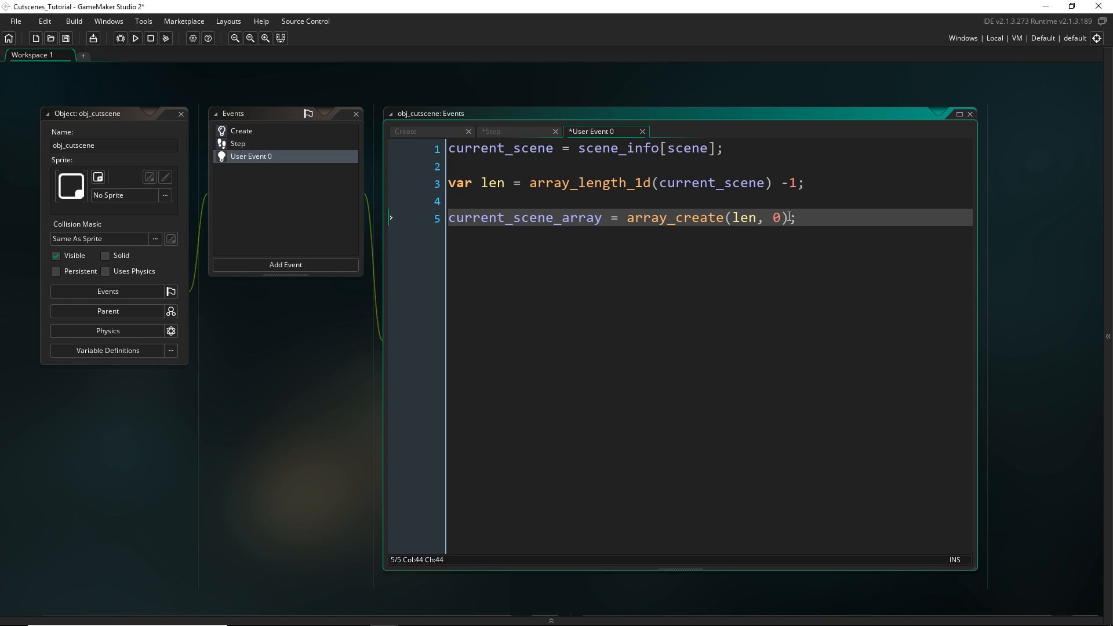
mouse_move(783, 291)
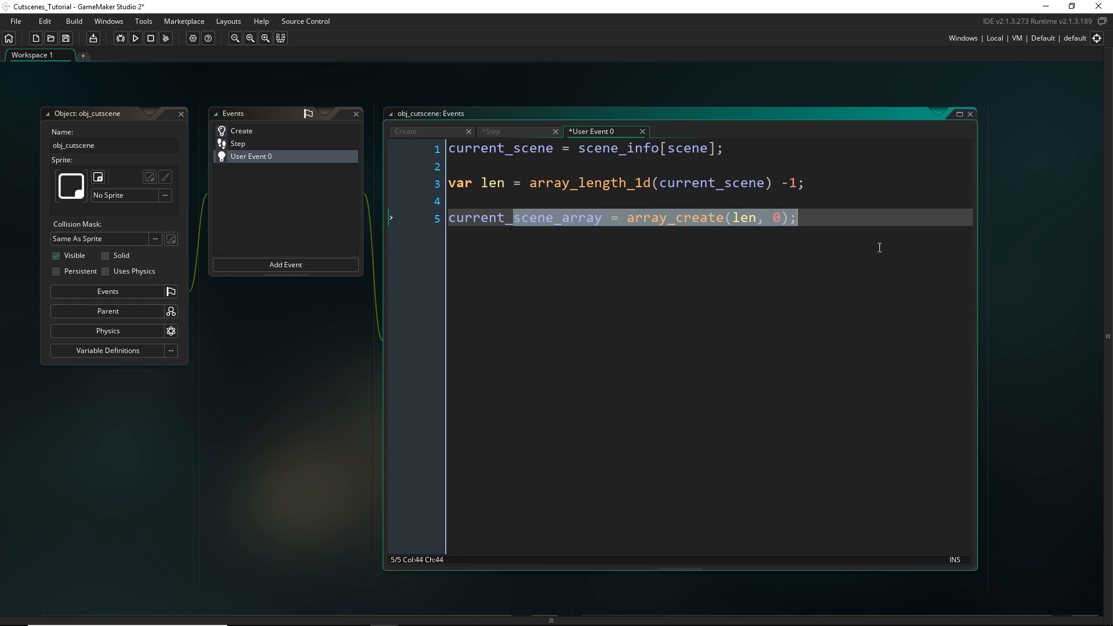
Add array_copy(current_scene_array, 0, current_scene, 1, len); after the array_create line
click(798, 217)
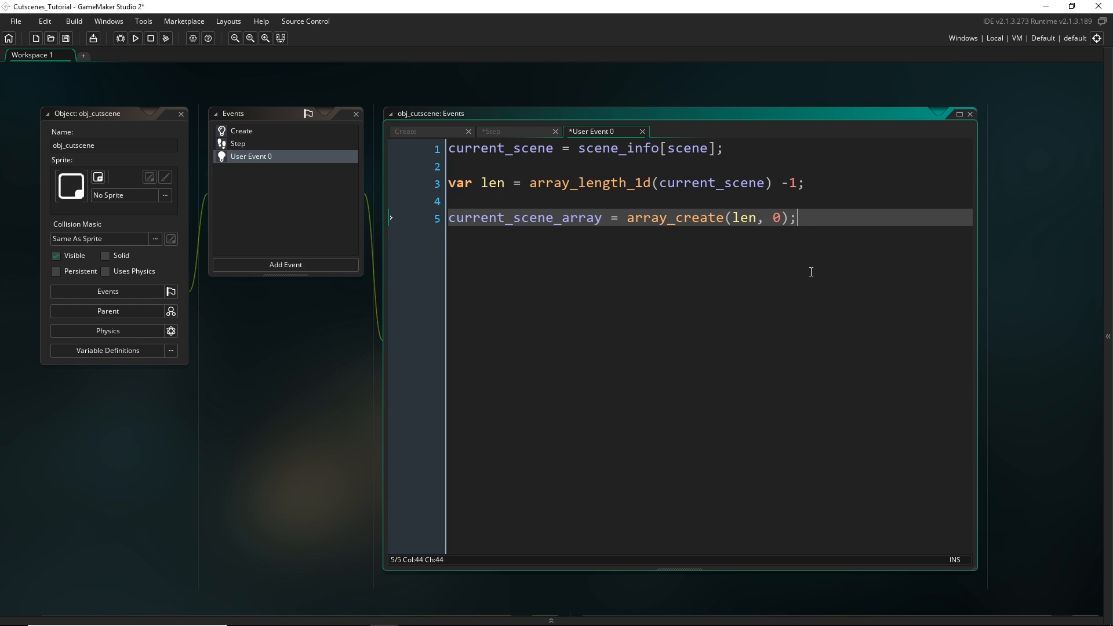
text(array_copy()
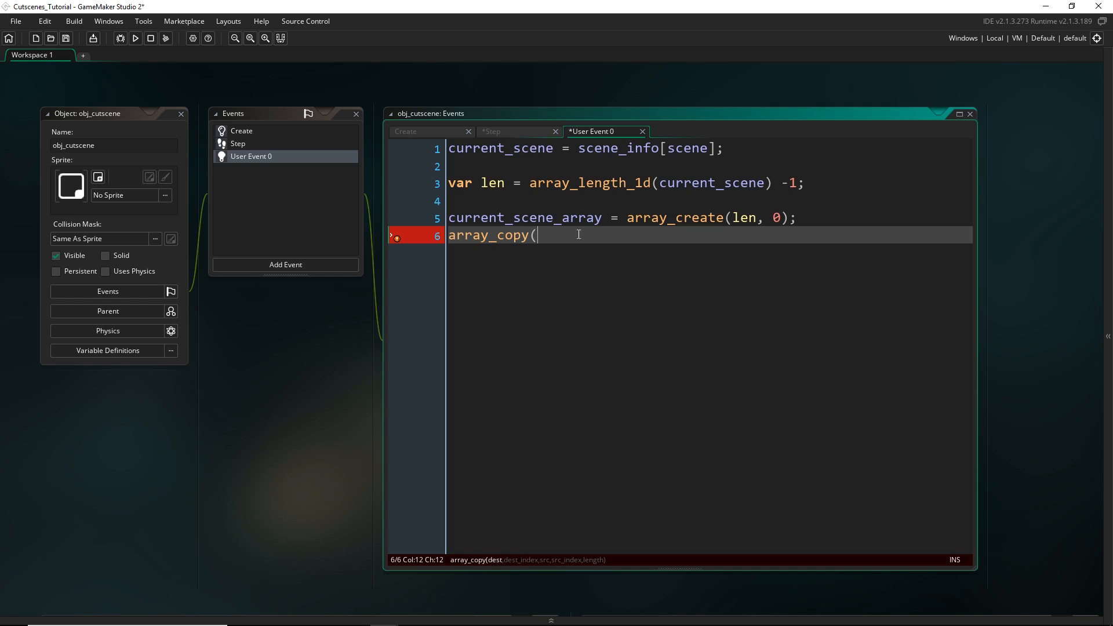
text(current_scene_array,)
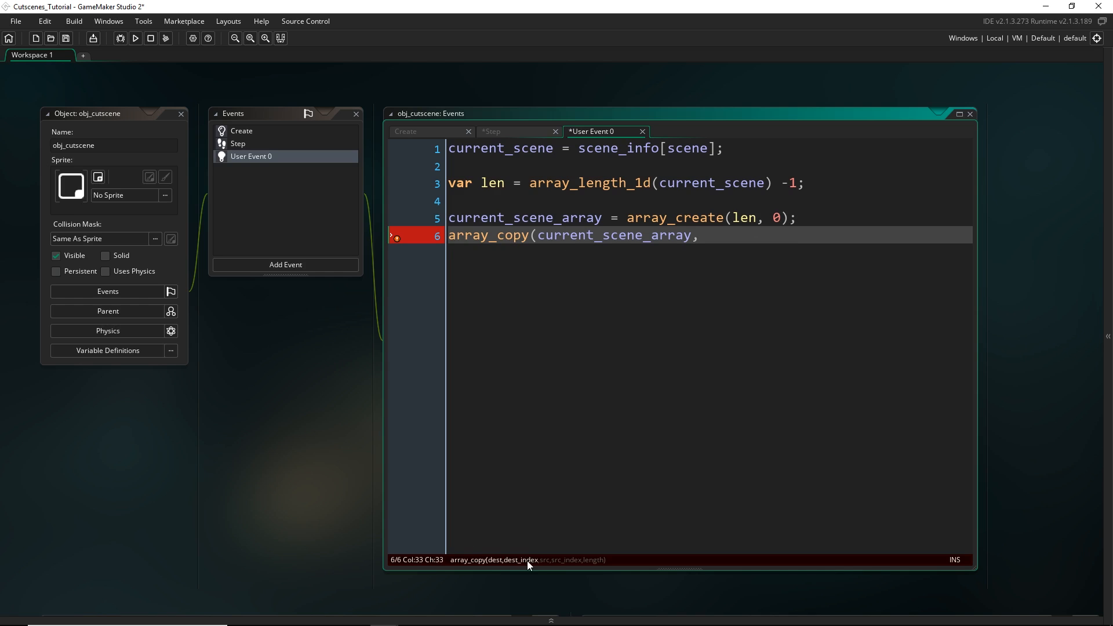
mouse_move(591, 541)
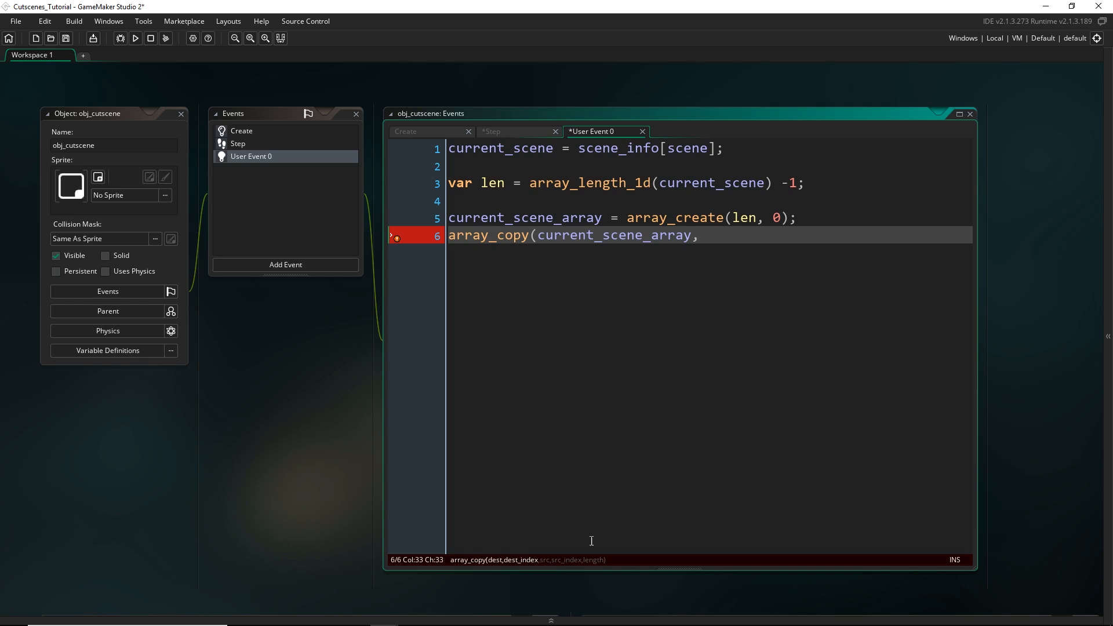
mouse_move(719, 204)
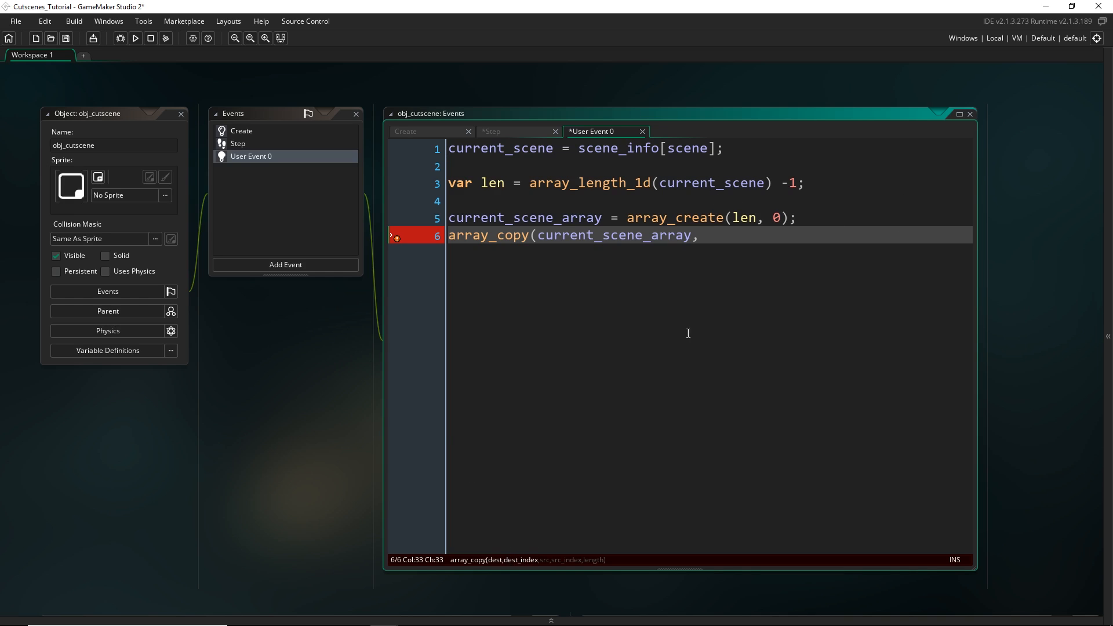
mouse_move(734, 272)
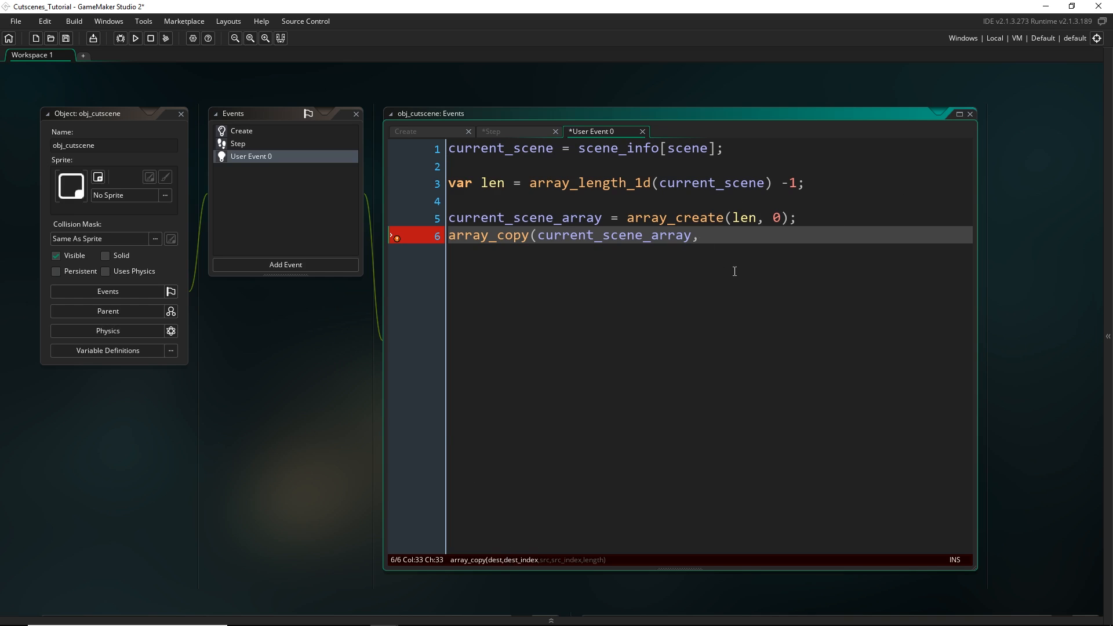
text(0,)
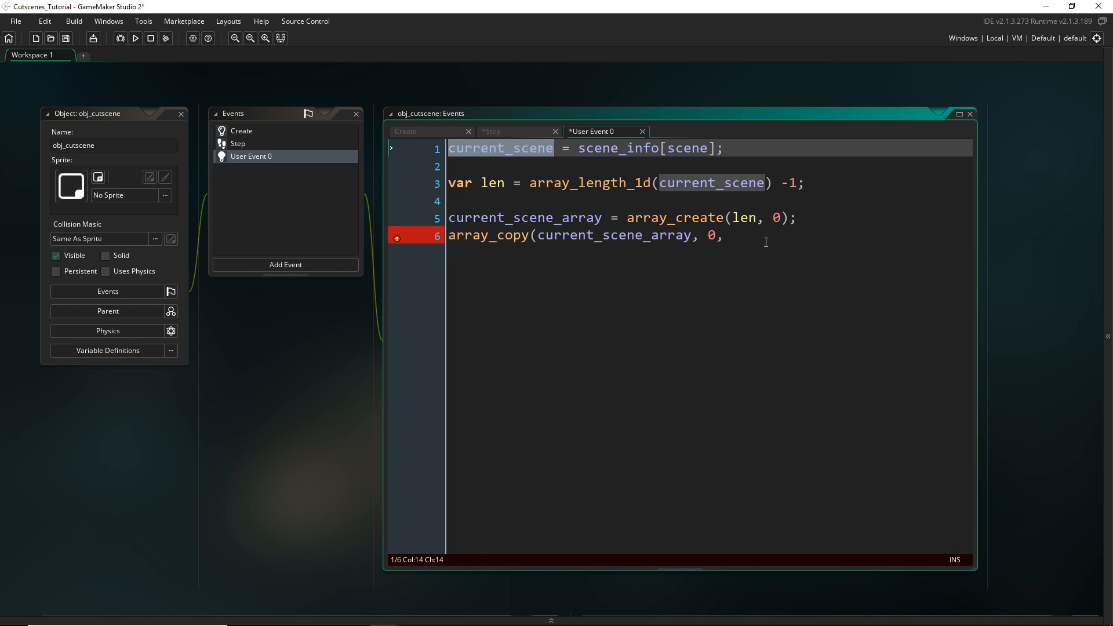
text(current_scene,)
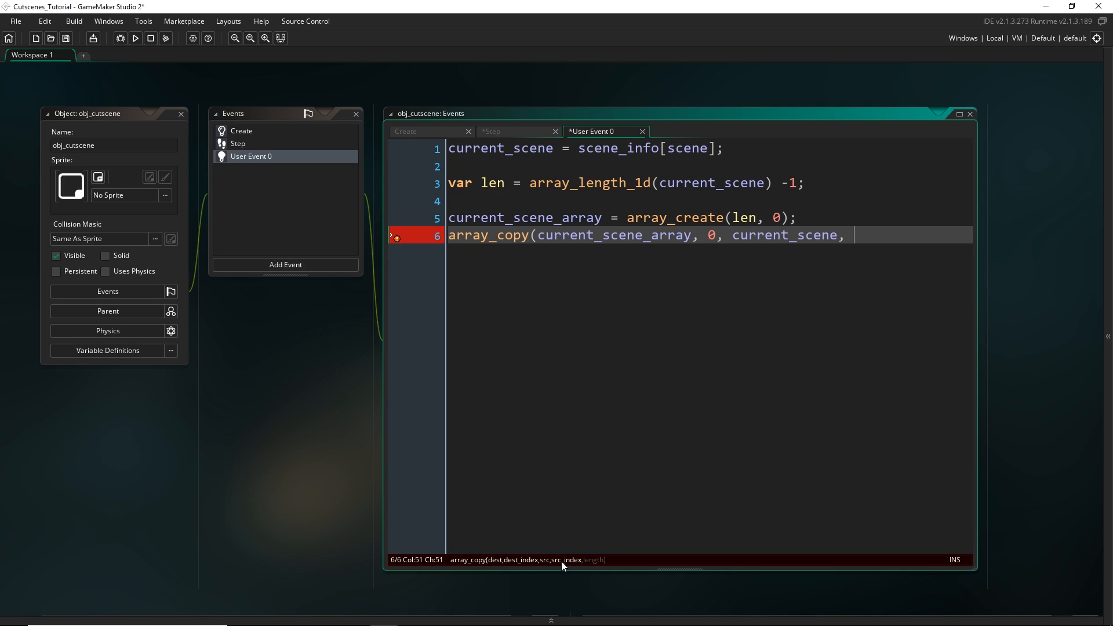
mouse_move(558, 217)
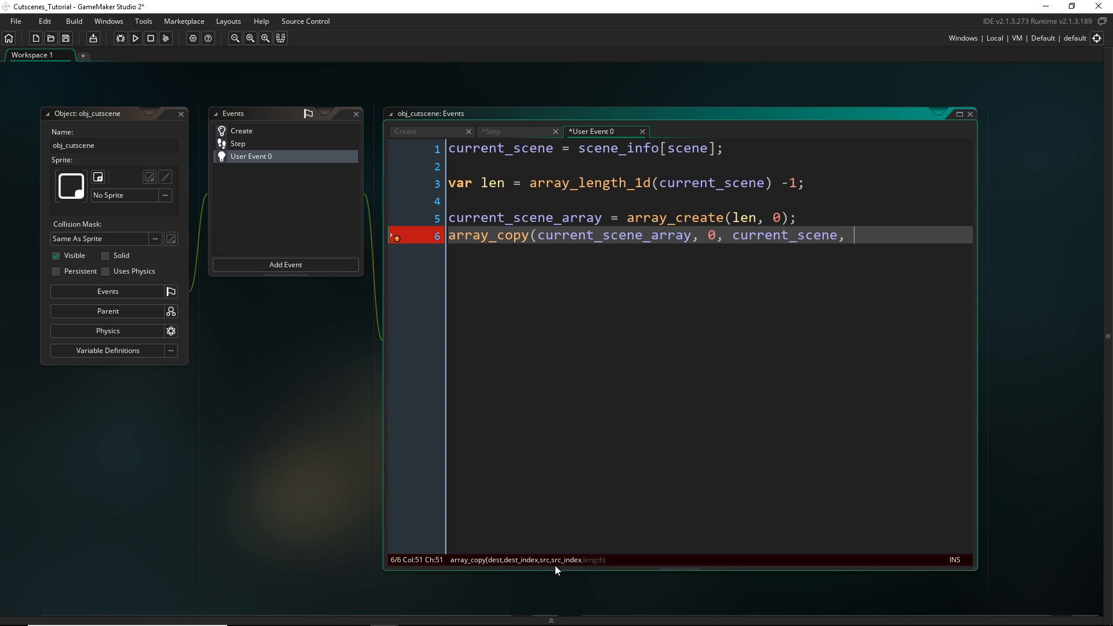
text(1)
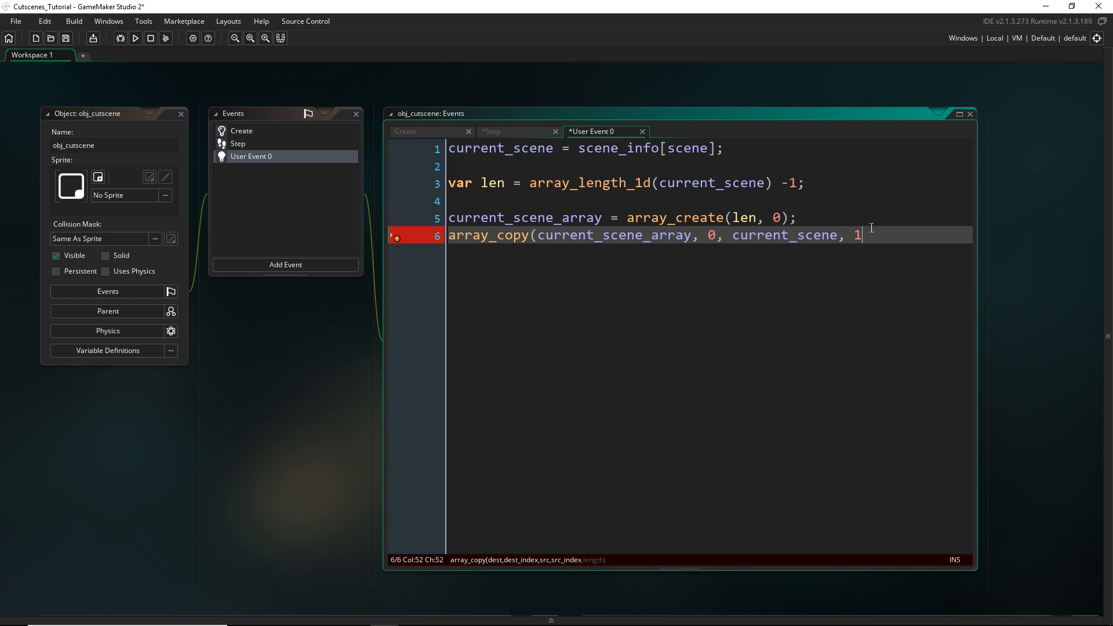
mouse_move(827, 254)
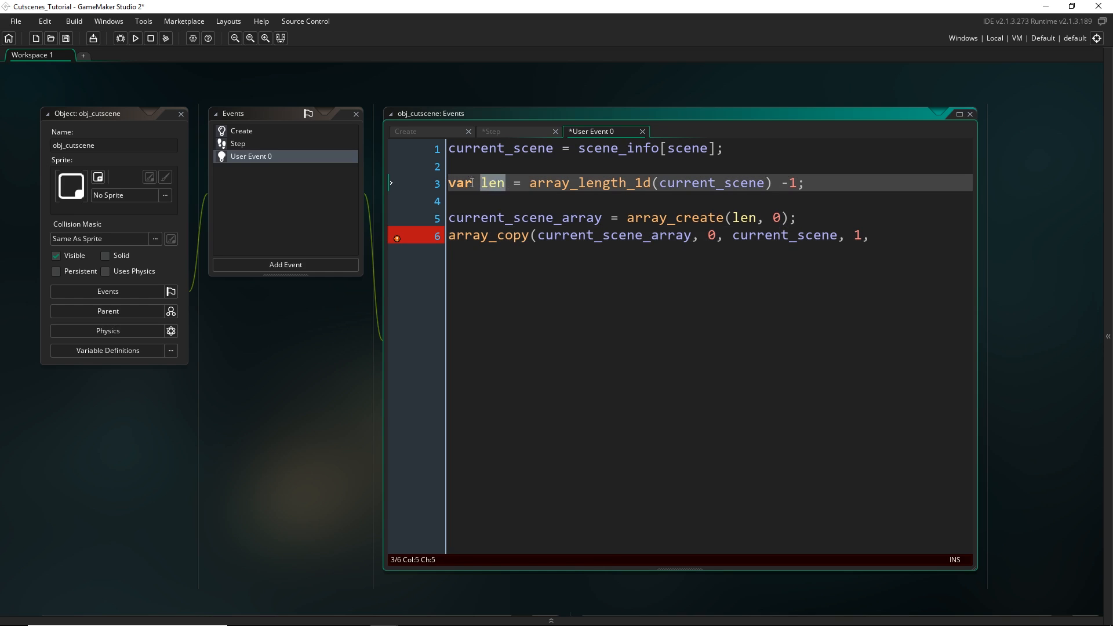
text(len)
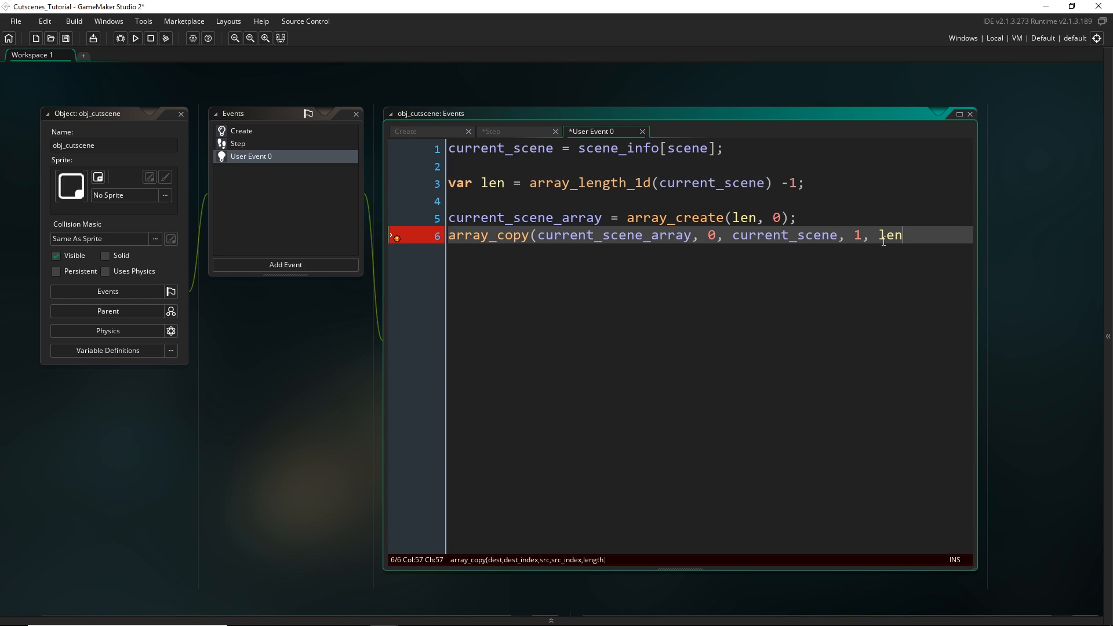
text();)
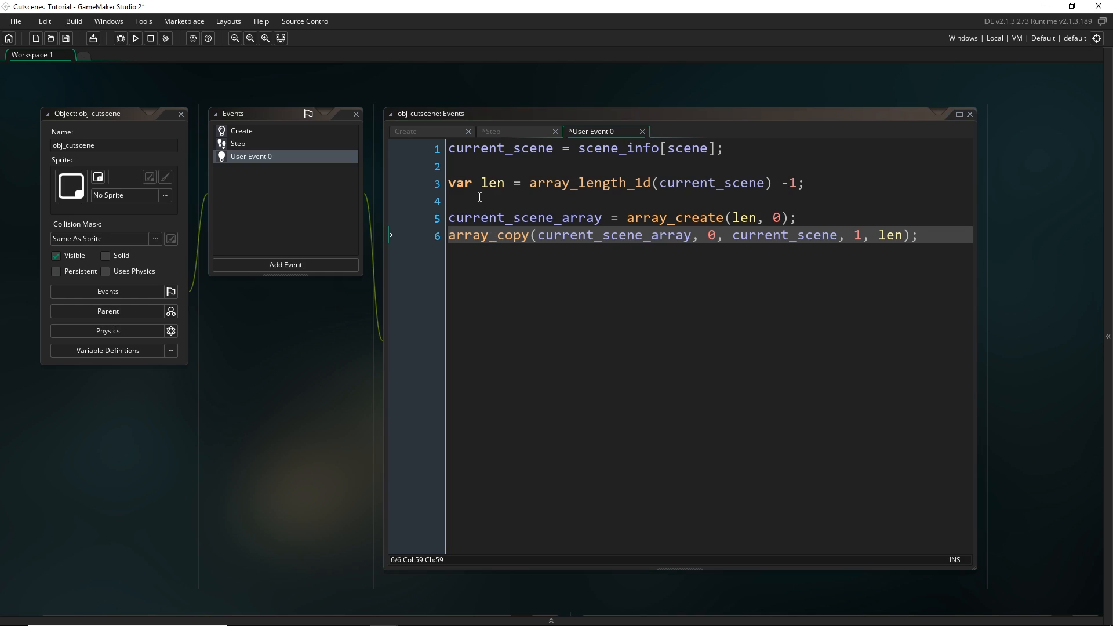
mouse_move(278, 143)
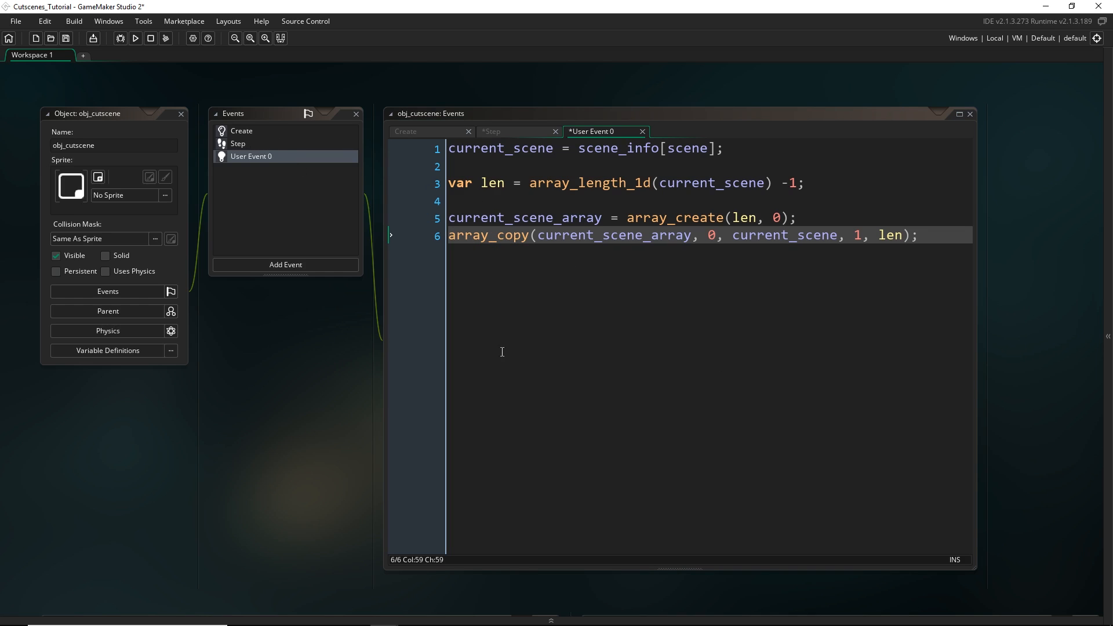
mouse_move(422, 348)
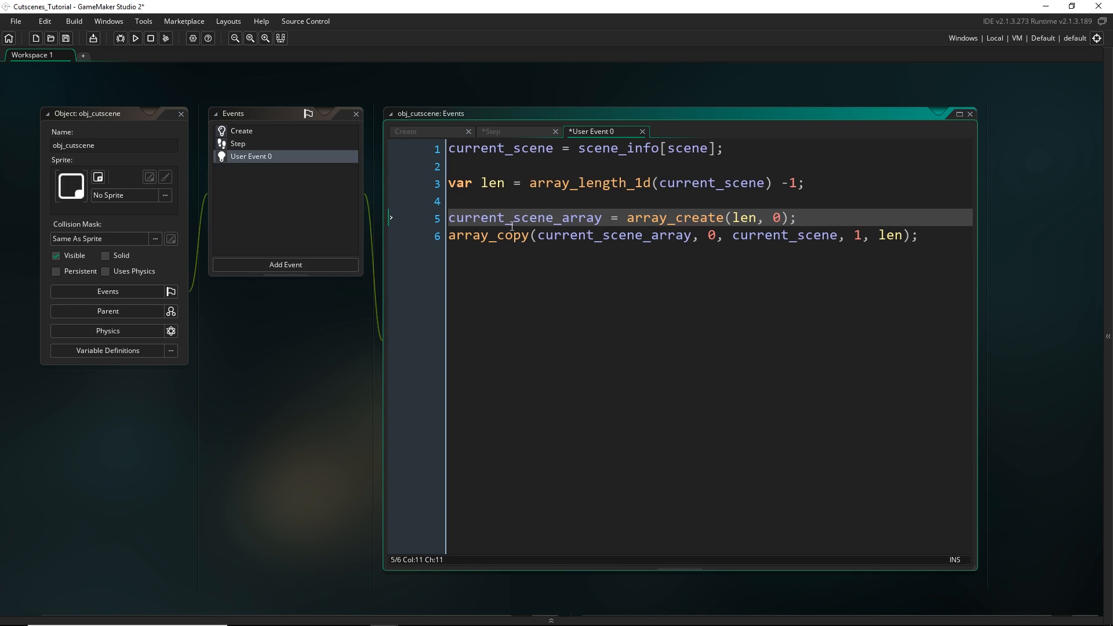
mouse_move(259, 166)
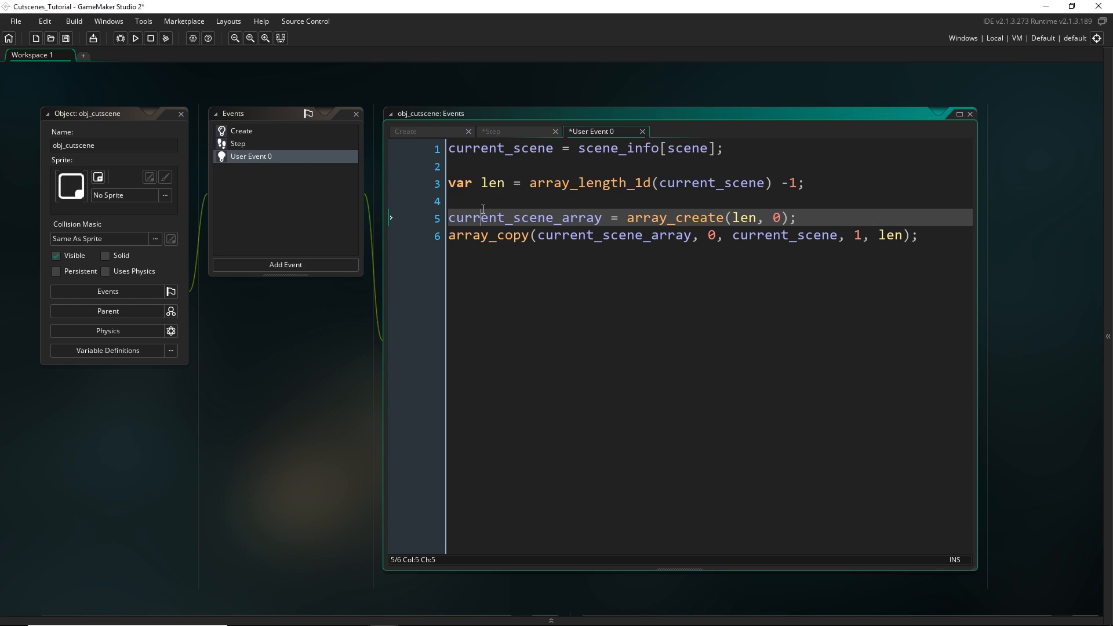
Insert current_scene_array = -1; above the array_create line
text(cur)
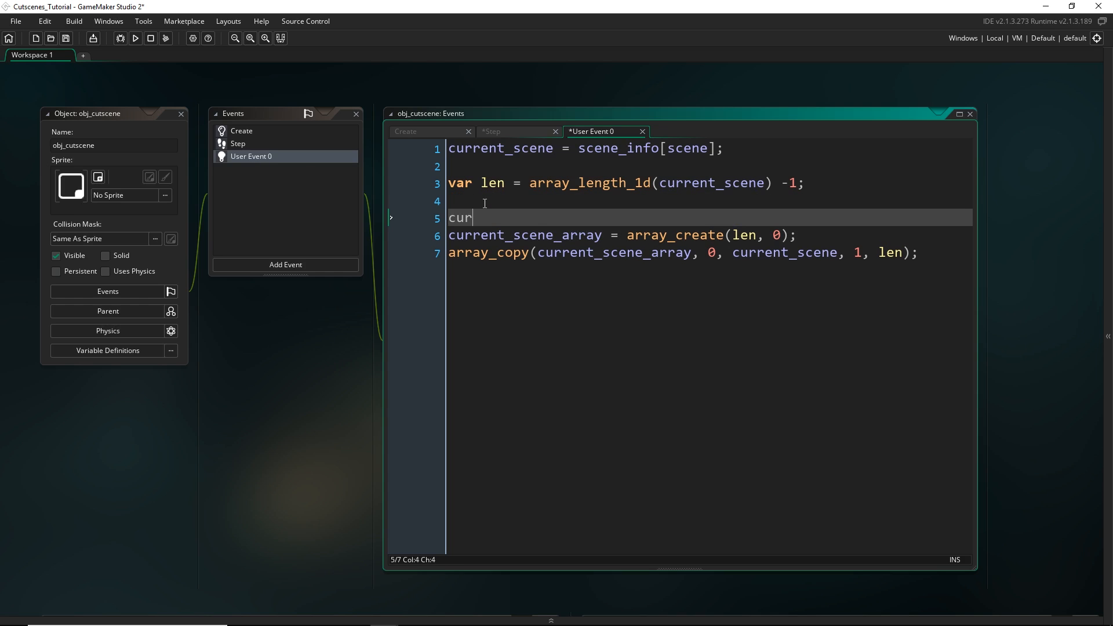
text(rent_scene_arra)
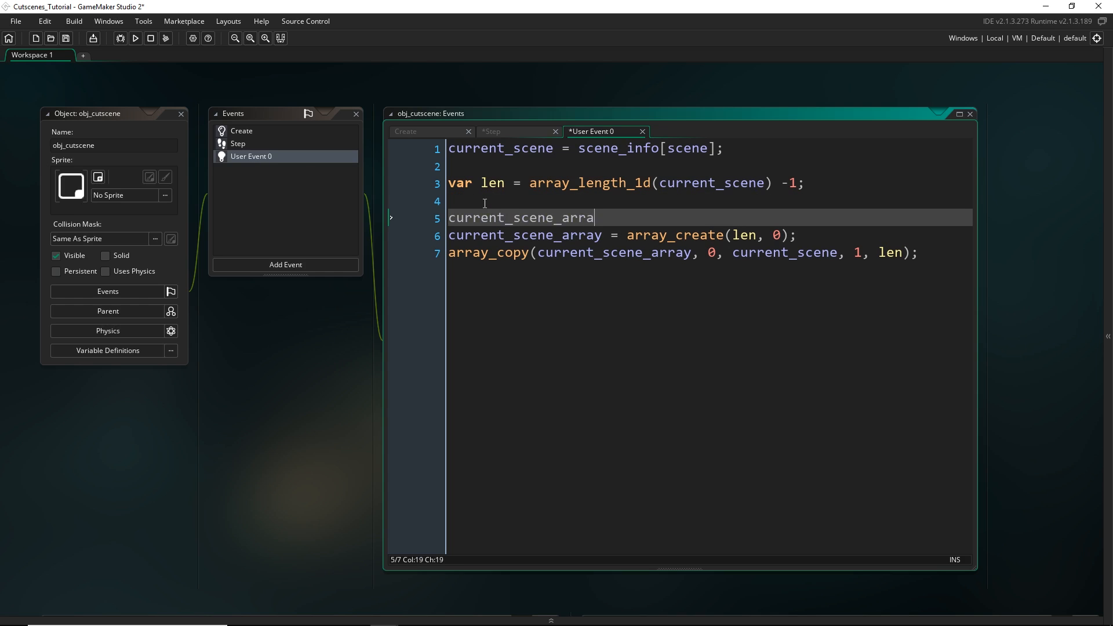
text(y = -1;)
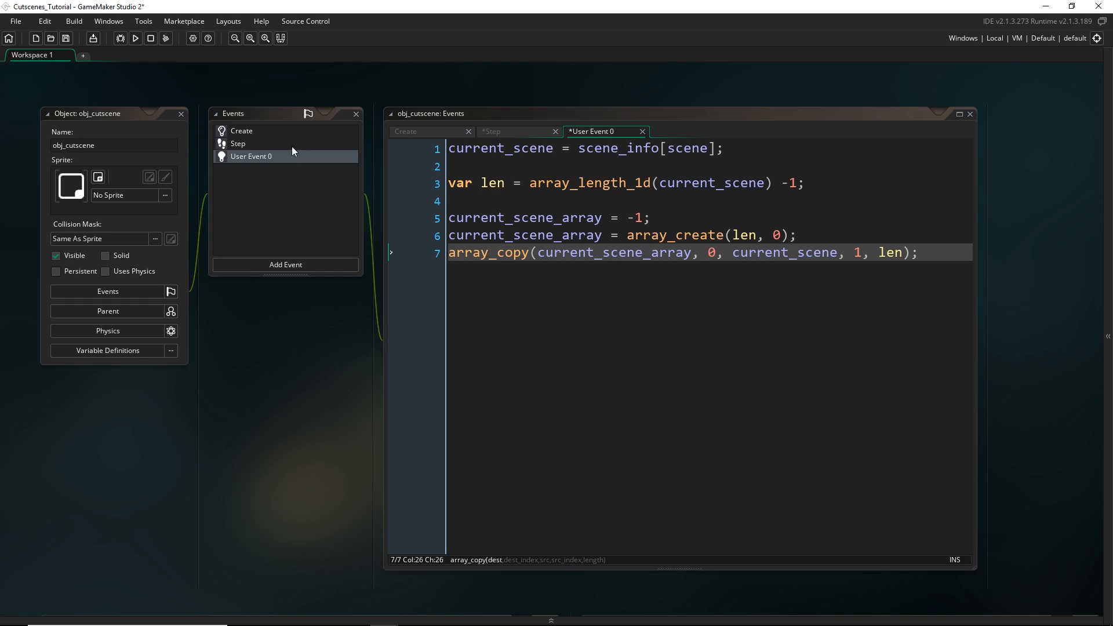
mouse_move(1010, 150)
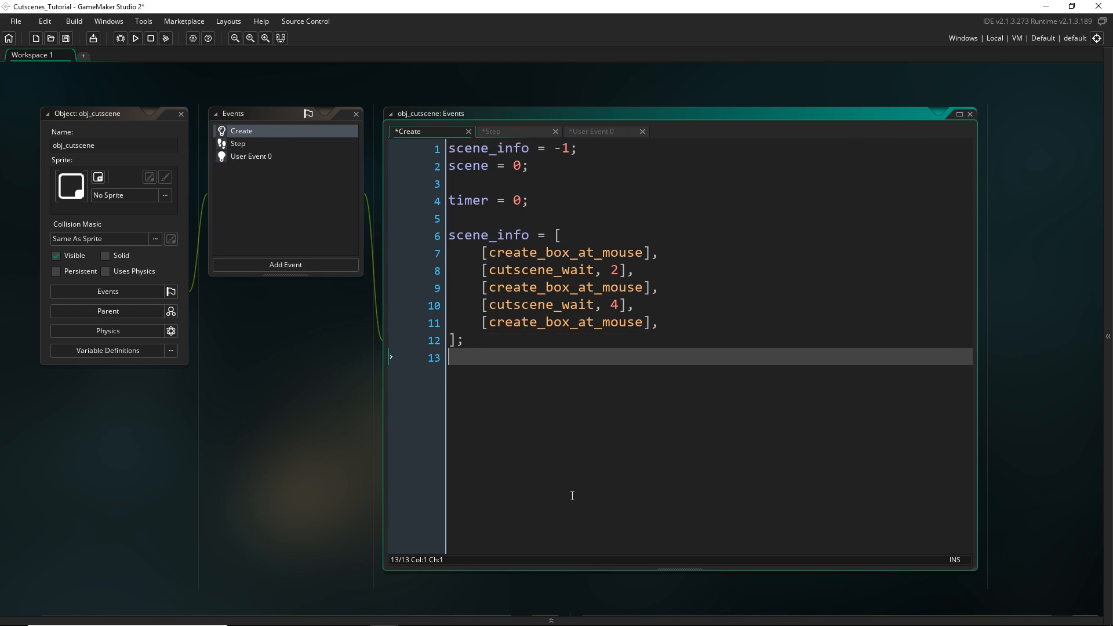
Type event_perform(ev_other, ev_user0) after the scene_info list in the Create event
text(event_perform)
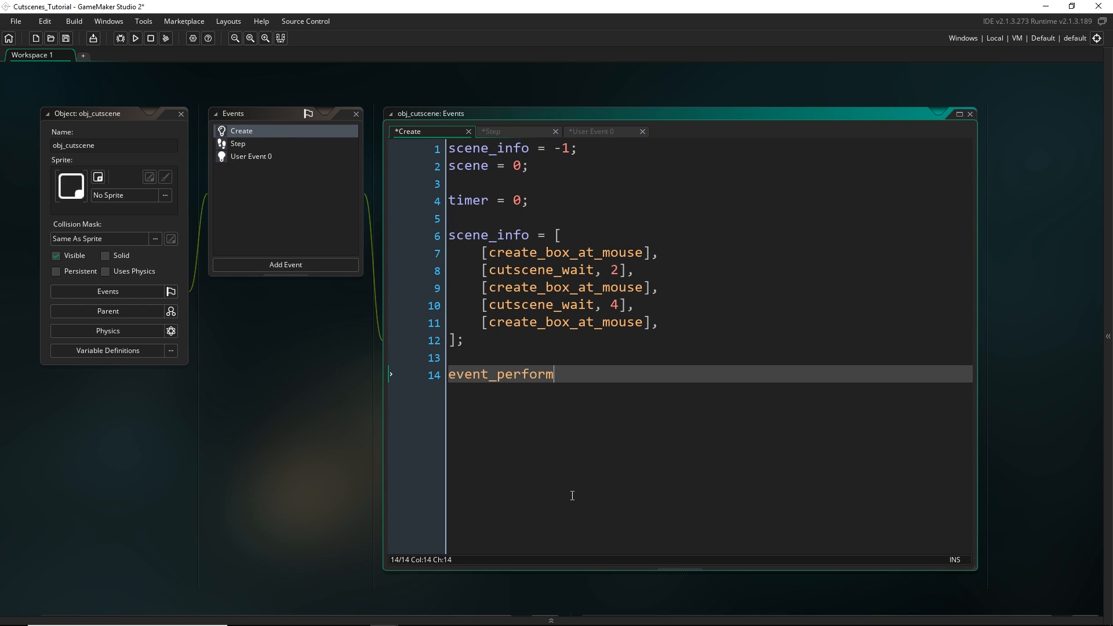
text((ev_other,)
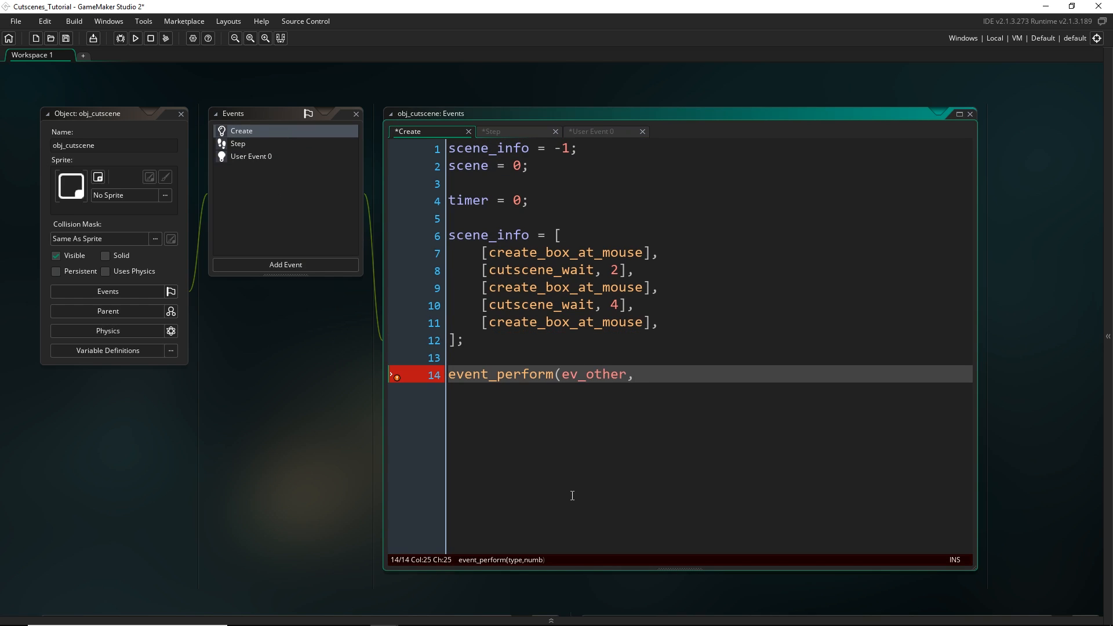
text(ev_)
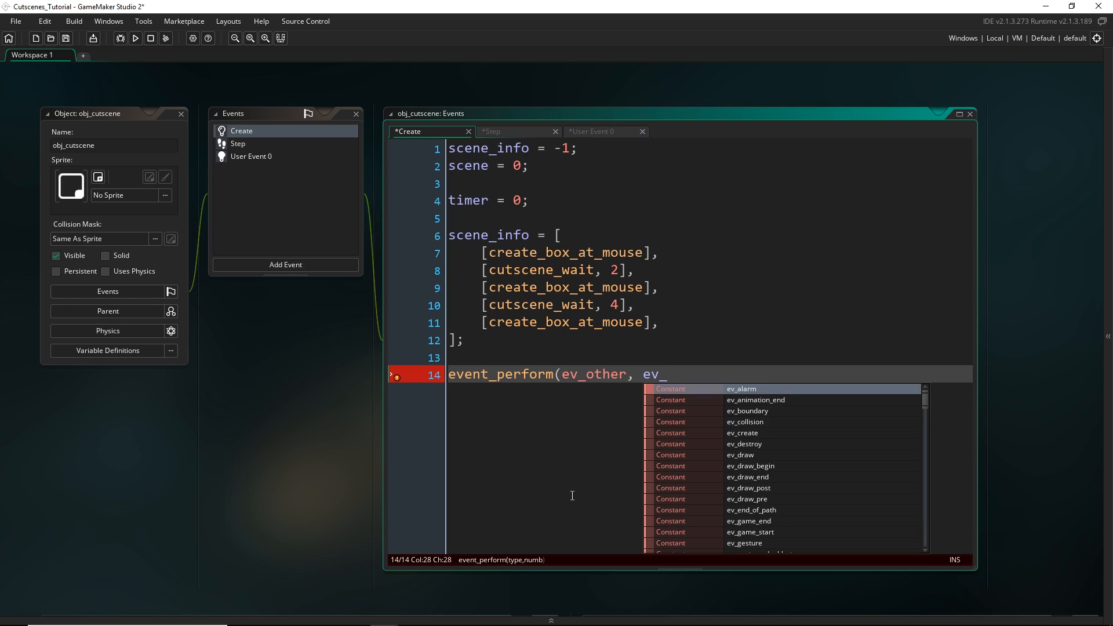
text(user0);)
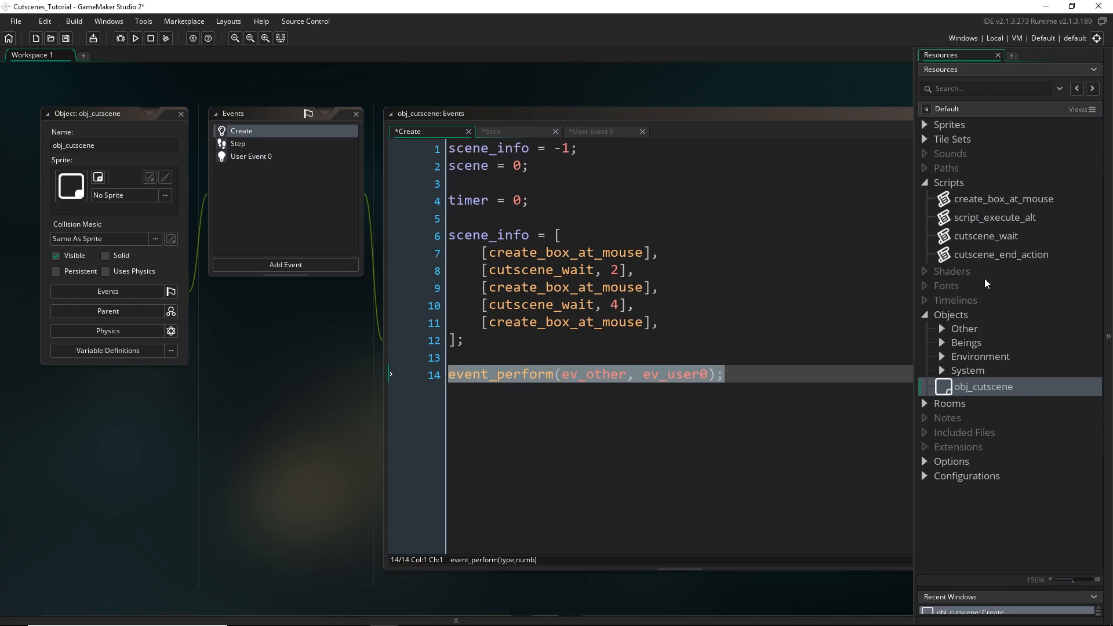
Add event_perform(ev_other, ev_user0); and exit; to the cutscene_end_action script
double_click(1001, 255)
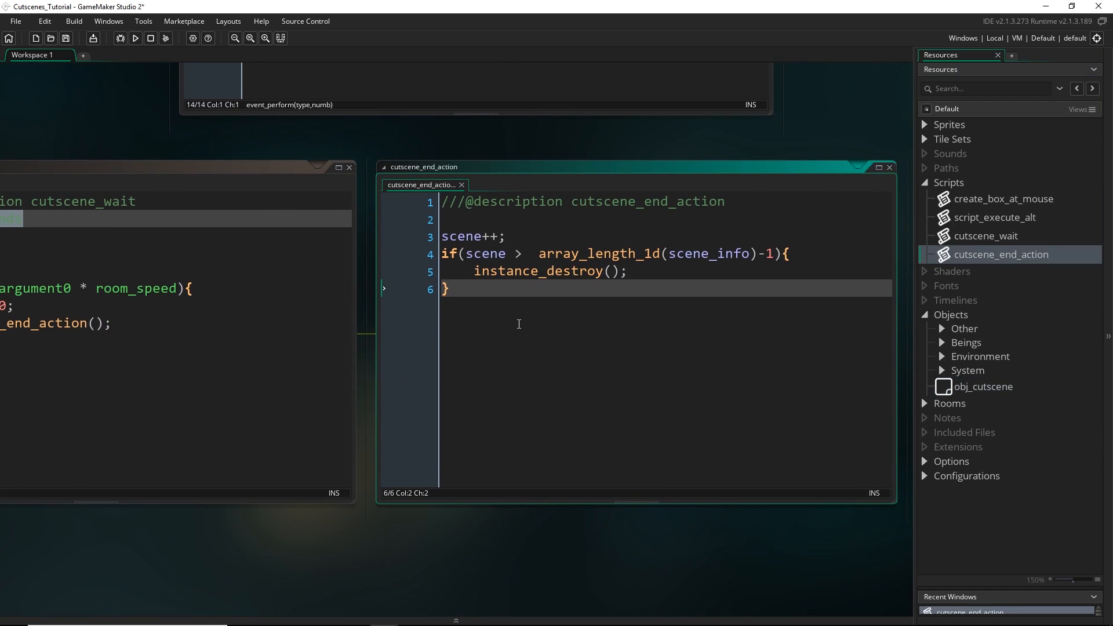
text(event_perform(ev_other, ev_user0);)
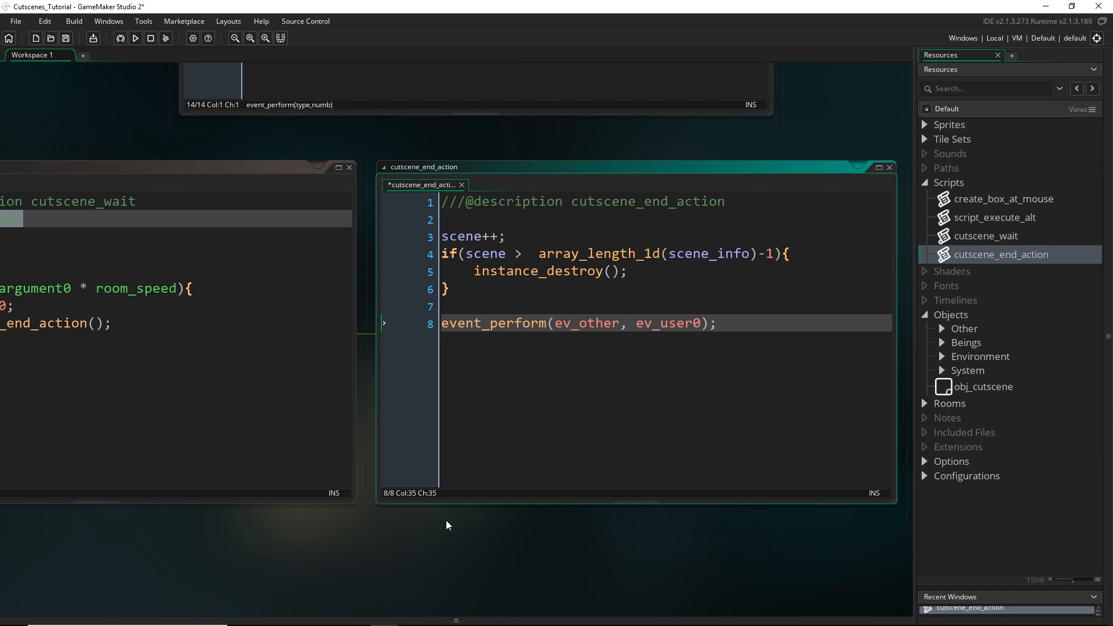
mouse_move(515, 256)
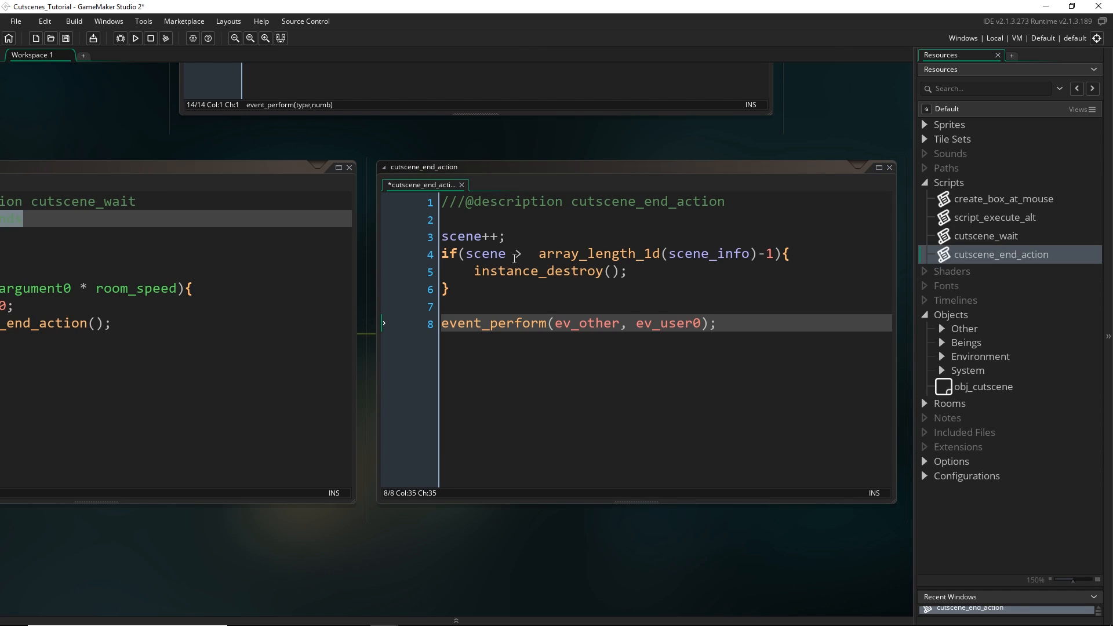
mouse_move(441, 257)
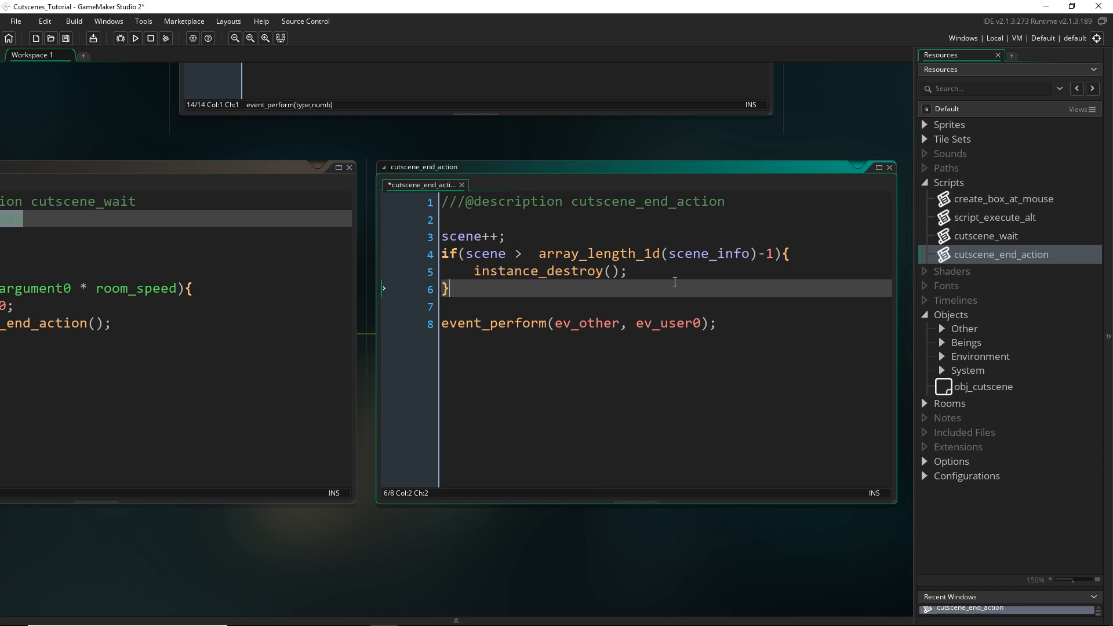
text(exit;)
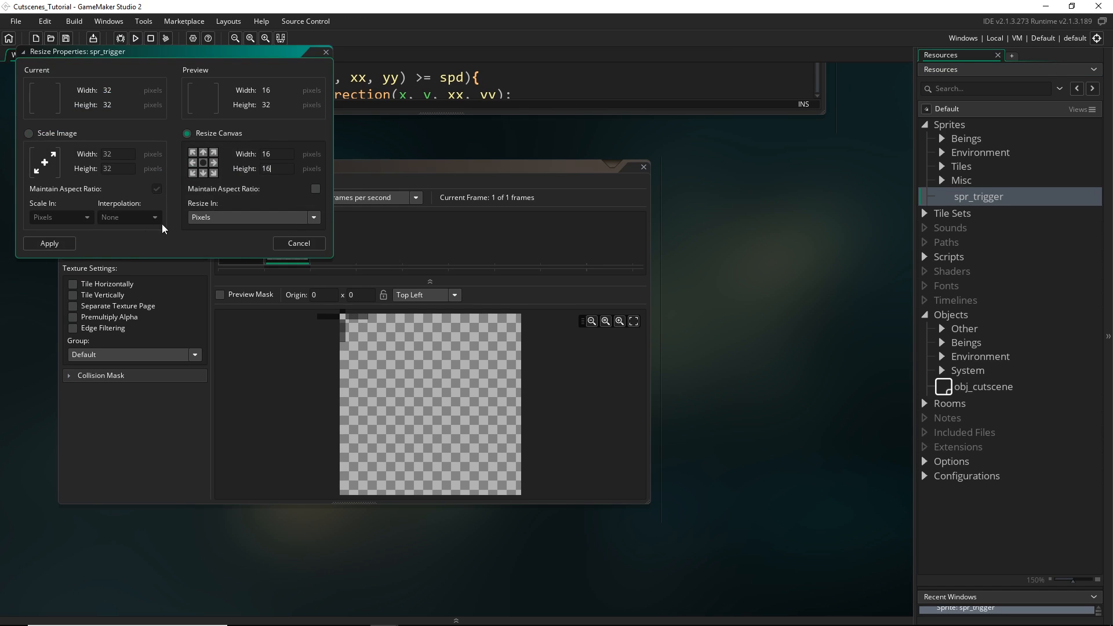
Apply the 16 by 16 canvas size to spr_trigger
click(49, 243)
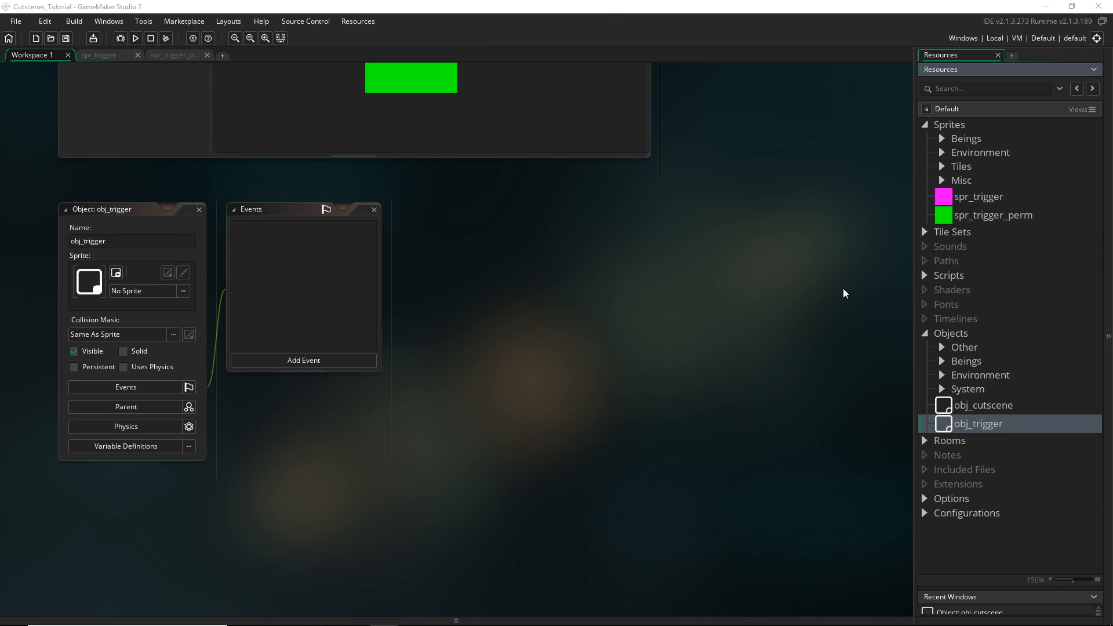
Add a Create event to obj_trigger containing t_scene_info = -1;
click(983, 405)
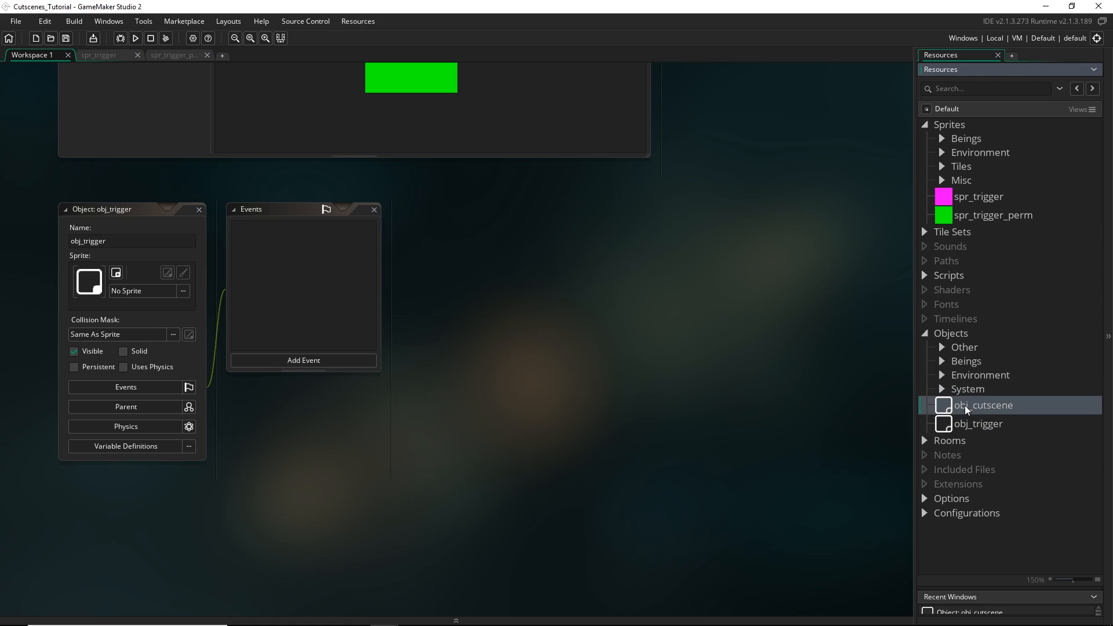
double_click(983, 405)
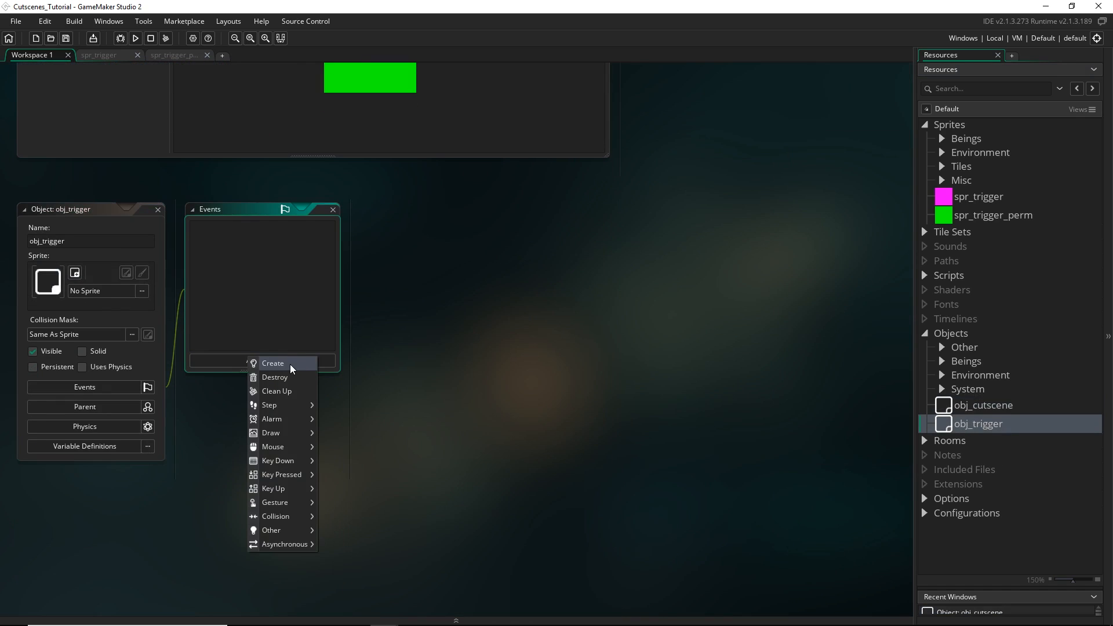
click(273, 363)
text(t_scene_info = -1;)
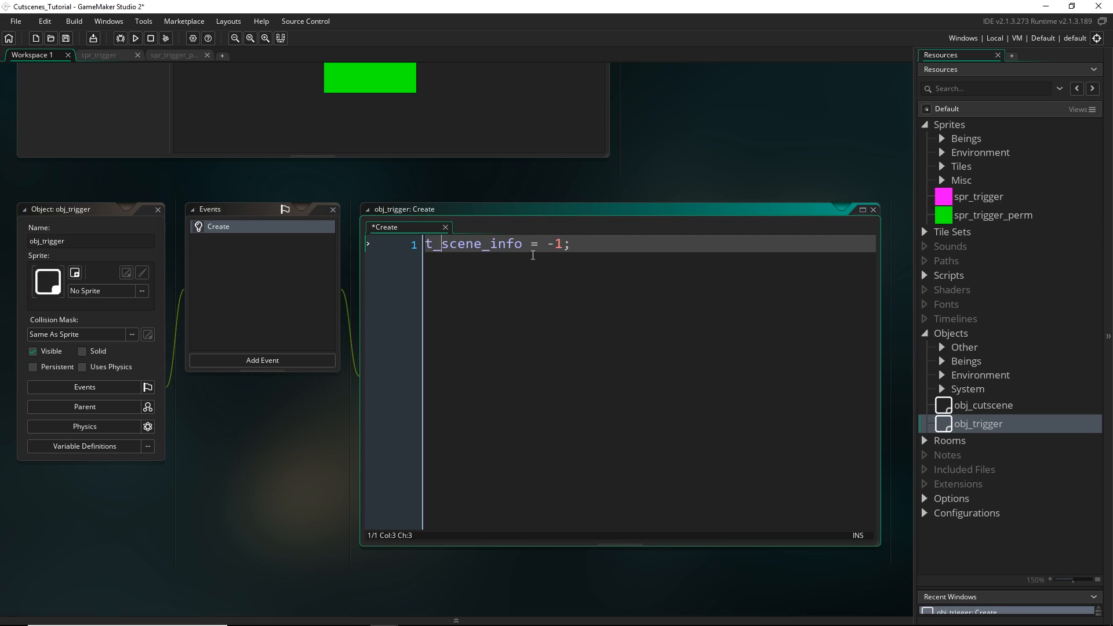
click(262, 360)
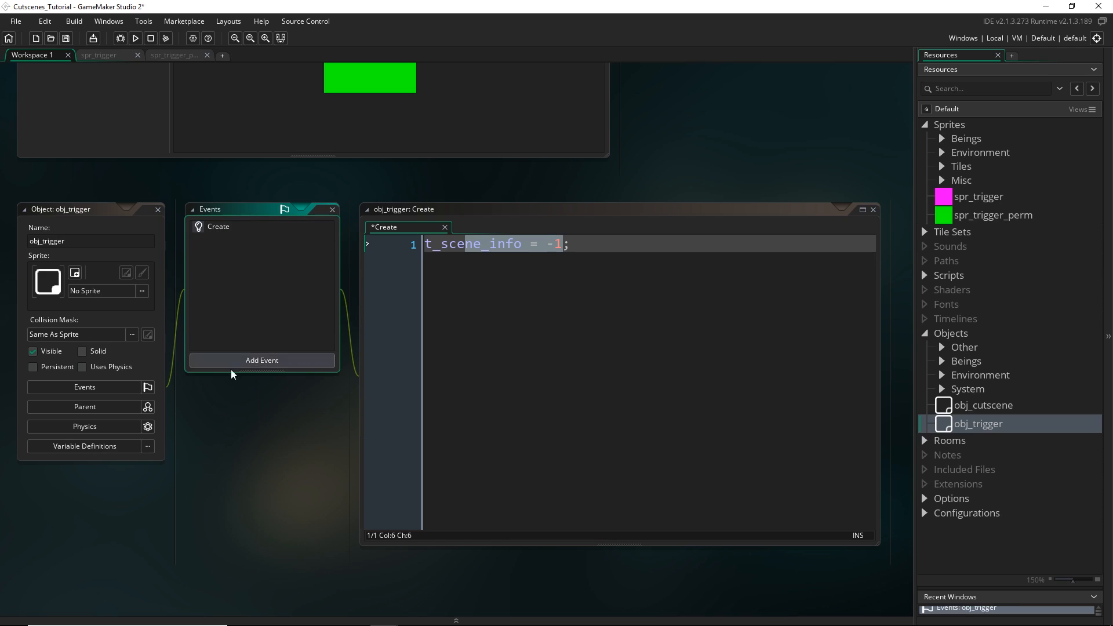
mouse_move(851, 433)
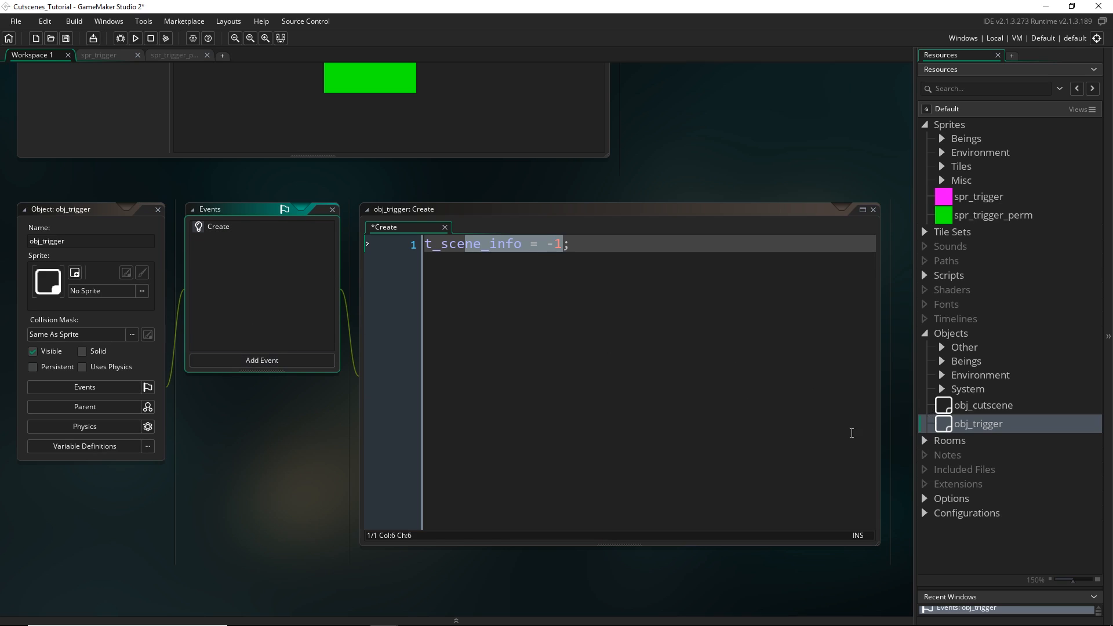
Add a Step event to obj_trigger with a place_meeting(x, y, obj_king) check
click(261, 360)
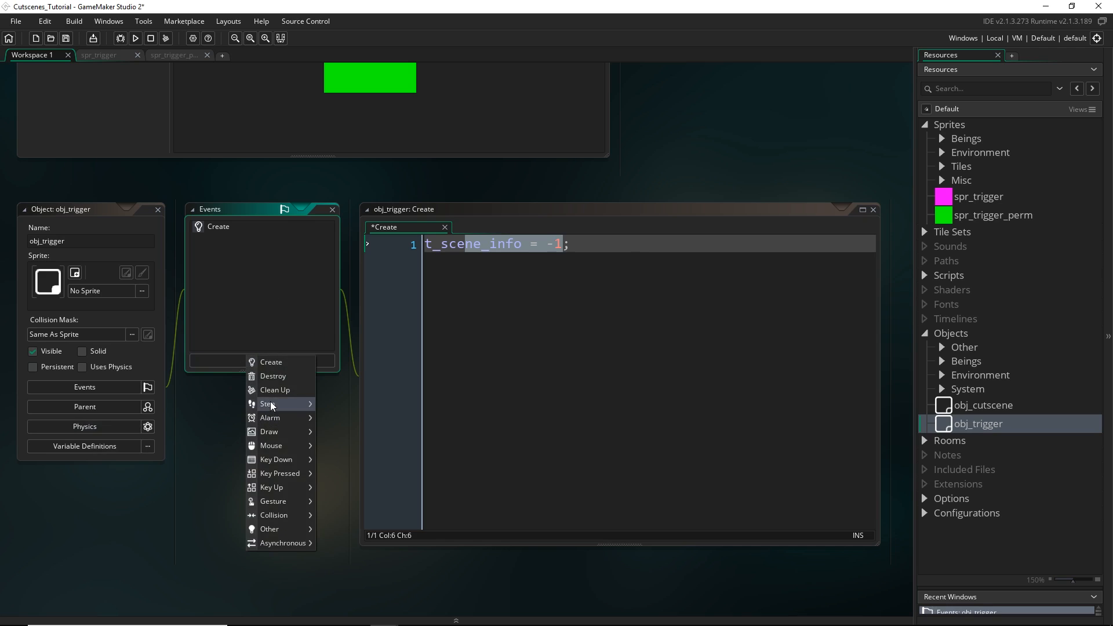
click(268, 403)
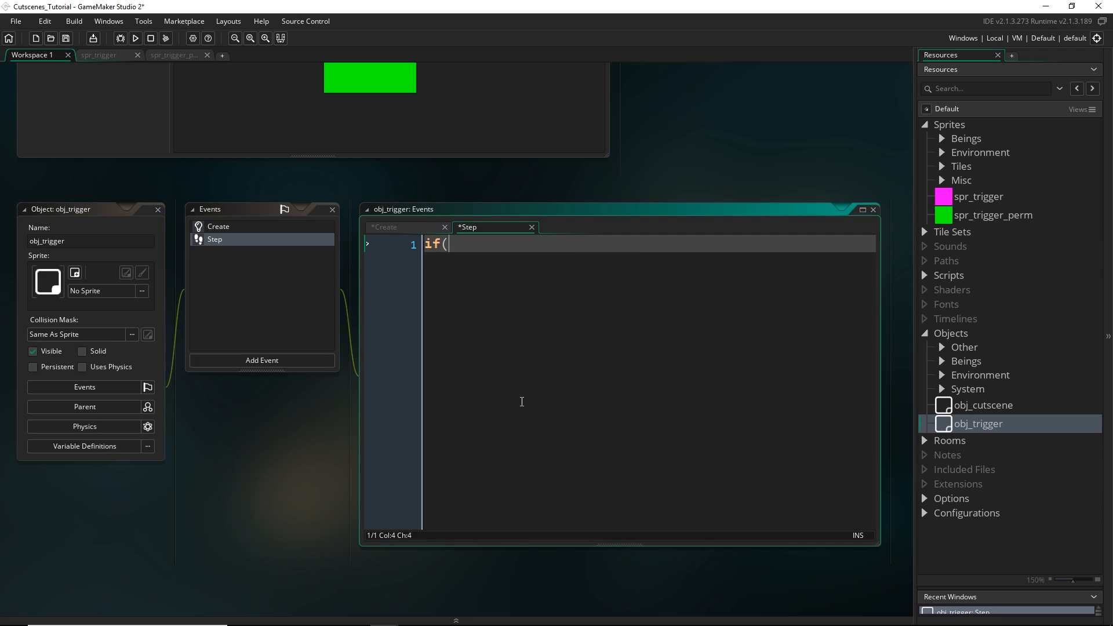
text(place_meeting()
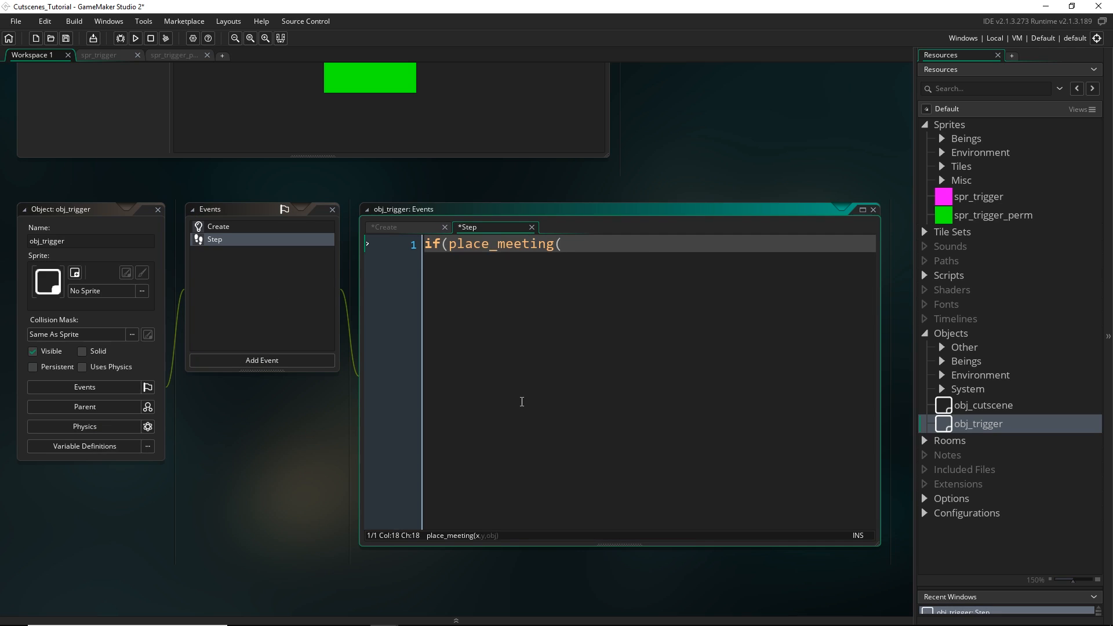
text(x,y,)
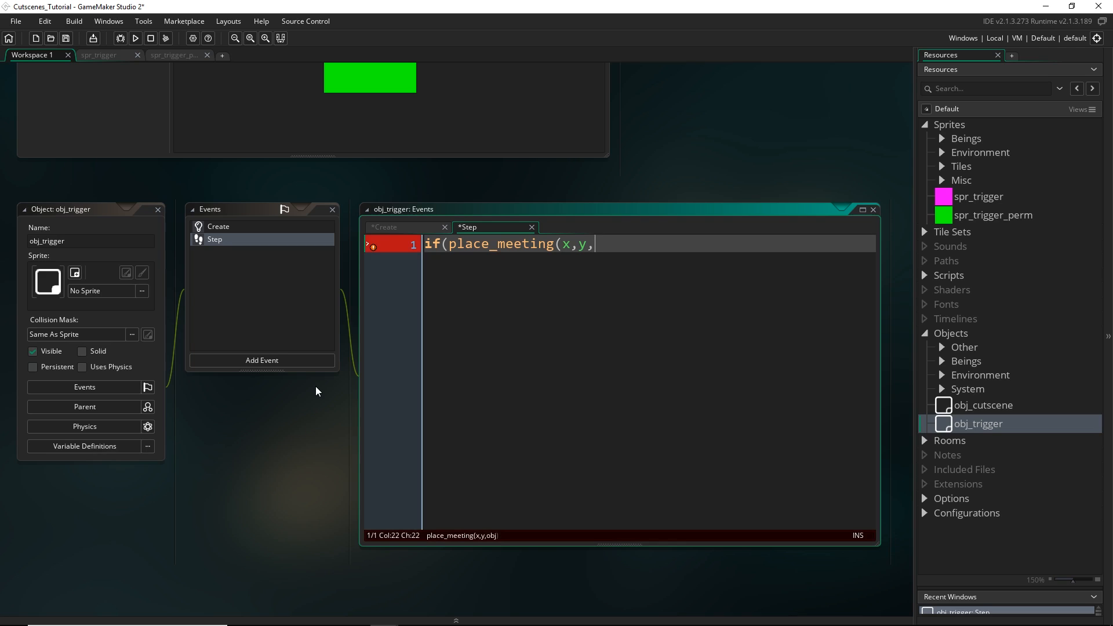
text(obj_king)))
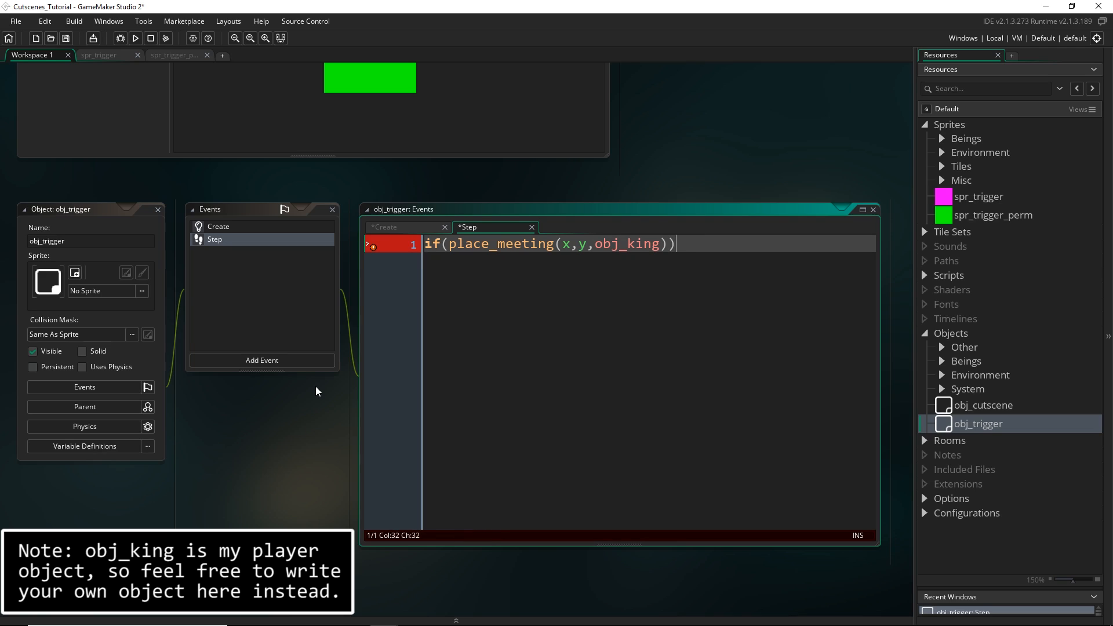
text({)
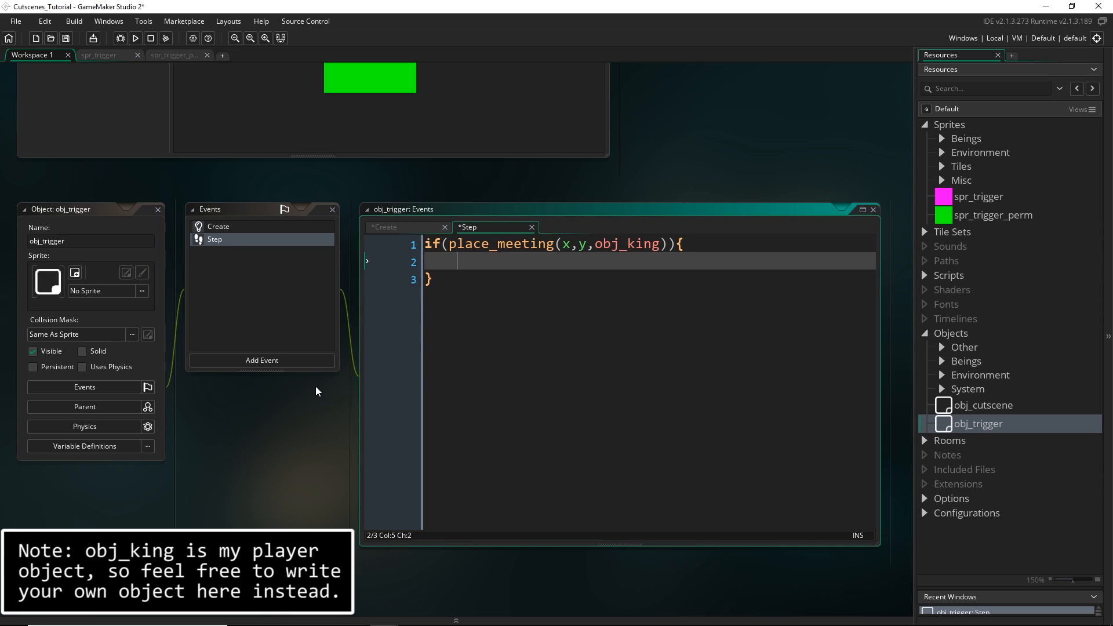
Call create_cutscene(t_scene_info) and instance_destroy(), guarded by if(!instance_exists(obj_cutscene))
text(create_)
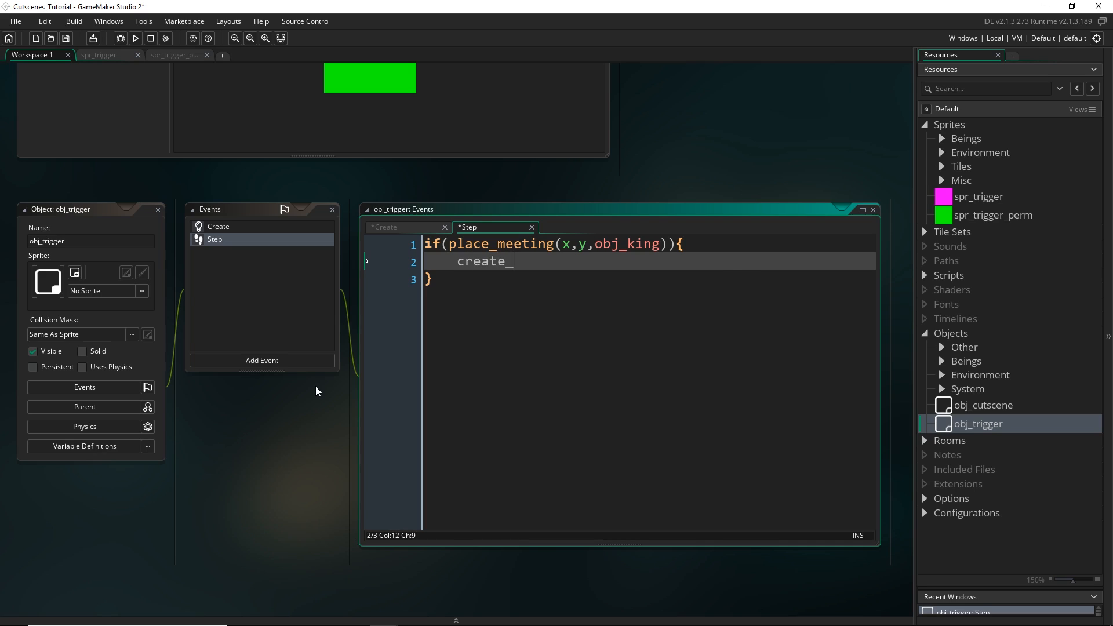
text(cutscene)
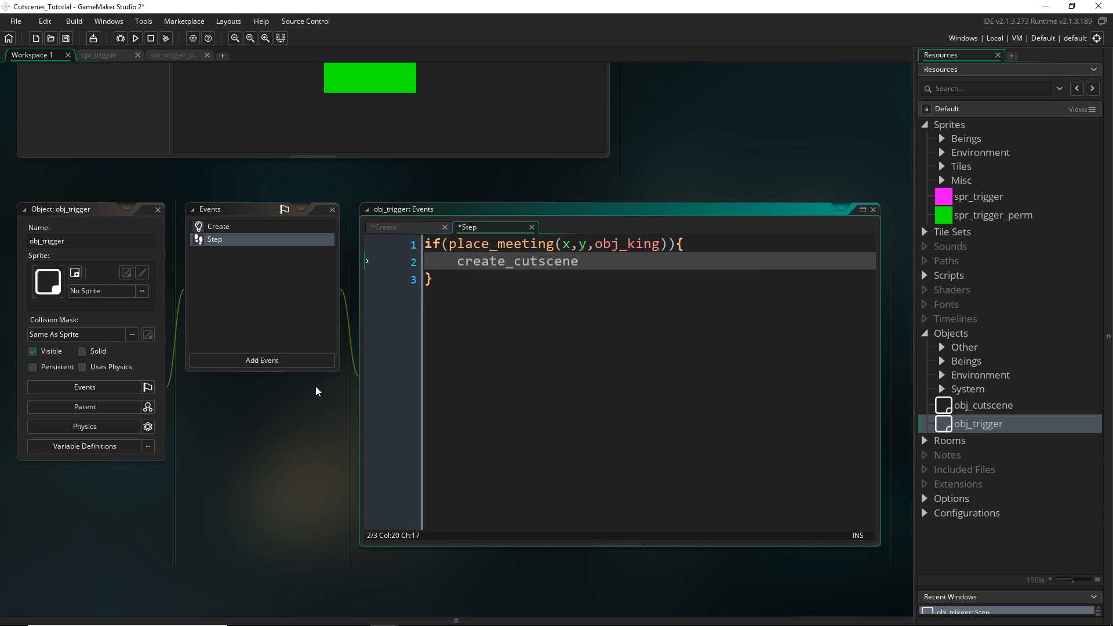
text(()
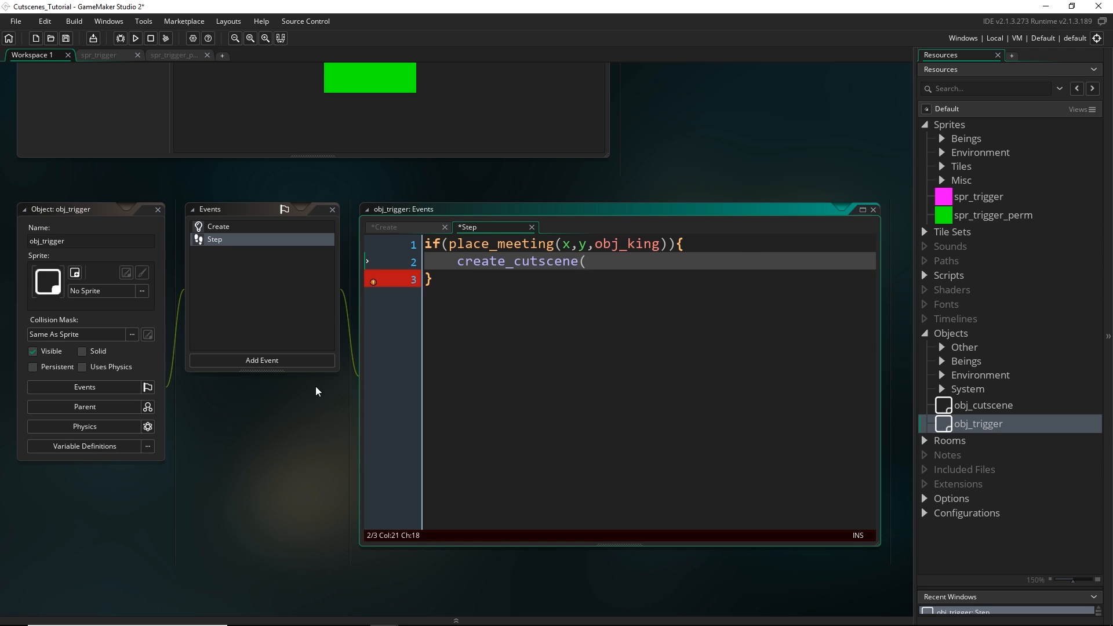
text(t_scene_info);)
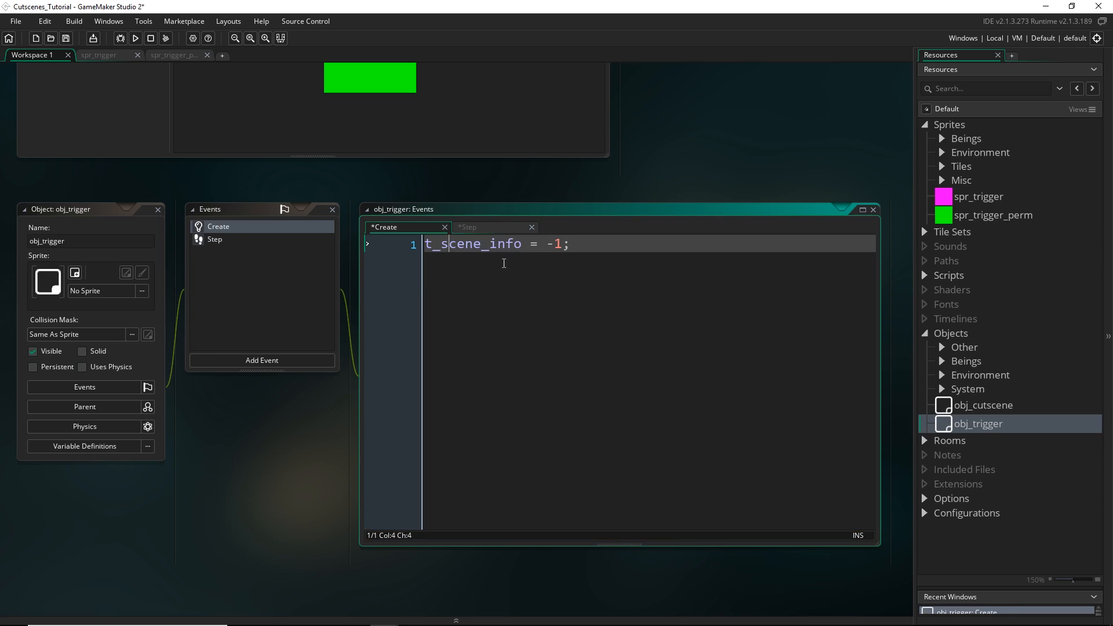
mouse_move(230, 267)
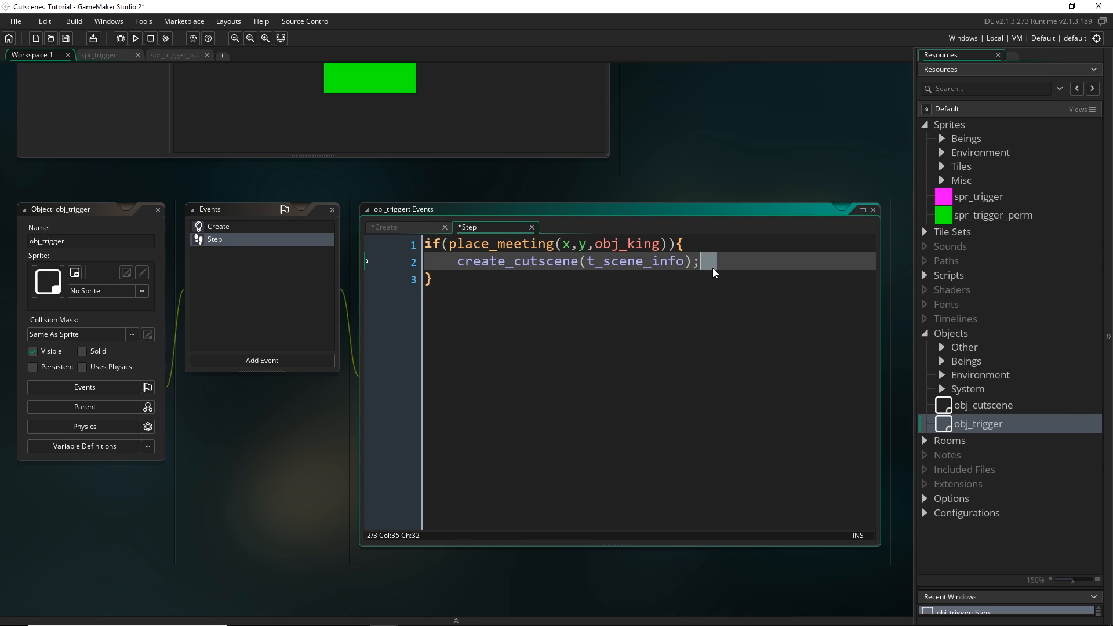
text(instance_destroy();)
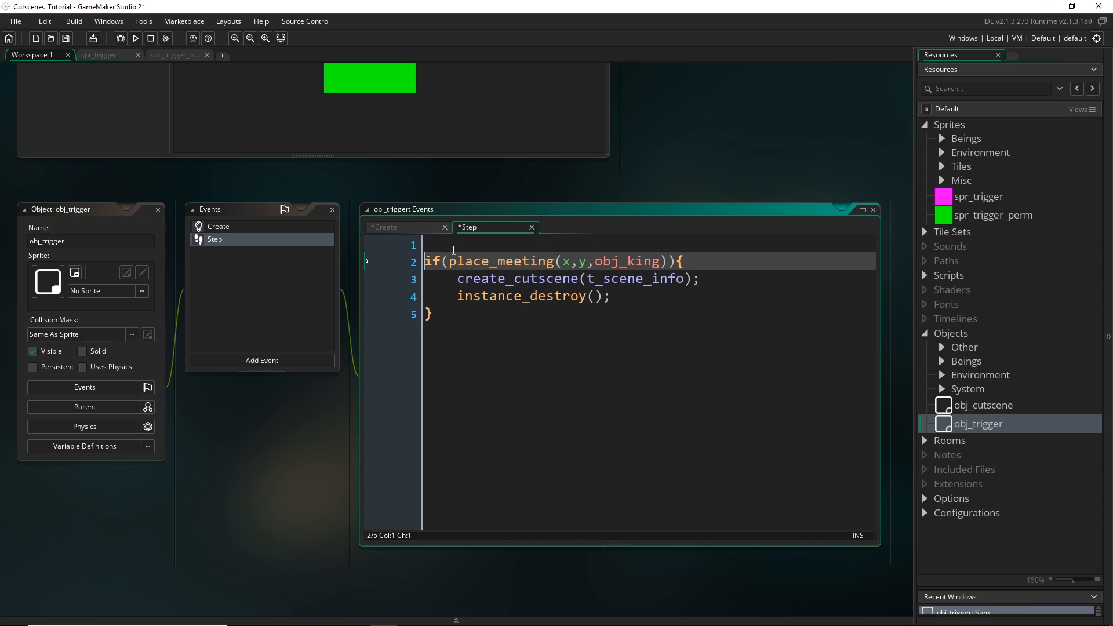
text(if(!instance_)
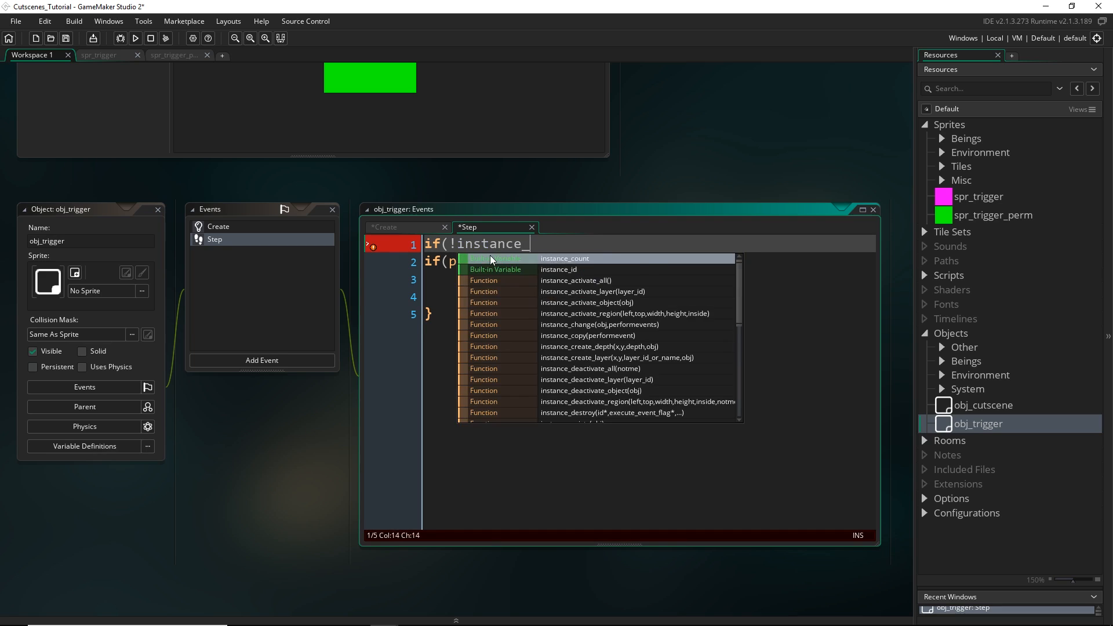
text(exists(obj_cutscene)){)
text(})
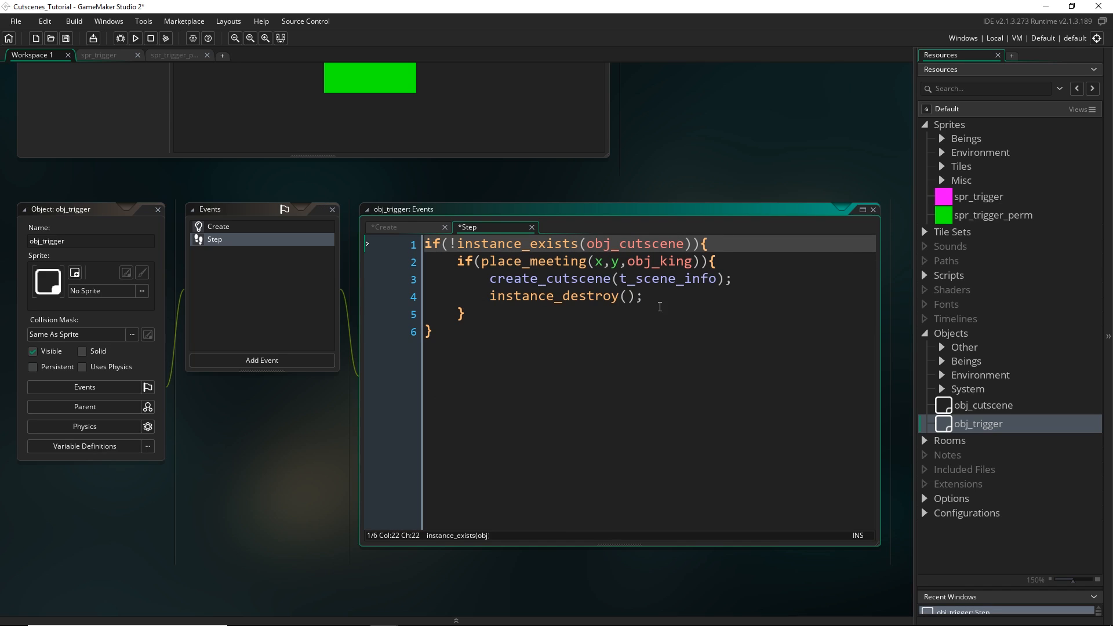
click(925, 276)
text(///@description cre)
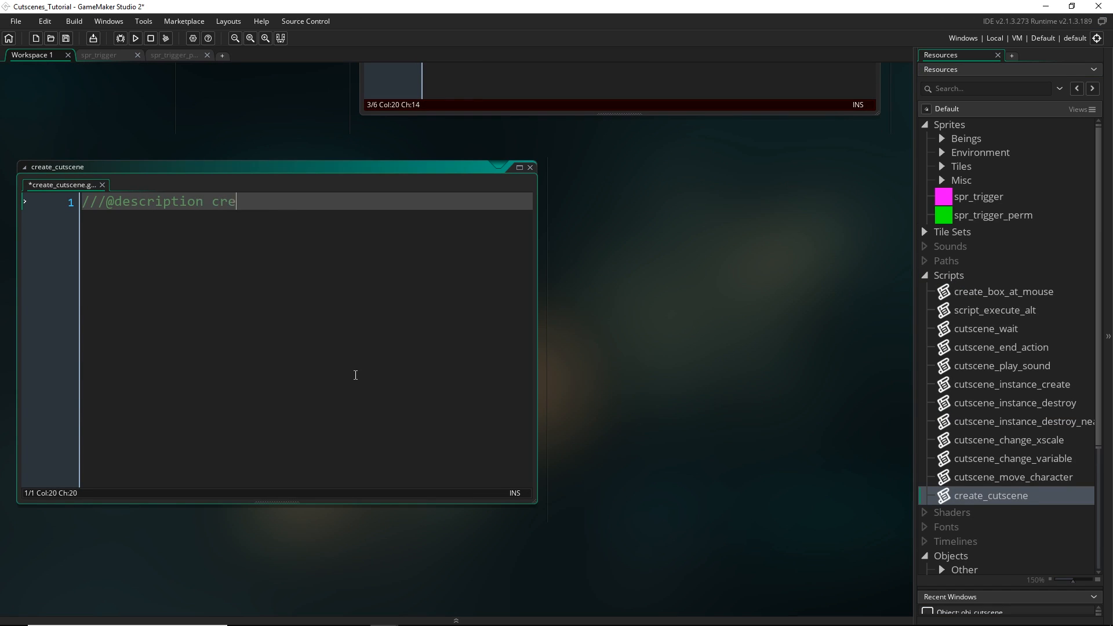
In create_cutscene, create an obj_cutscene instance on the "Instances" layer
text(ate_cutscene)
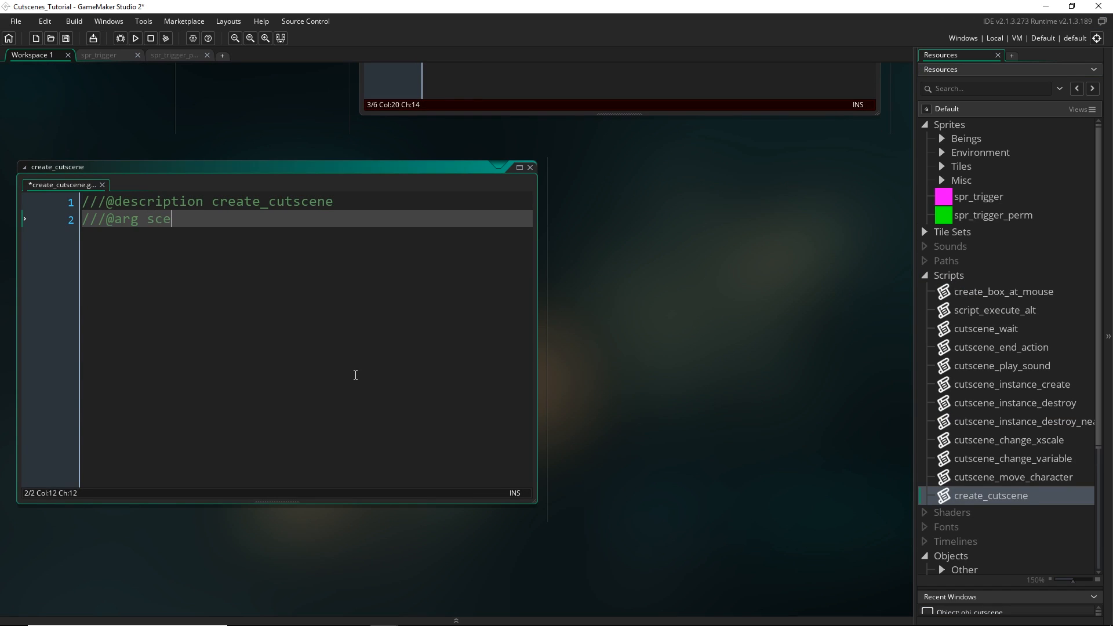
text(ne_info)
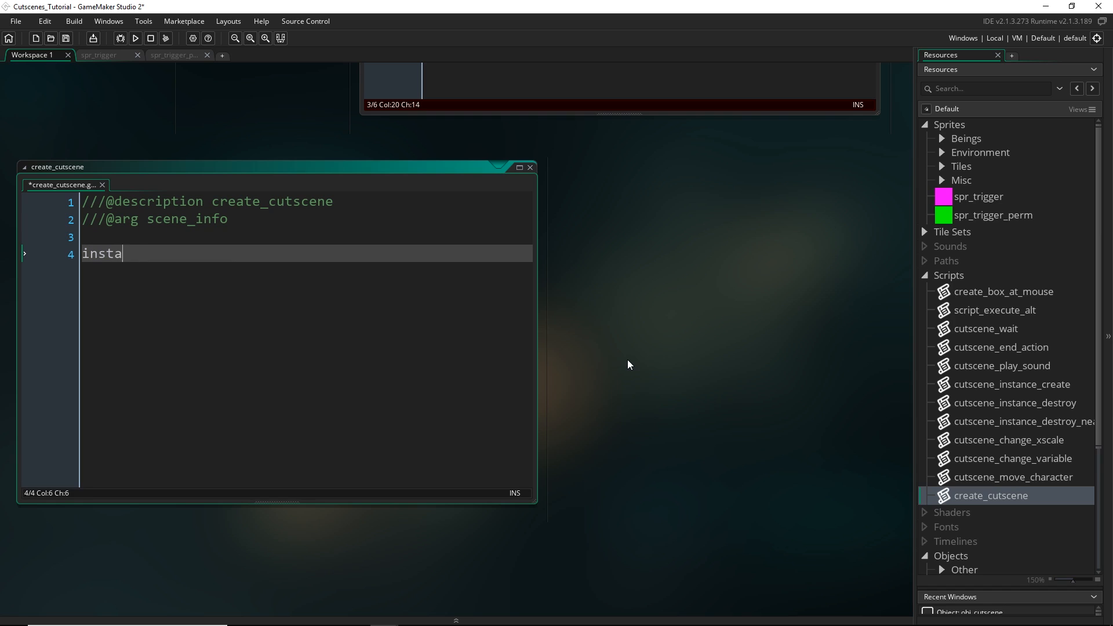
text(nce_create_layer(0,0)
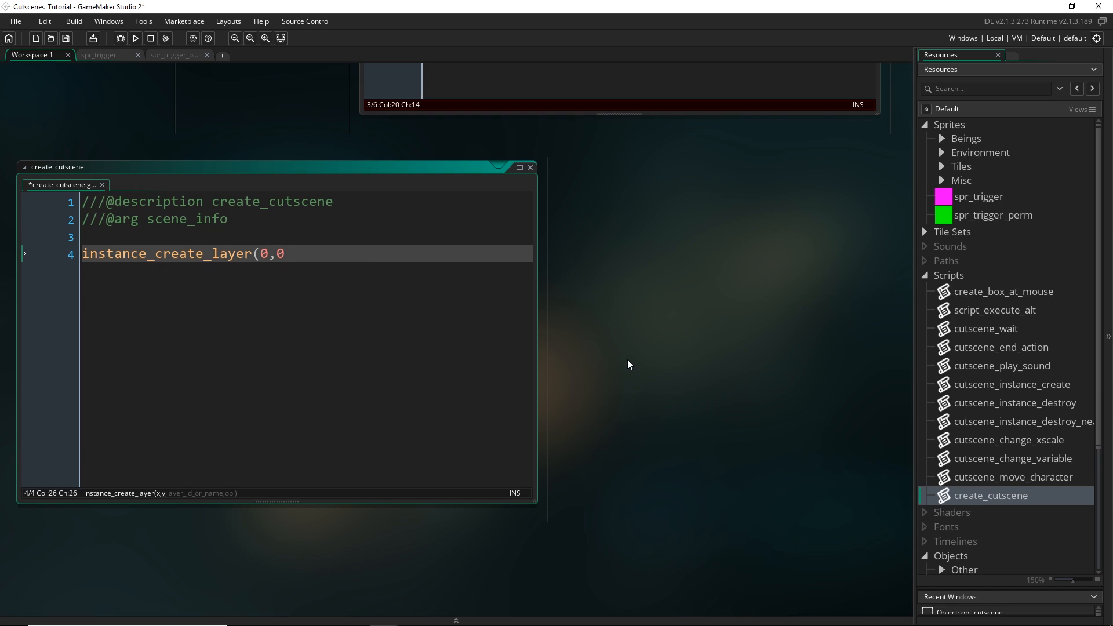
text(,"Ins)
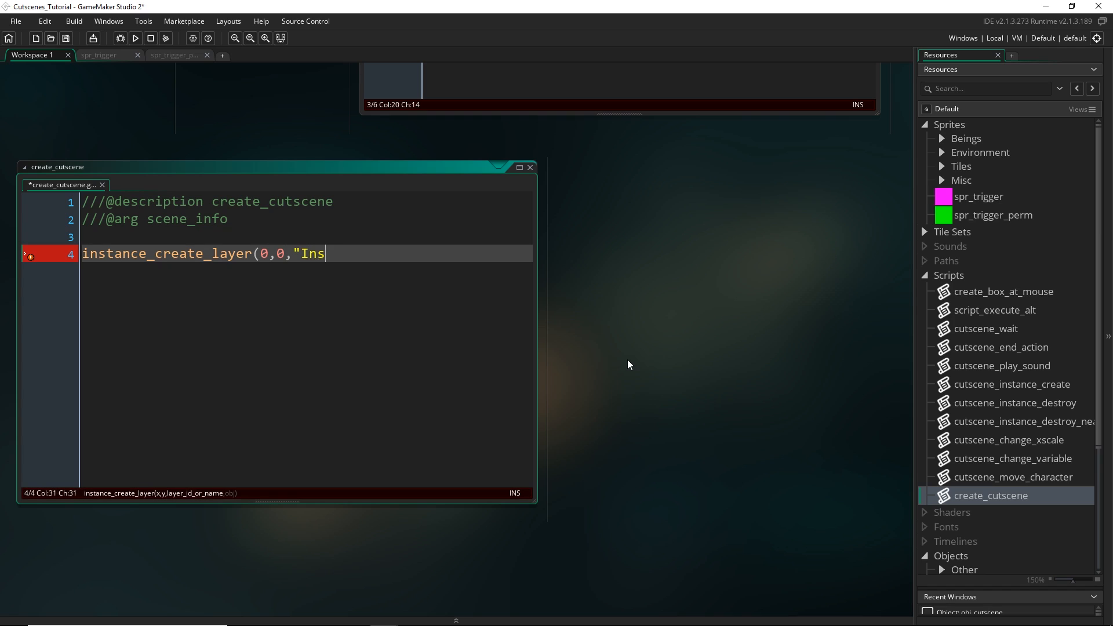
text(tances",)
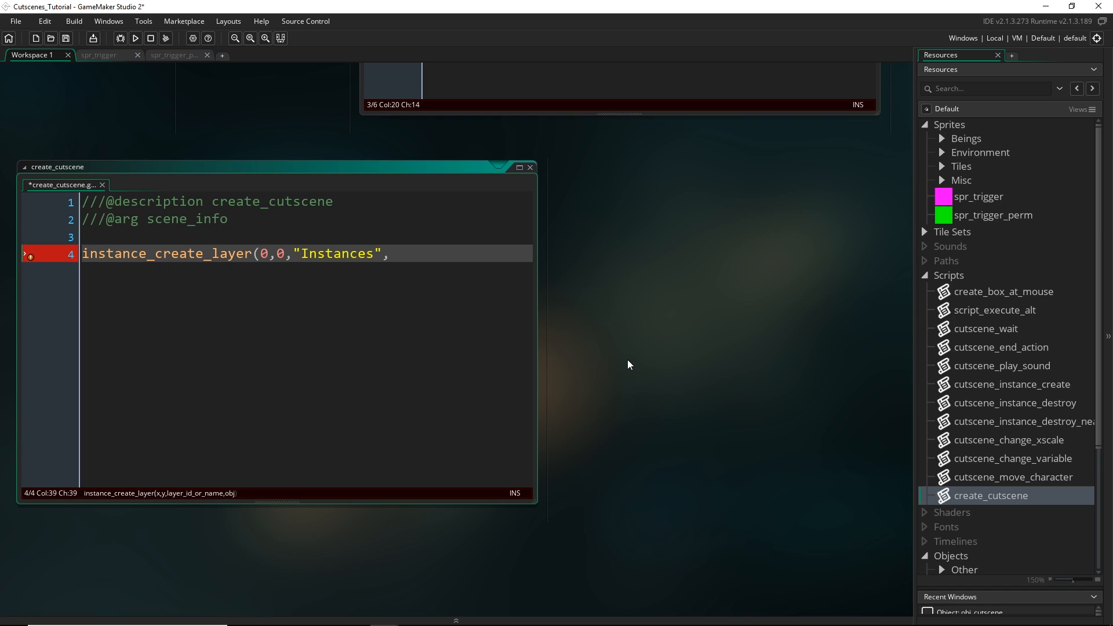
text(obj_cutscene);)
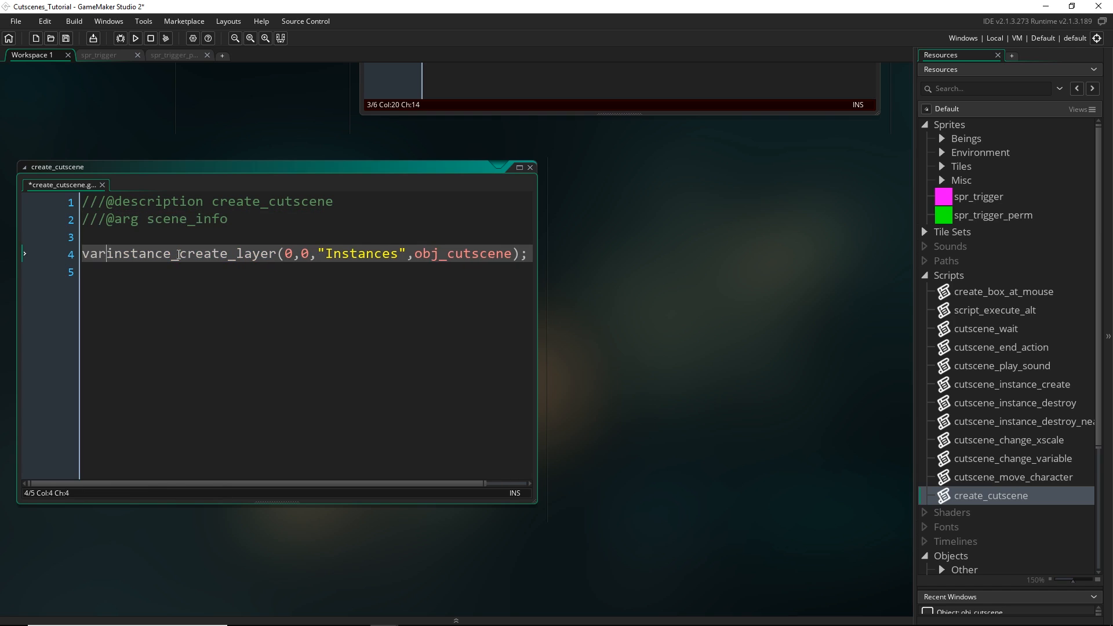
Store it in inst and, inside with(inst), set scene_info = argument0 and call event_perform(ev_other, ...)
text(inst =)
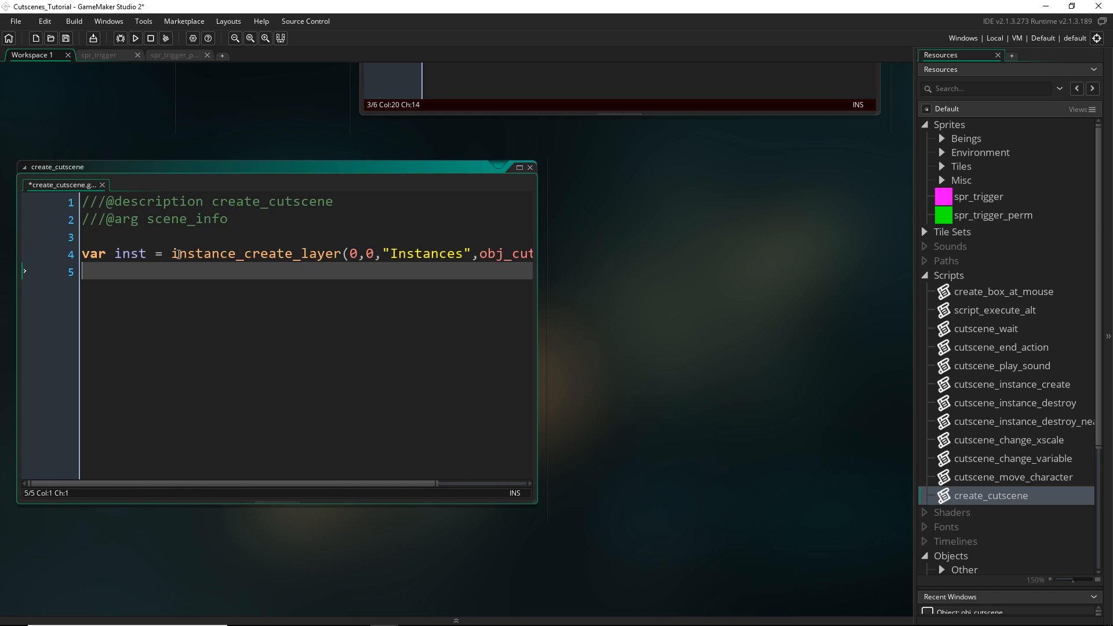
text(with(inst){)
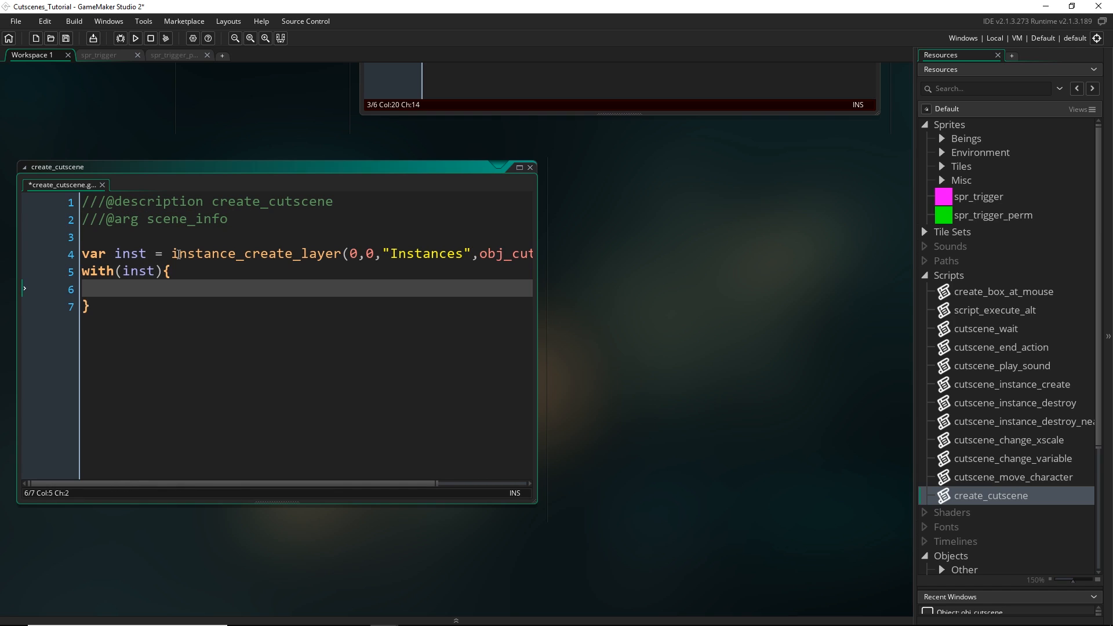
text(scene_info)
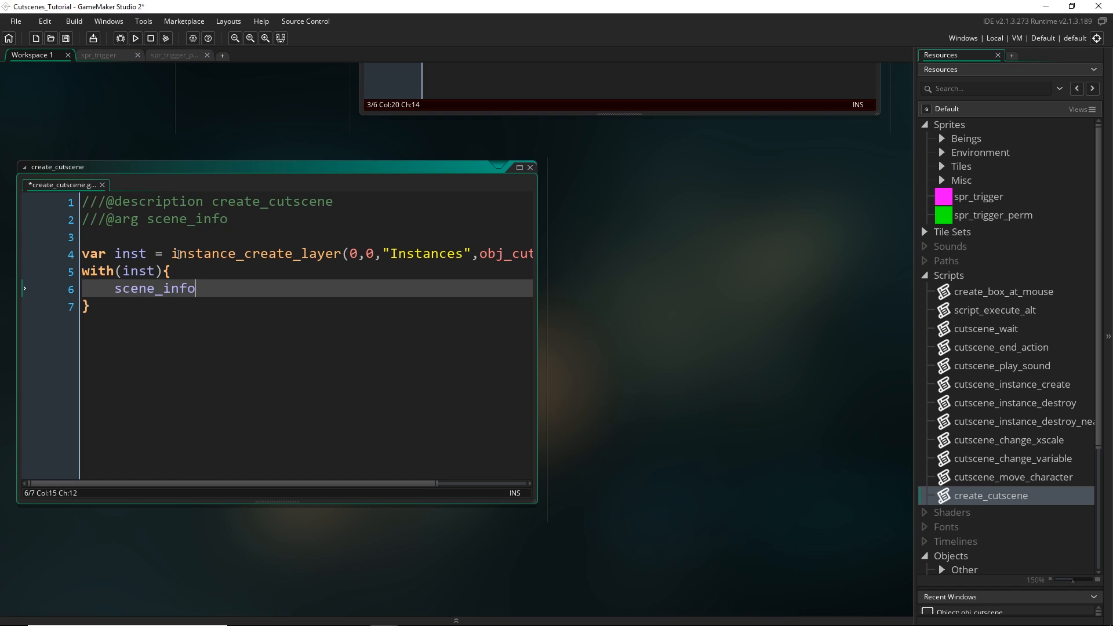
text(= argument0;)
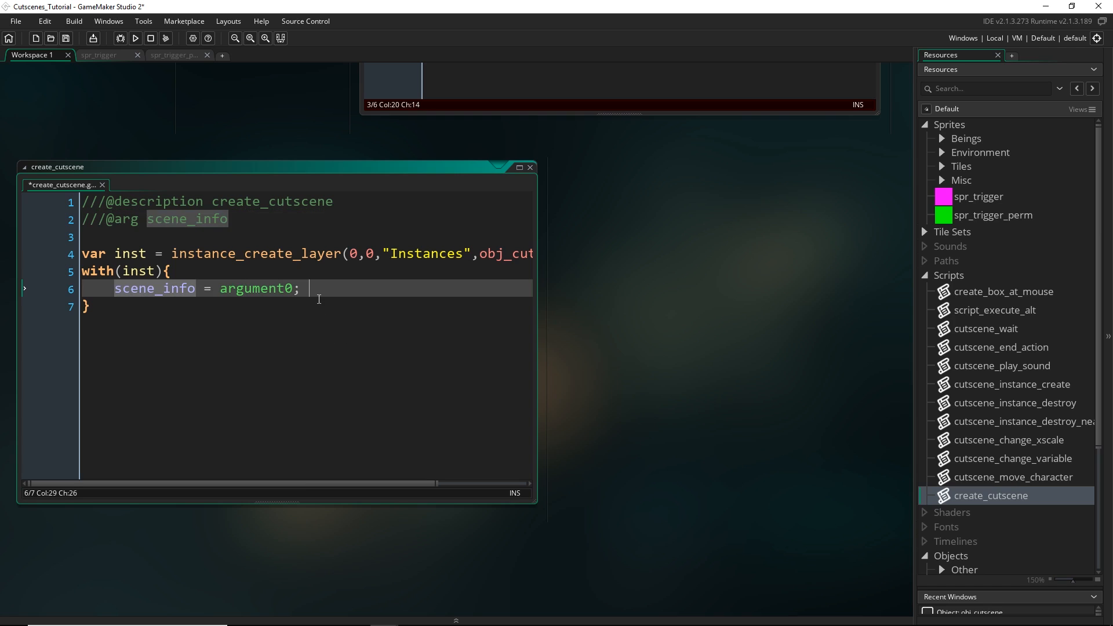
text(event_)
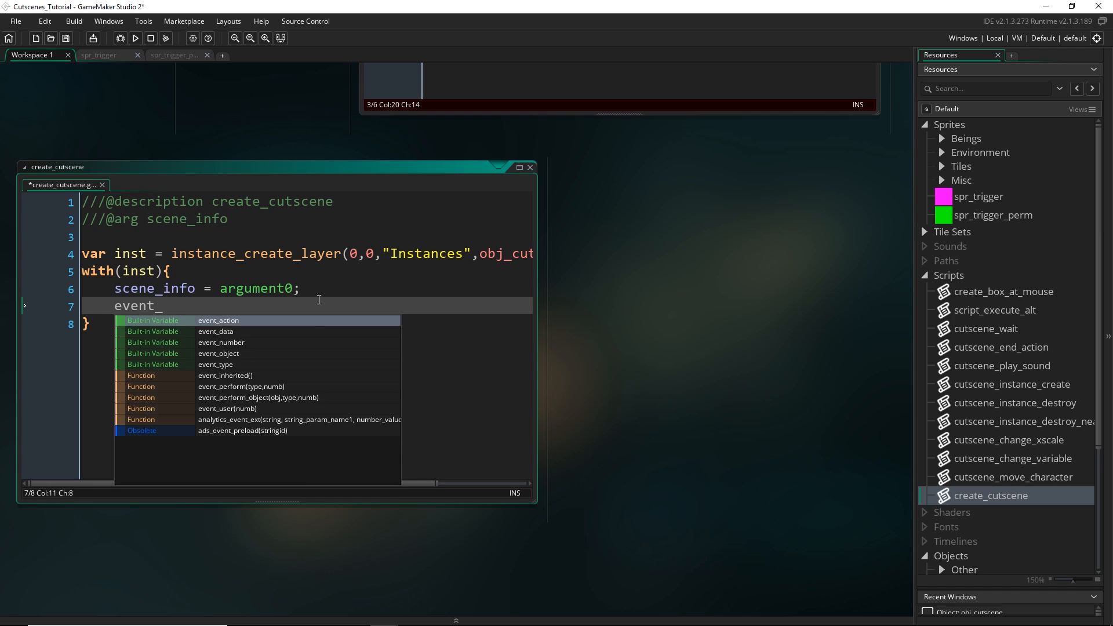
text(event_perform(ev_other,)
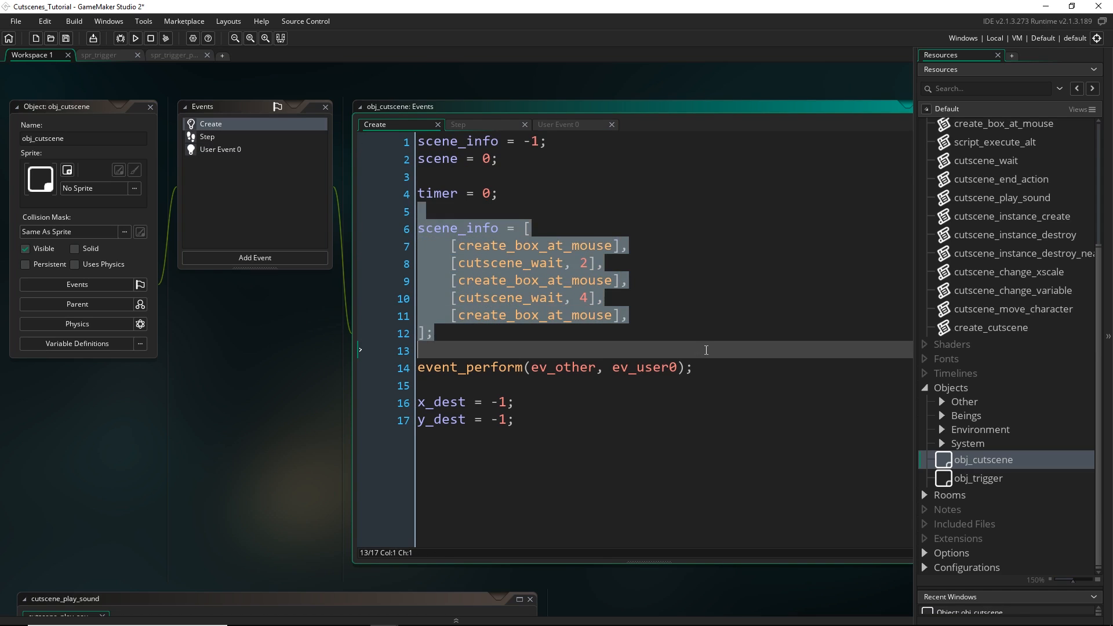
Delete obj_cutscene's hardcoded scene_info array and event_perform call from its Create event
key(Delete)
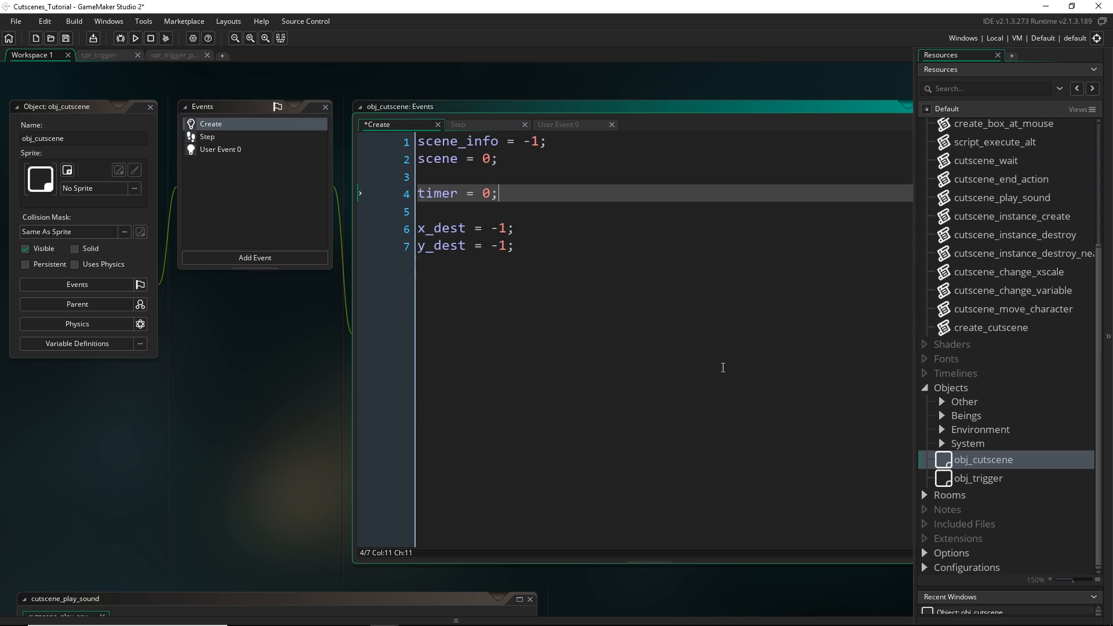
mouse_move(271, 363)
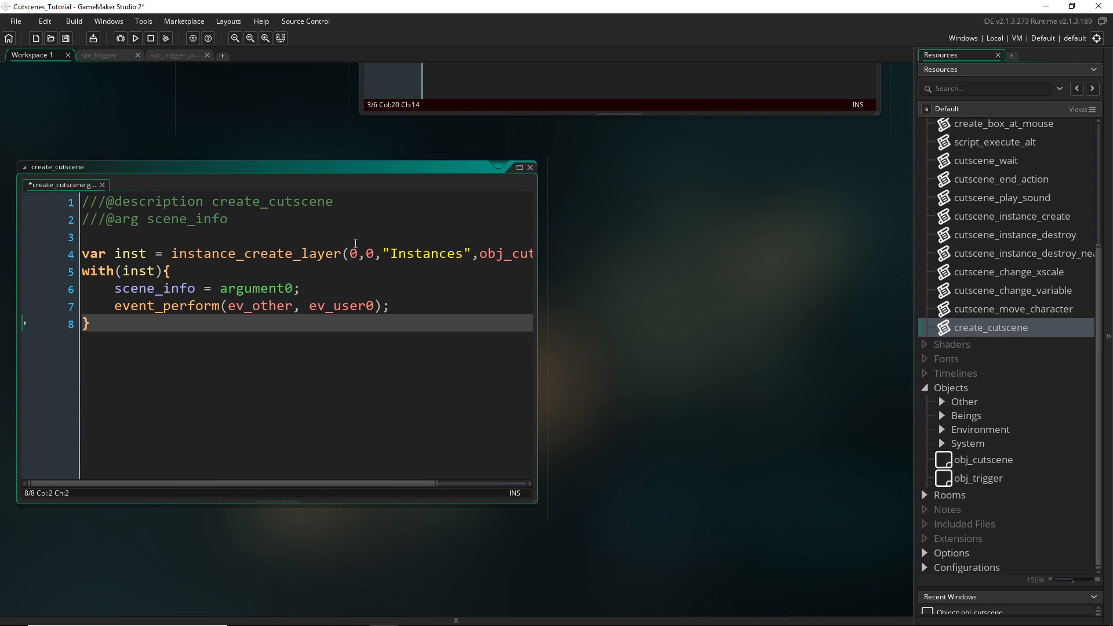
click(978, 478)
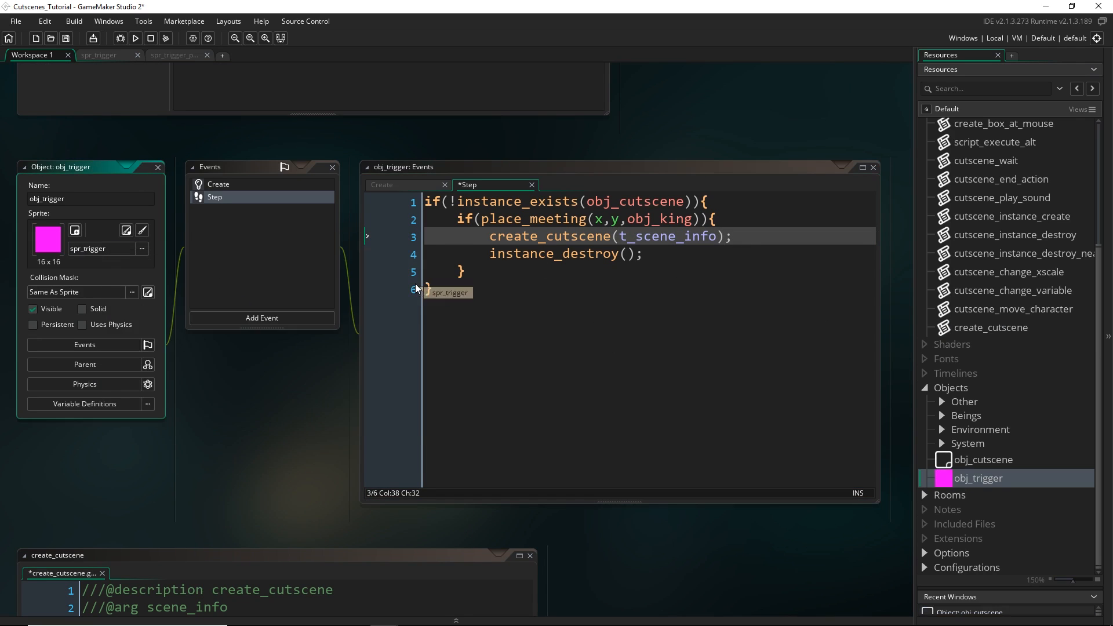
Duplicate obj_trigger as obj_trigger_perm with spr_trigger_perm and no instance_destroy() line
right_click(979, 479)
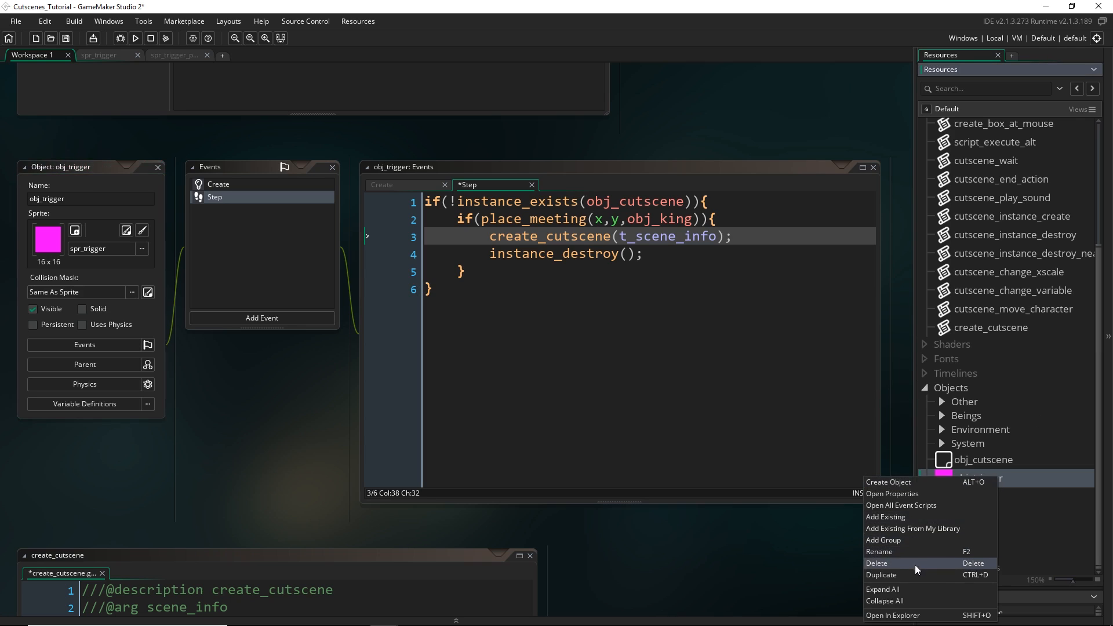
click(880, 575)
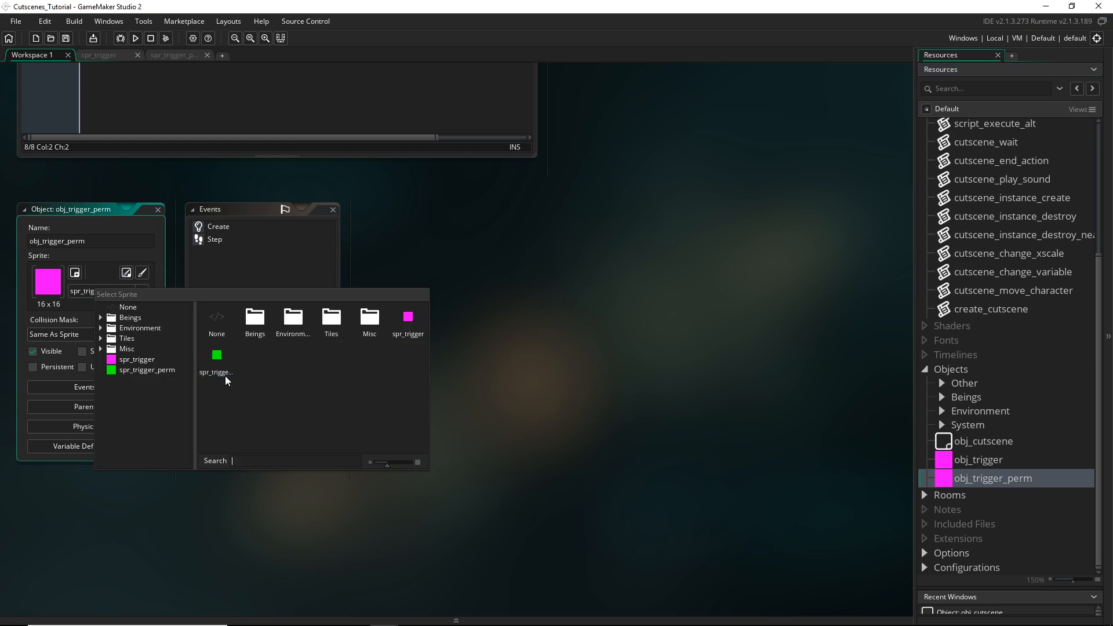
click(216, 355)
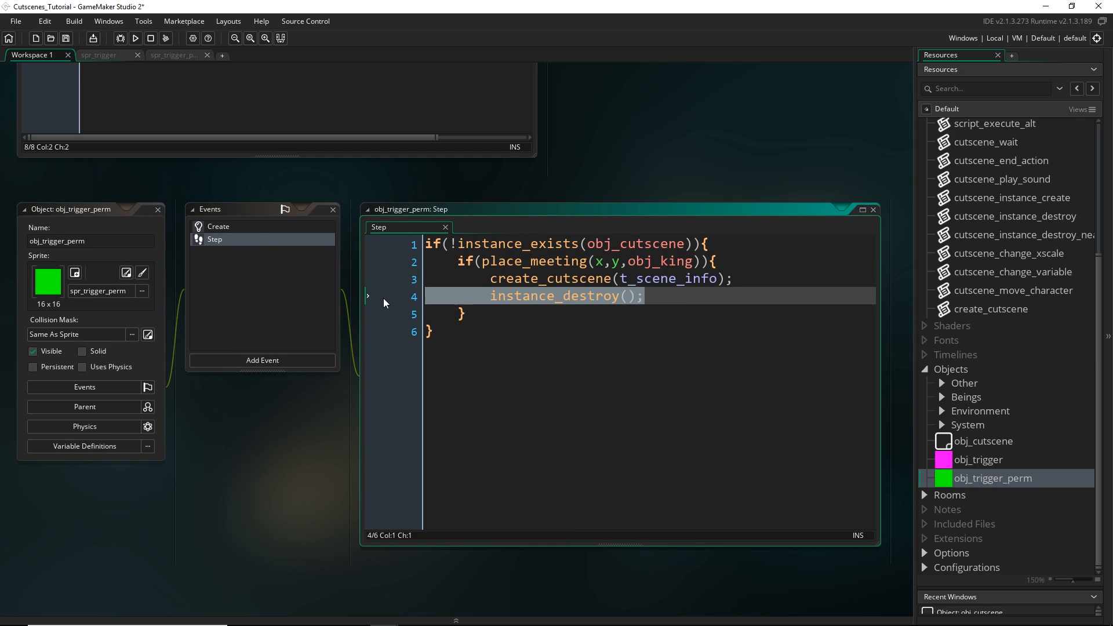
key(Delete)
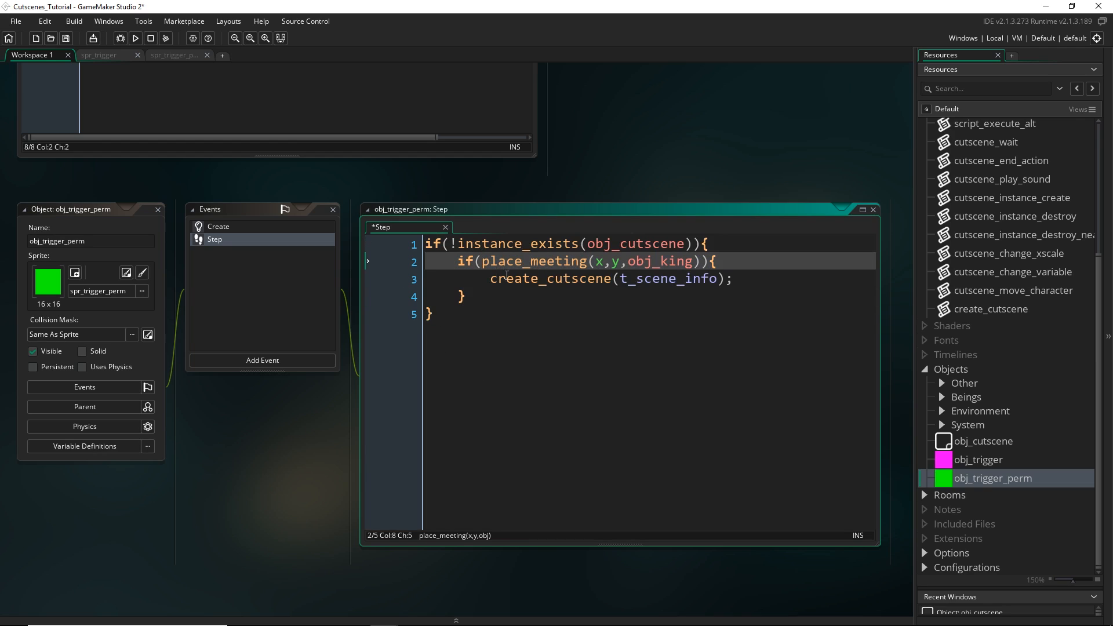
click(218, 227)
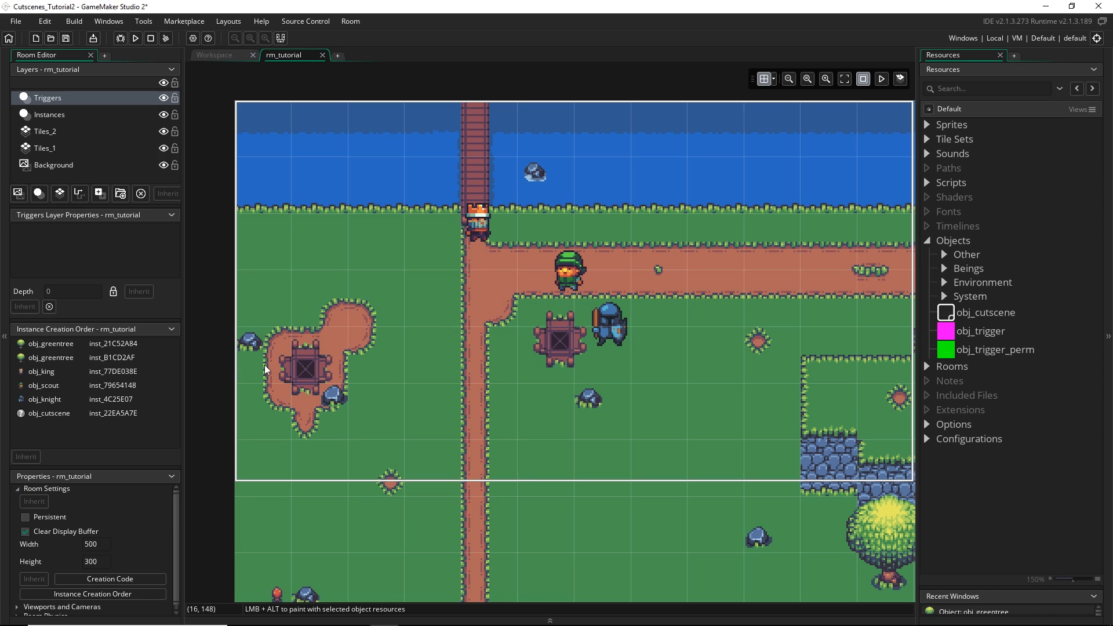
mouse_move(942, 164)
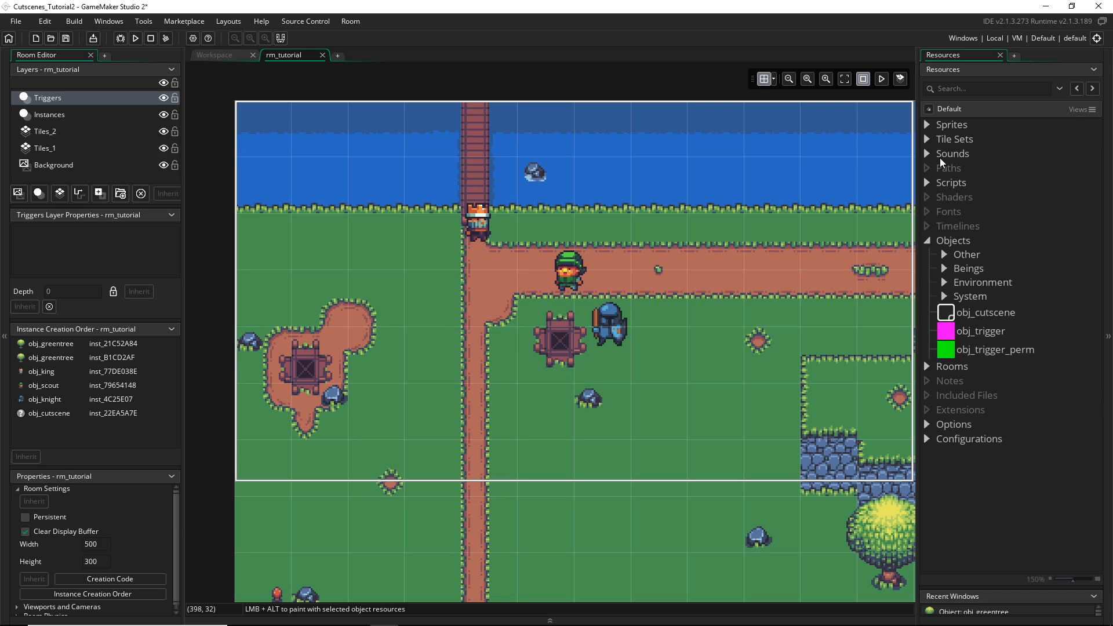
mouse_move(524, 336)
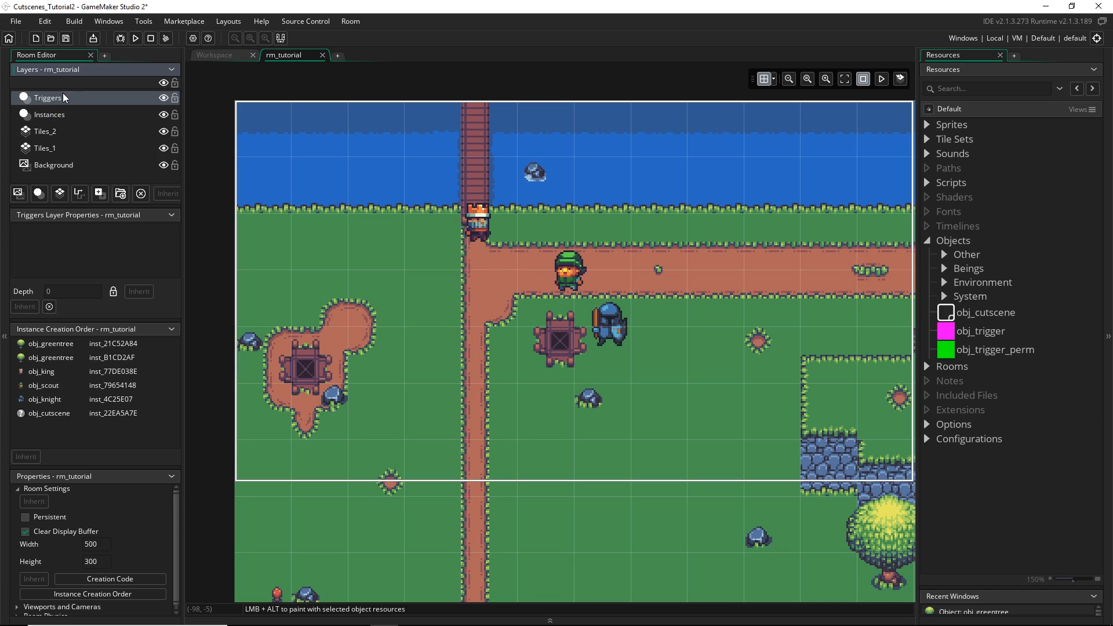
mouse_move(957, 354)
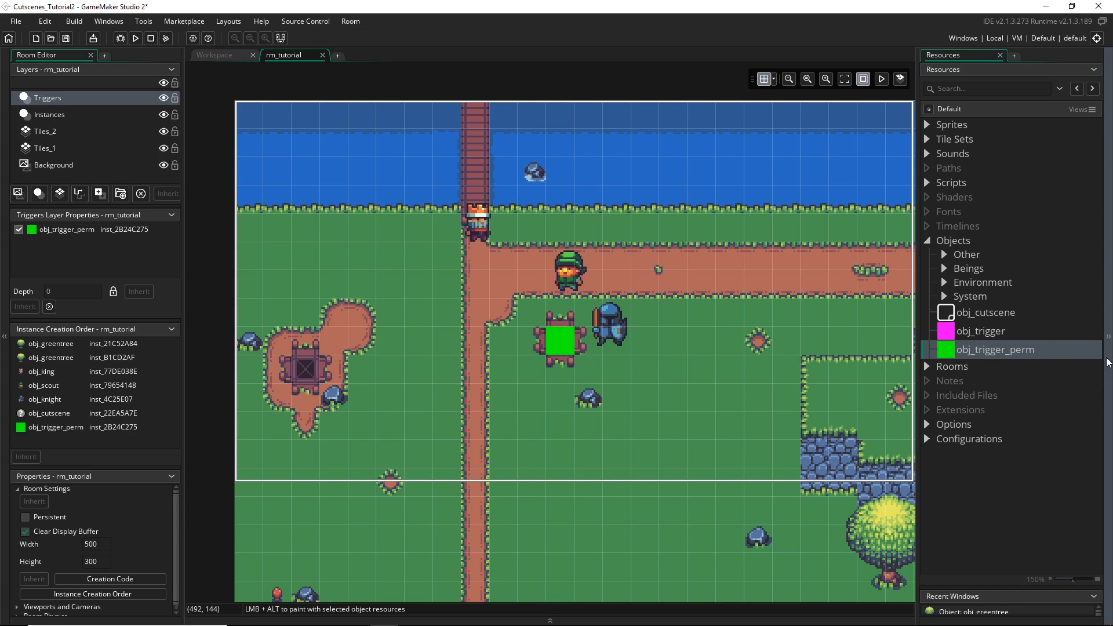
Open the creation code of an obj_trigger_perm instance placed on rm_tutorial's Triggers layer
click(306, 369)
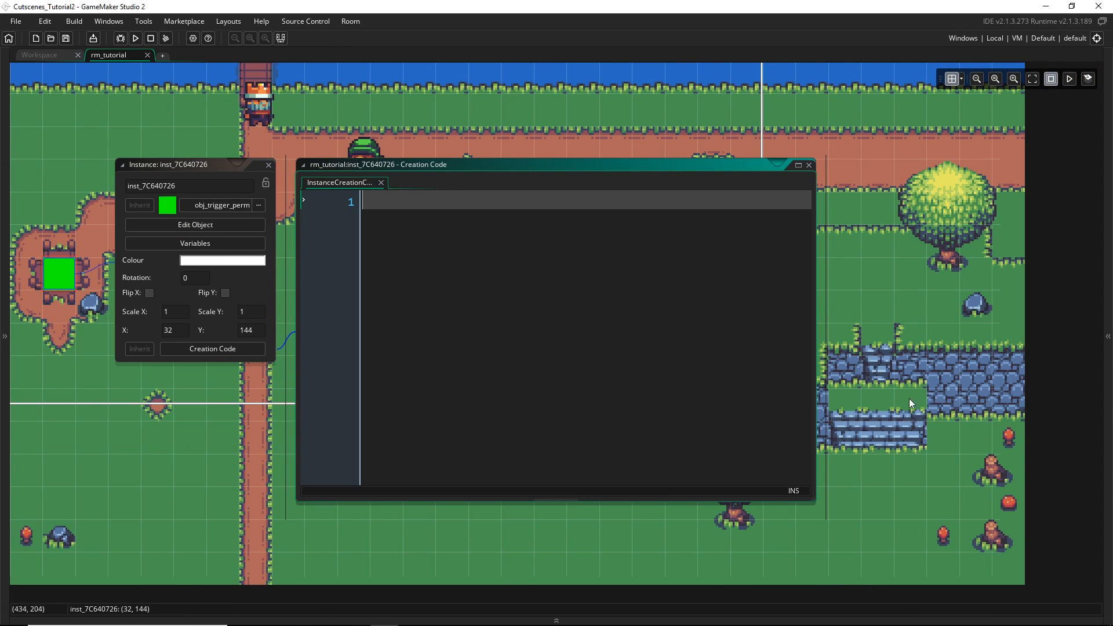
Define t_scene_info starting with [cutscene_move_character, obj_king, 39, 151, false, 1]
text(t_scene_in)
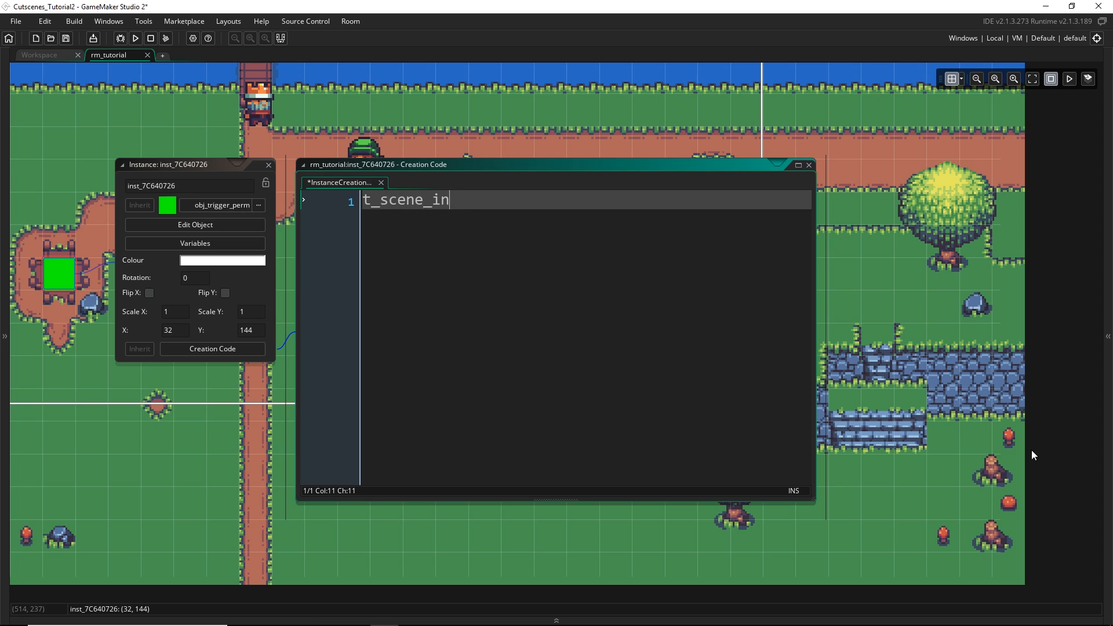
text(fo = [)
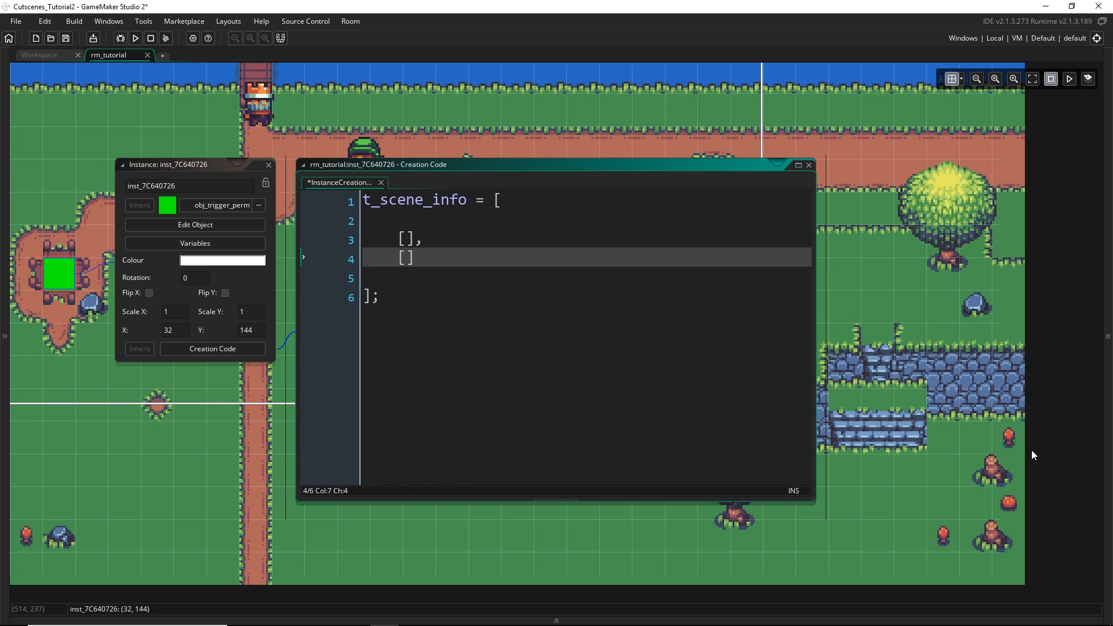
text(,)
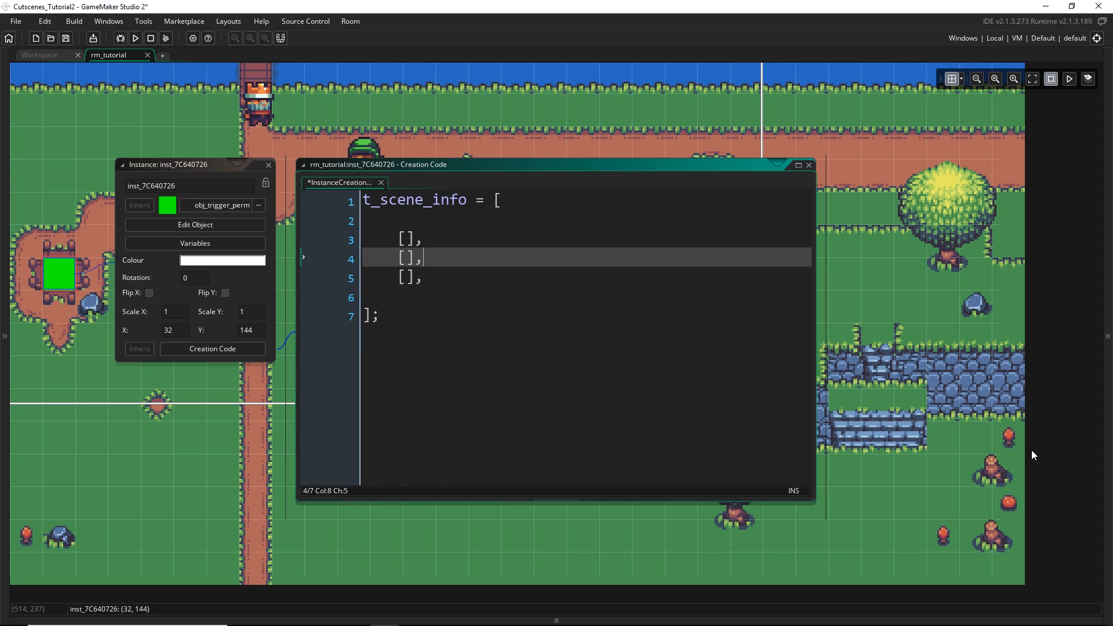
text(cut)
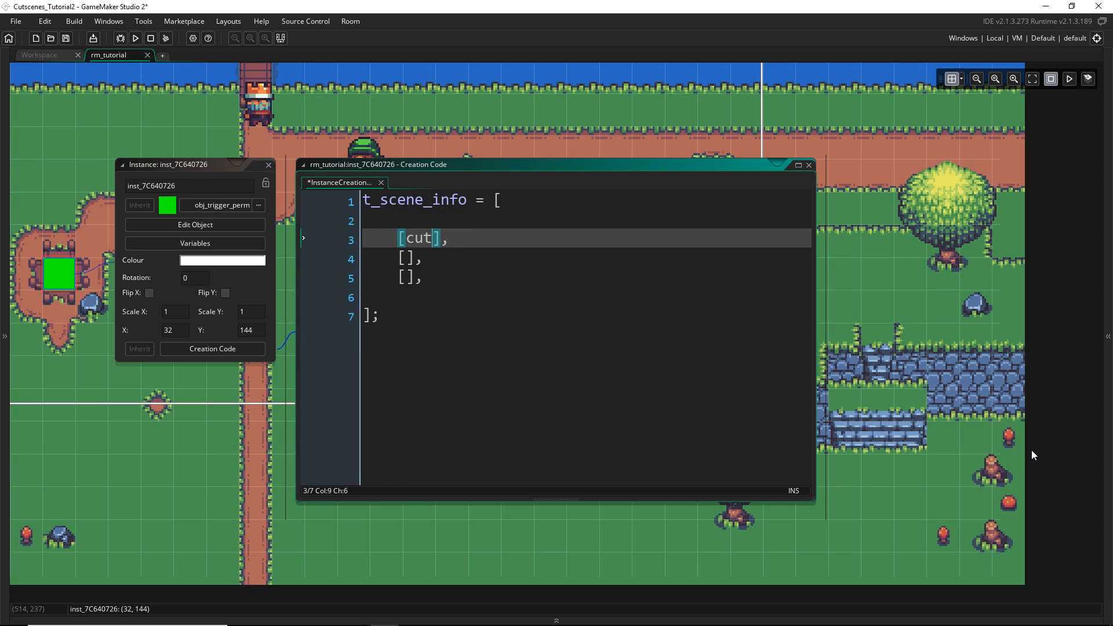
text(cutscene_move_character,)
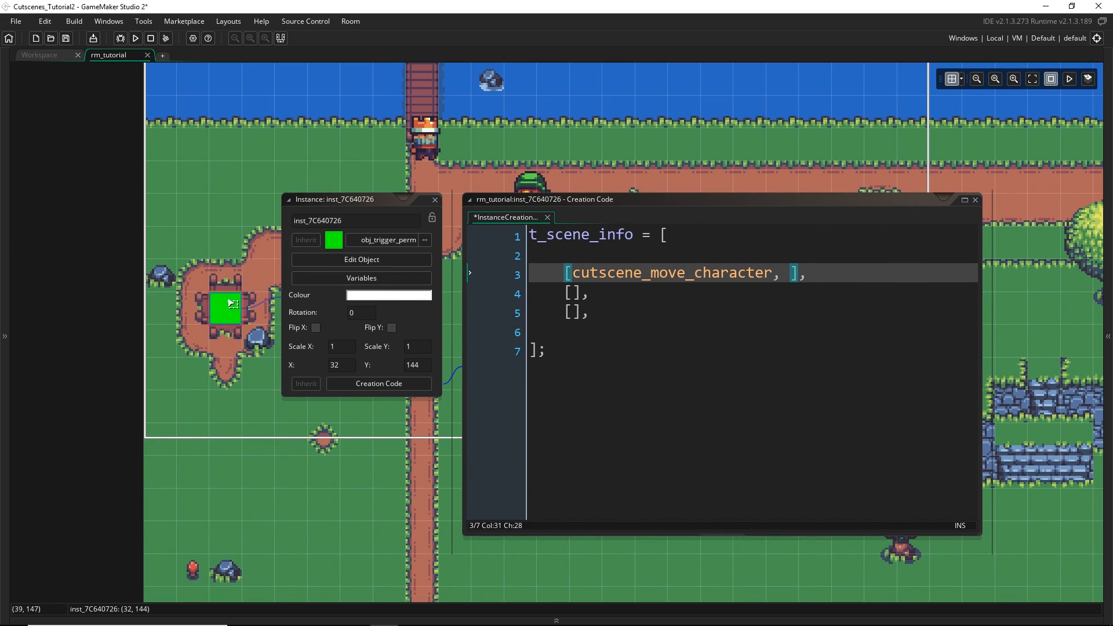
mouse_move(228, 308)
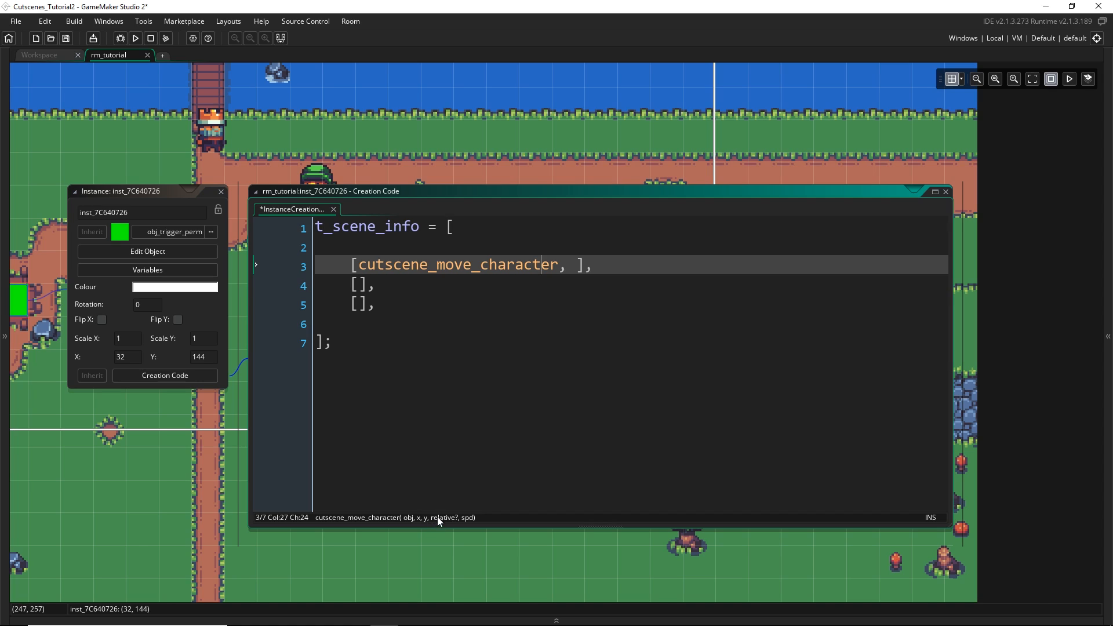
click(578, 265)
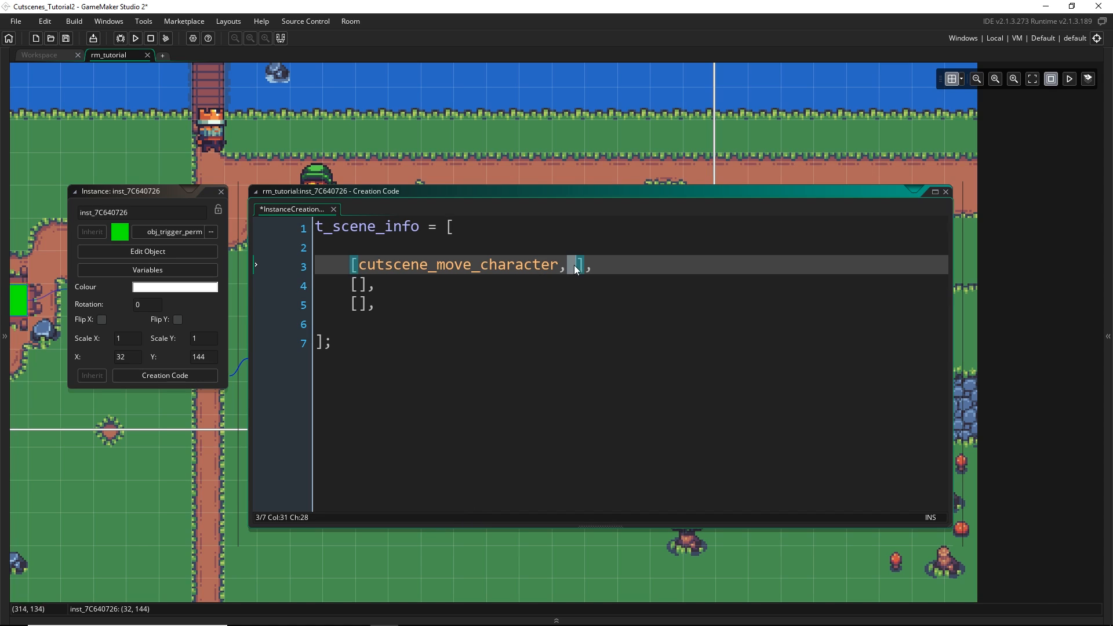
text(obj_)
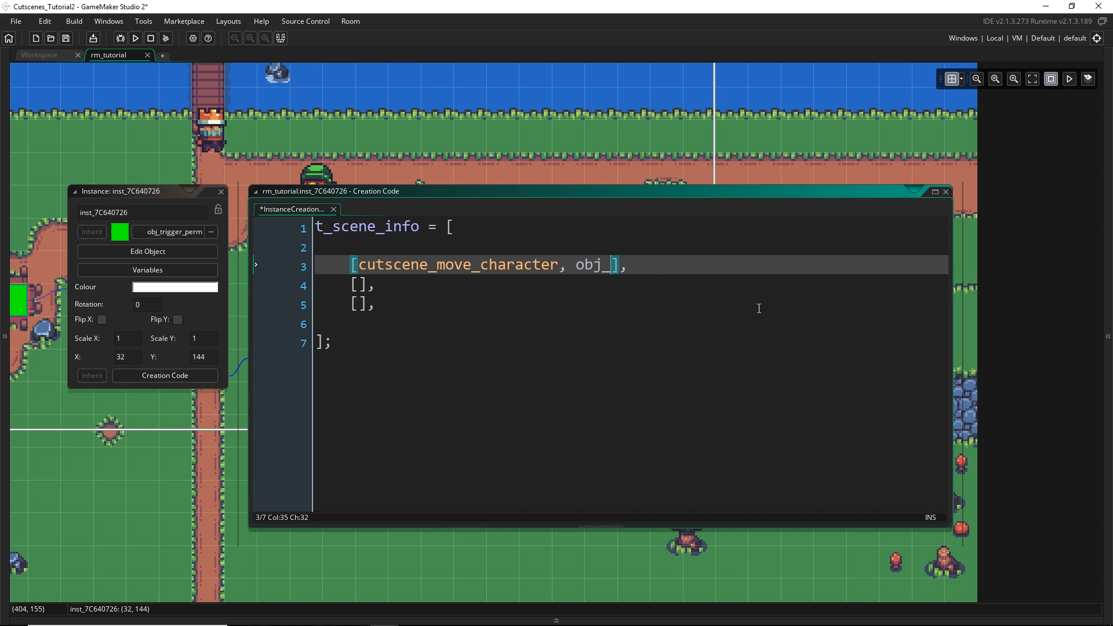
text(king, 39,)
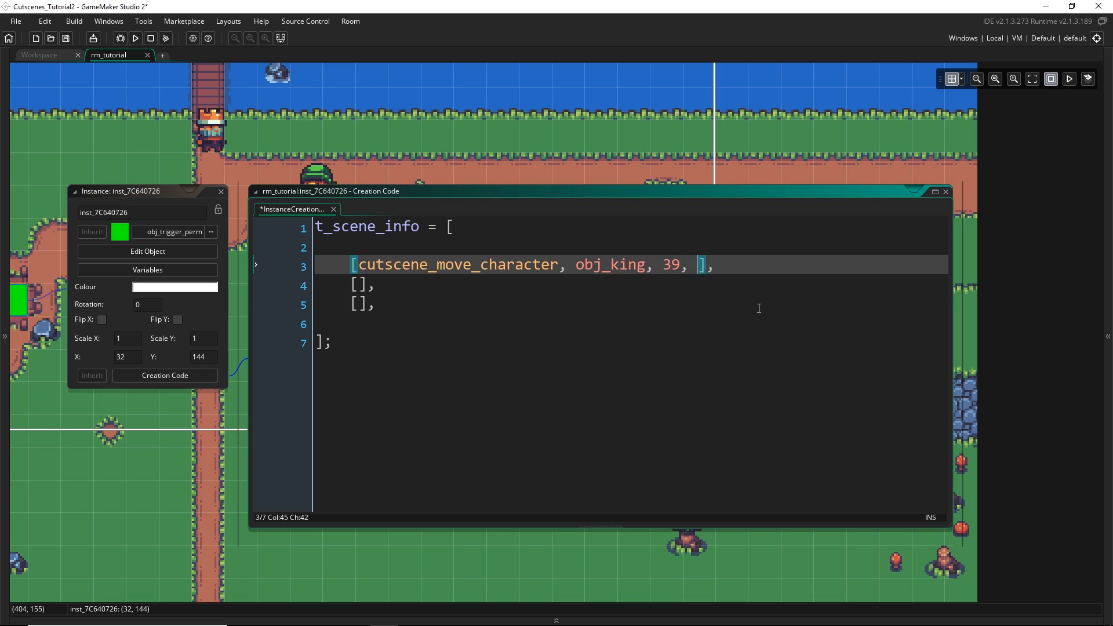
text(151)
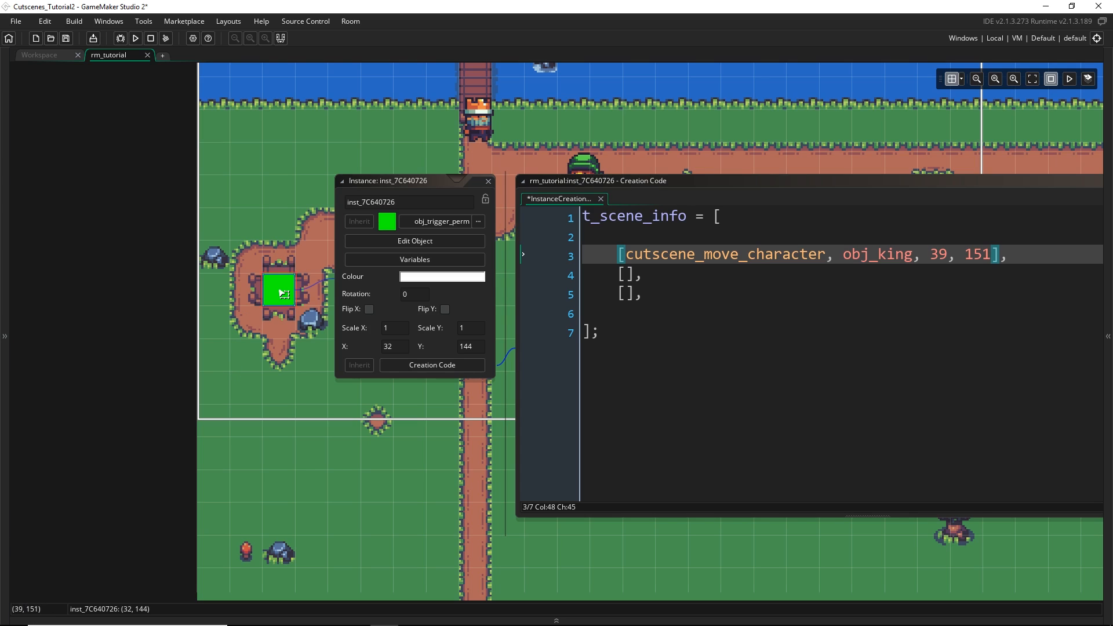
mouse_move(391, 454)
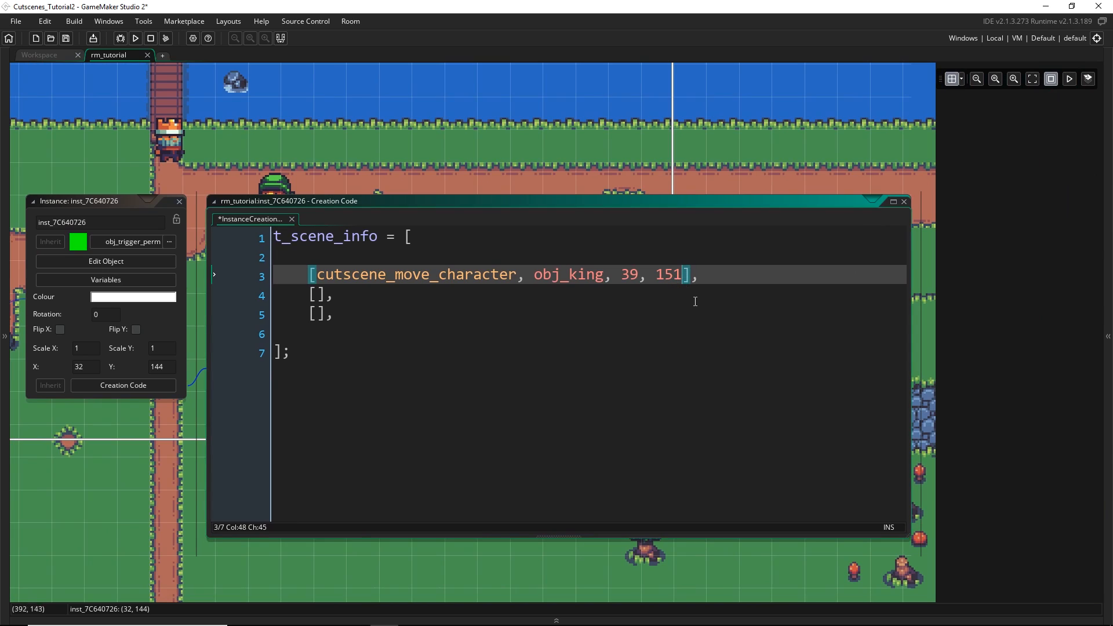
text(, false,)
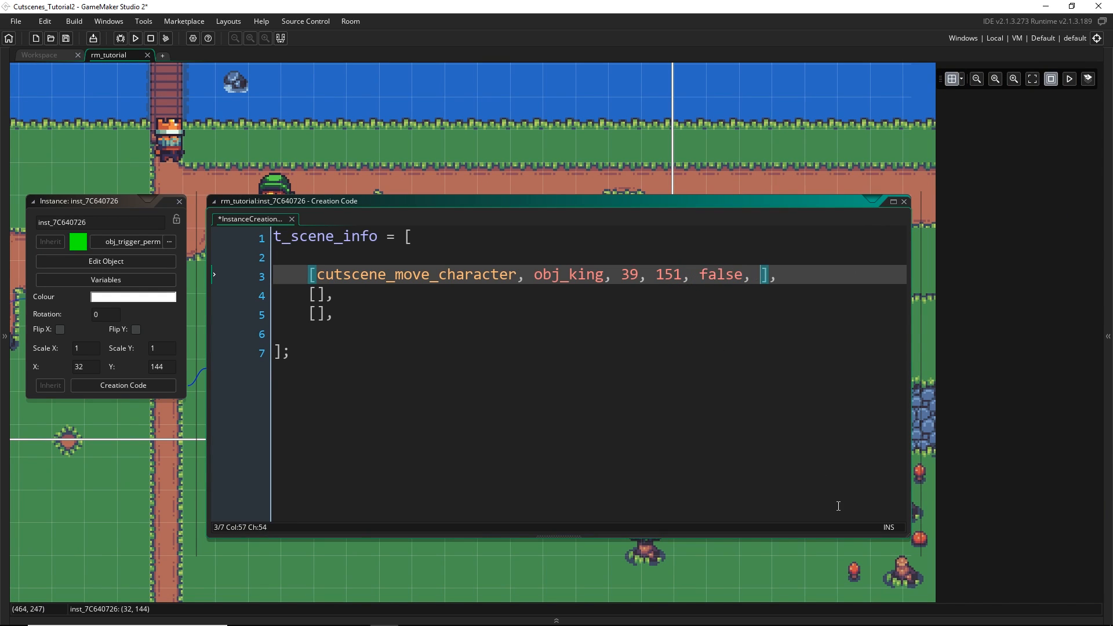
text(1)
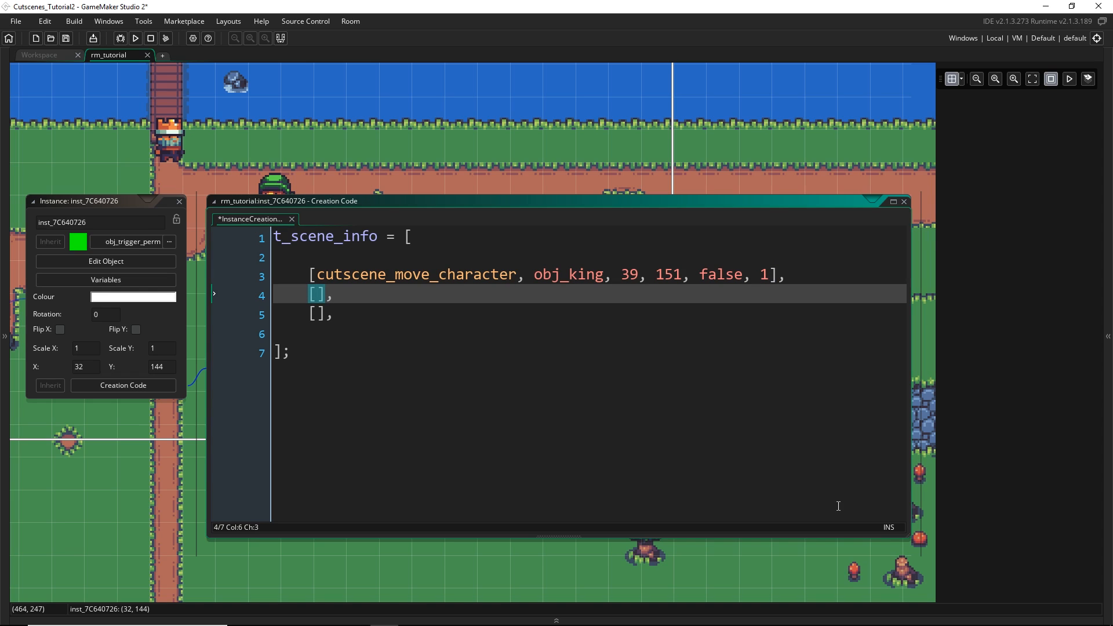
Add snd_explosion sound and obj_explosion creation at 39, 151 on "Instances" entries
text(c)
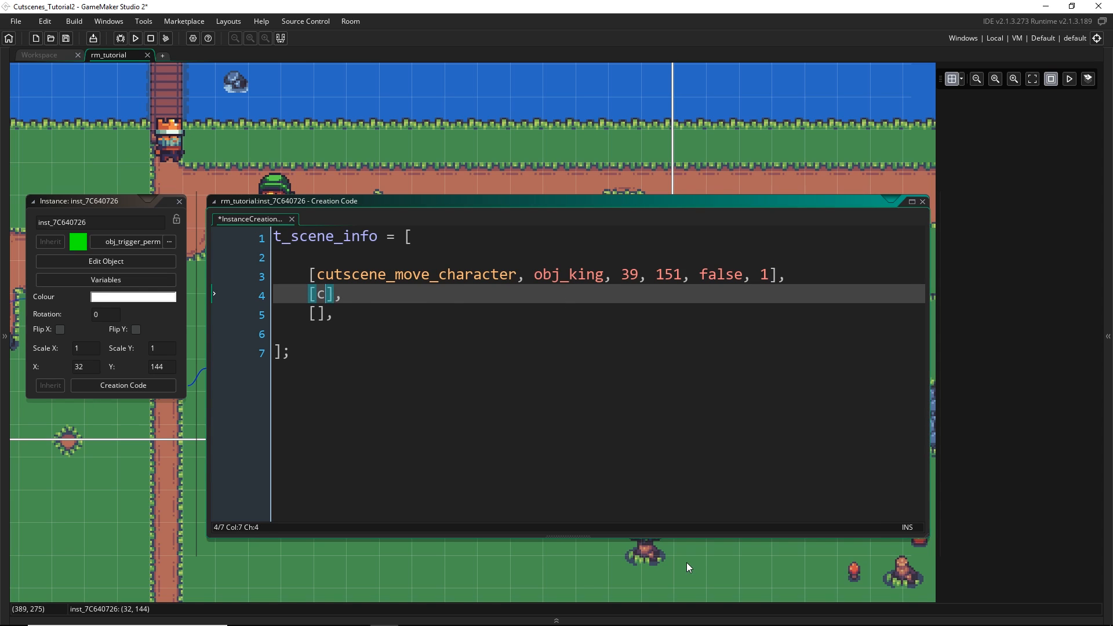
text(utscene_play_sound,)
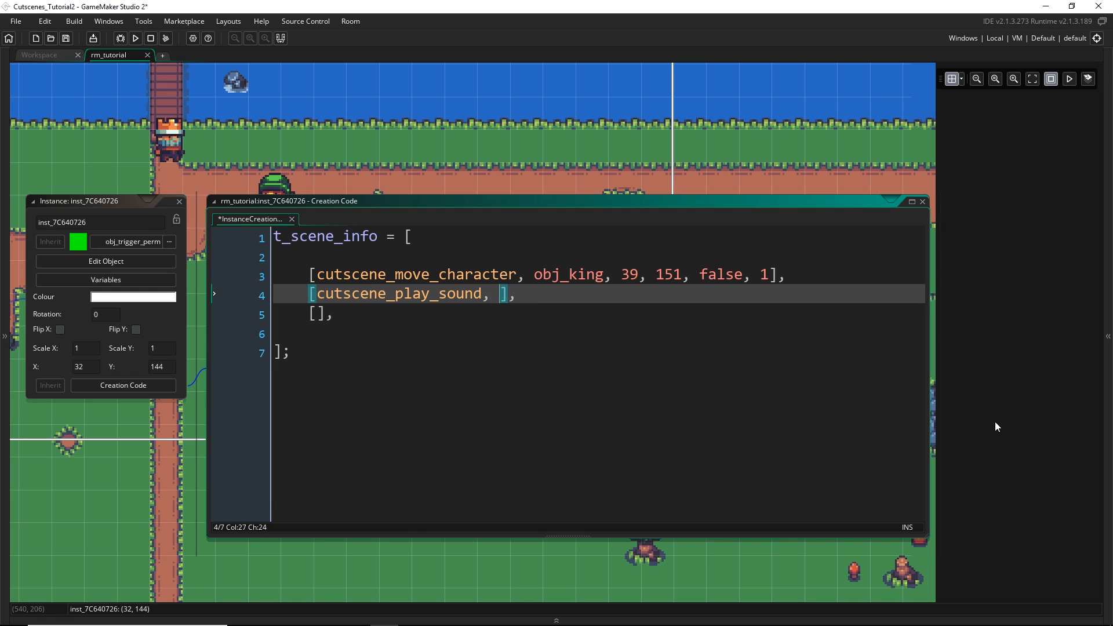
text(snd_explosion, 10, false)
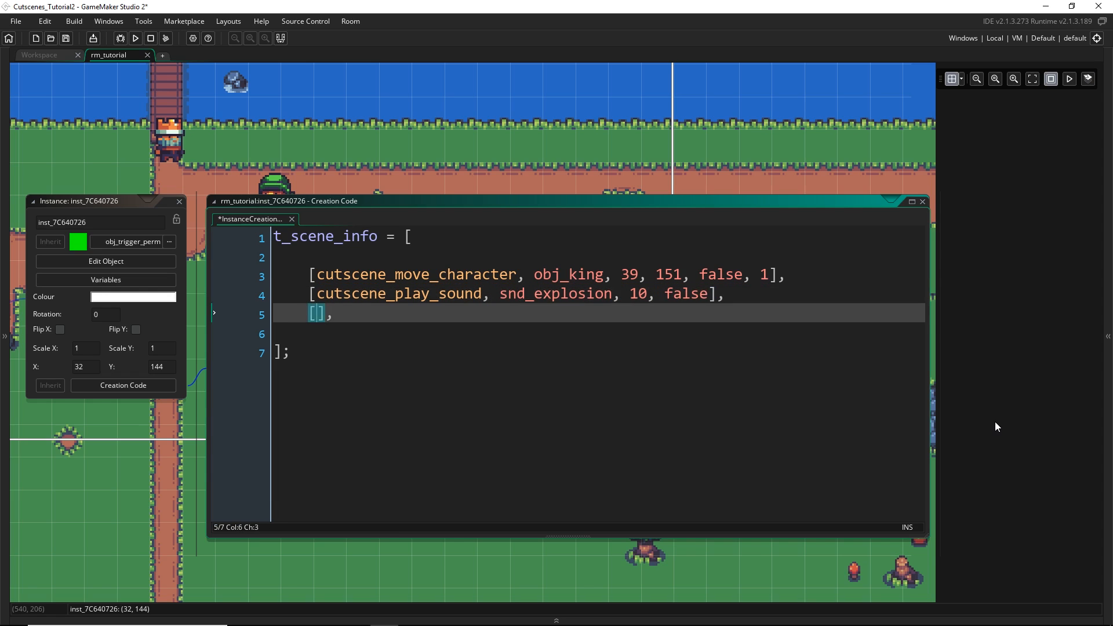
text(cutscene_instance_)
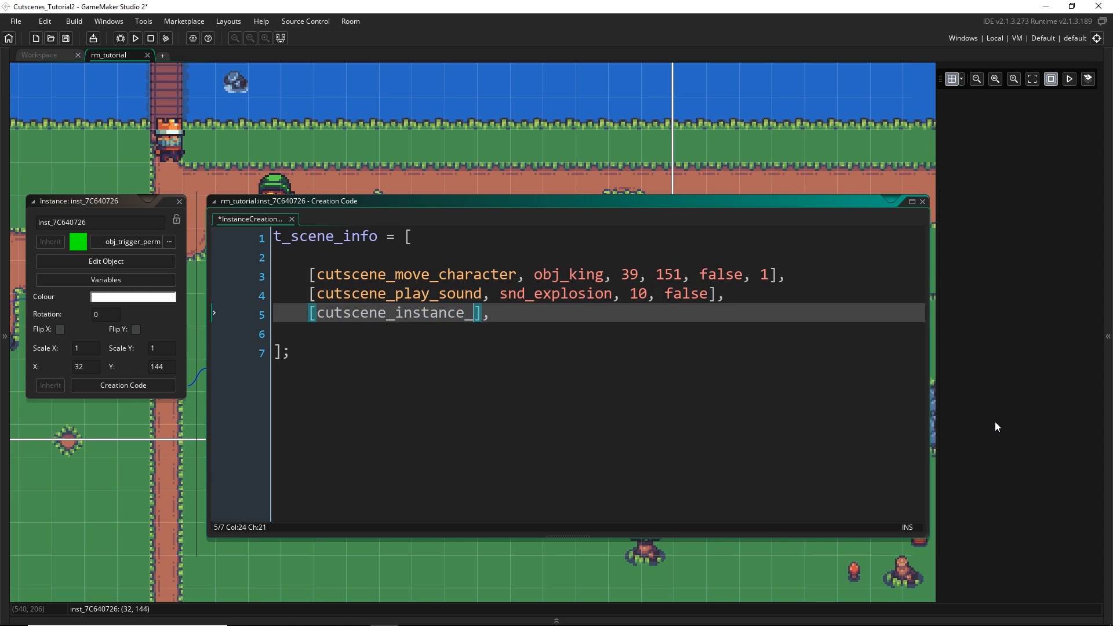
text(create, 39, 151, "Insta)
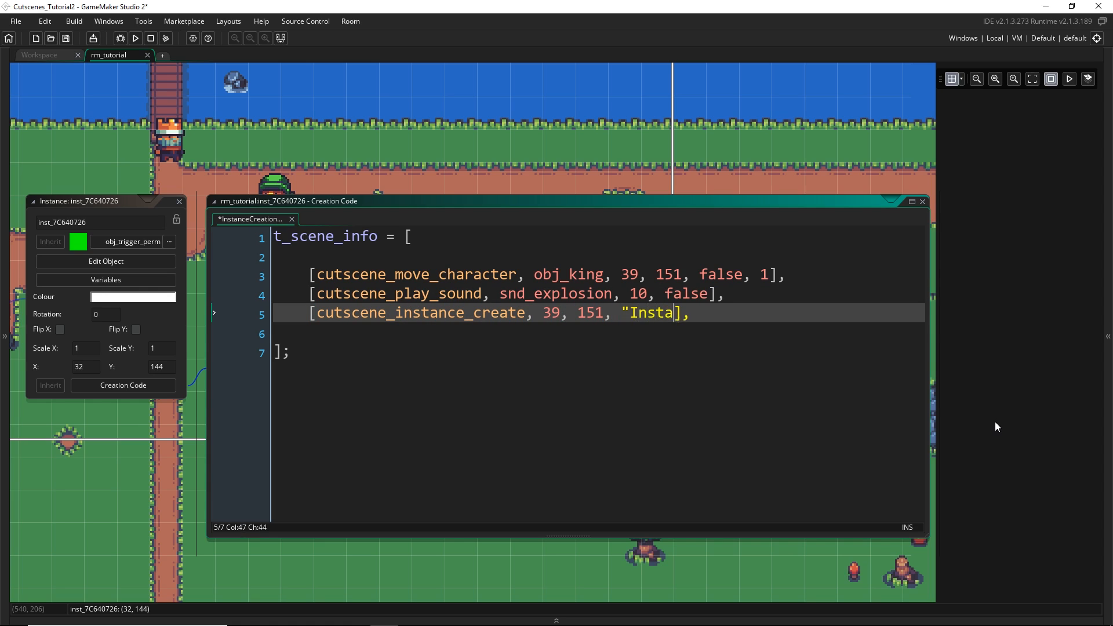
text(nces", obj_explosion)
text([)
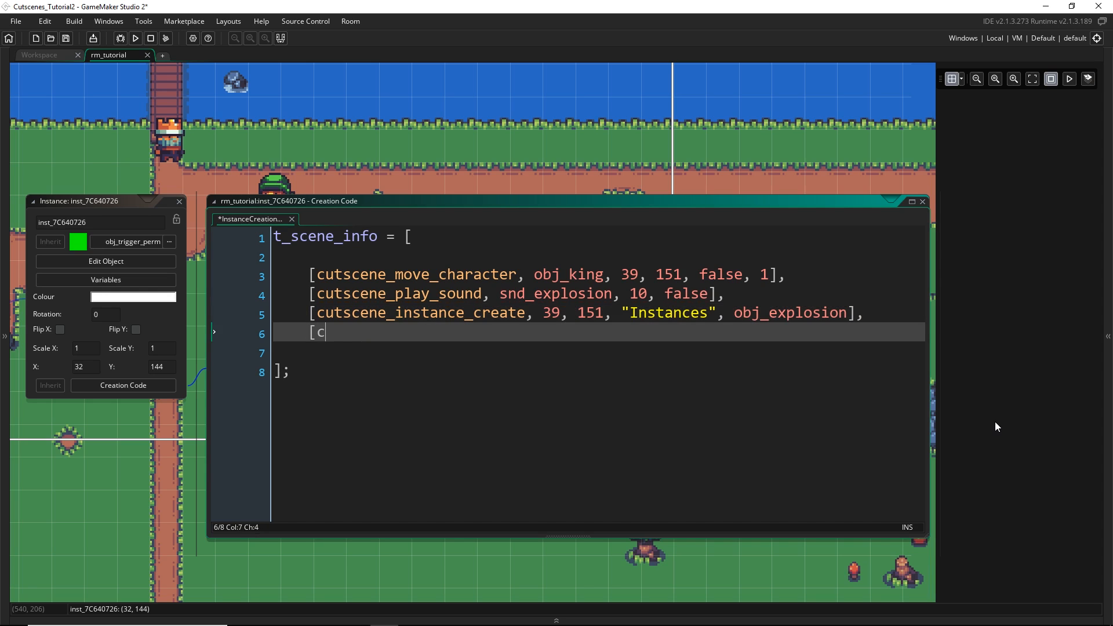
Add obj_king destruction, a 0.5 wait, and another snd_explosion sound entry
text(cutscene_instance_destroy, obj_k)
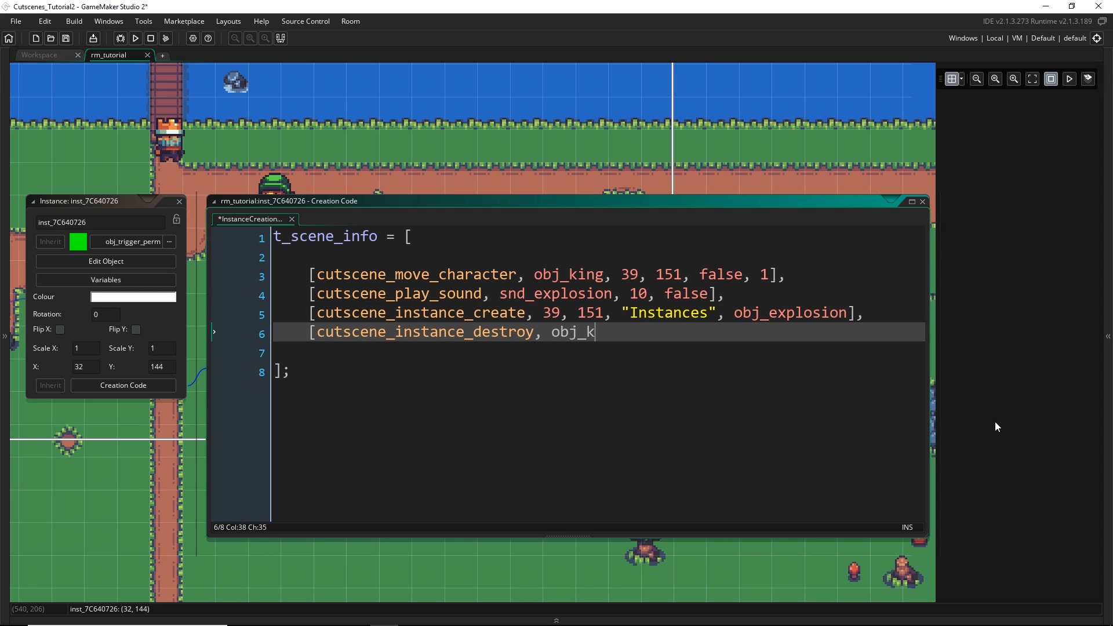
text(ing],)
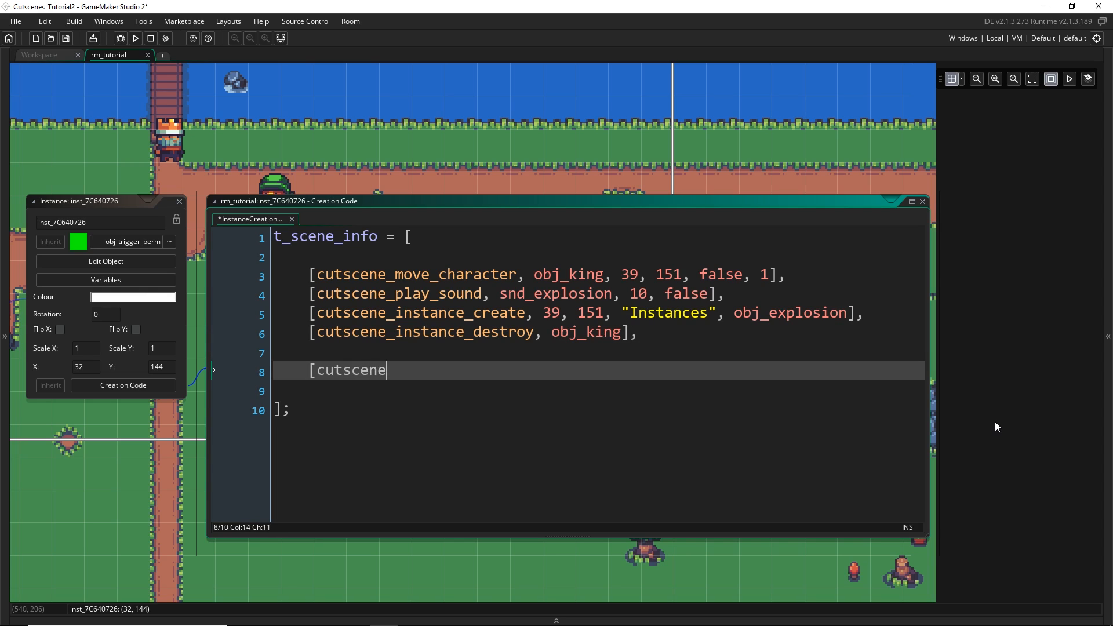
text(_wait, .5],)
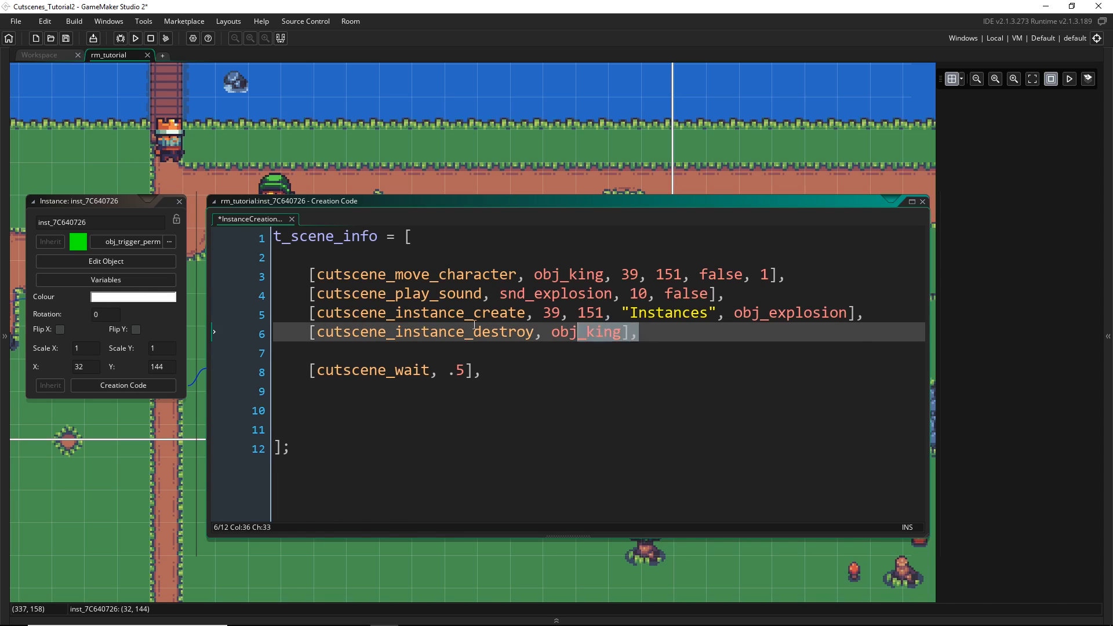
text([cutscene_play_sound, snd_explosion, 10, false],)
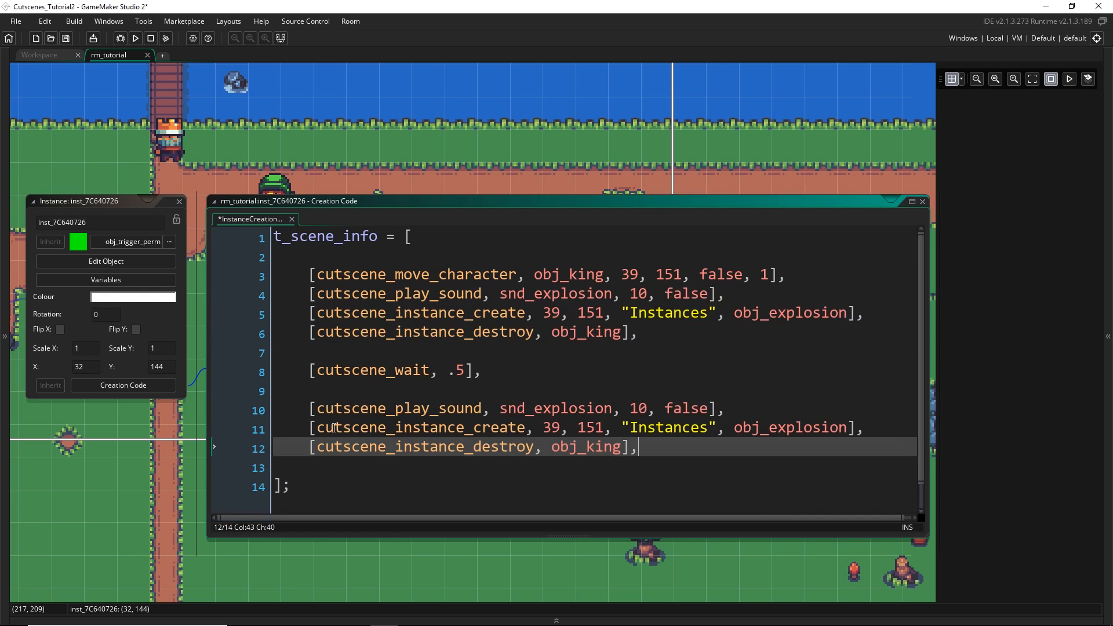
Create obj_explosion and obj_king at 183, 135 on "Instances", then add [cutscene_wait, .5]
scroll(down, 3)
text(create)
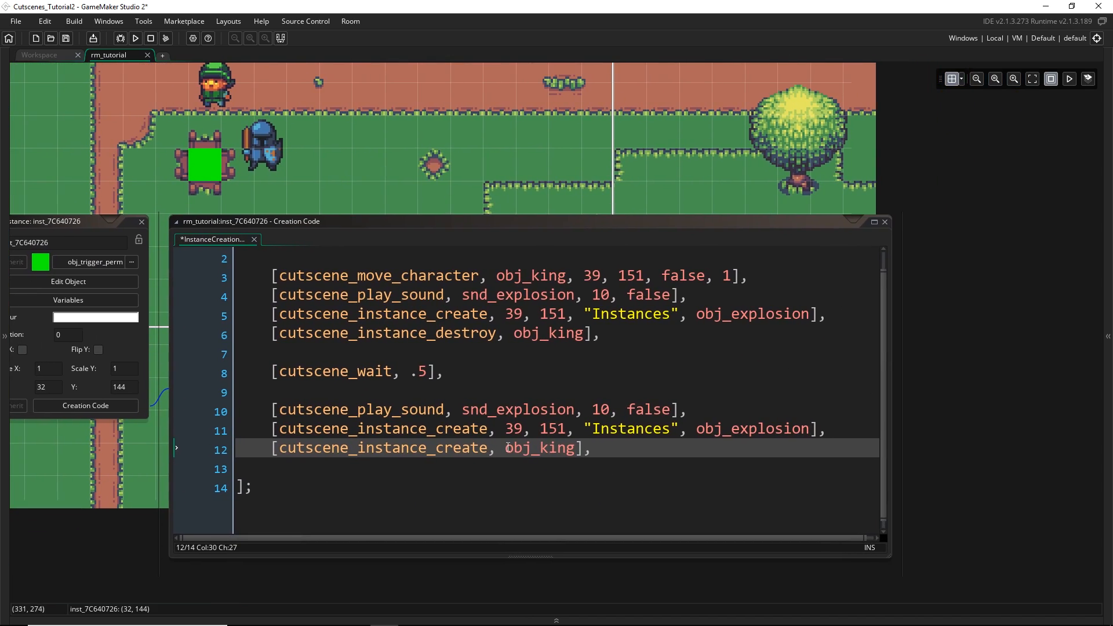
text(183, 135,)
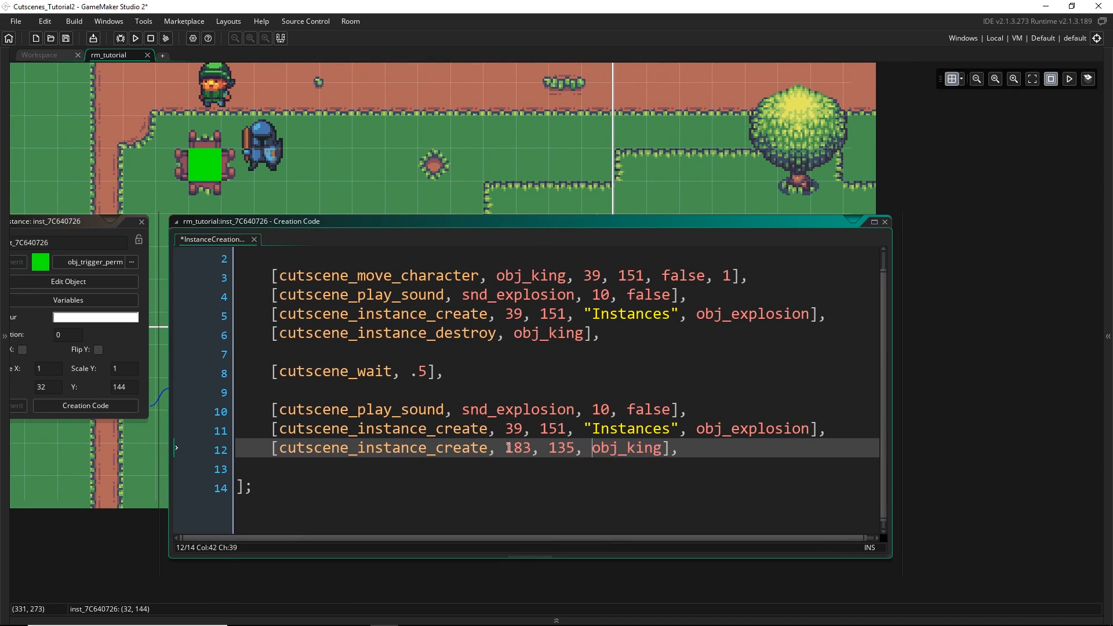
text("Instances",)
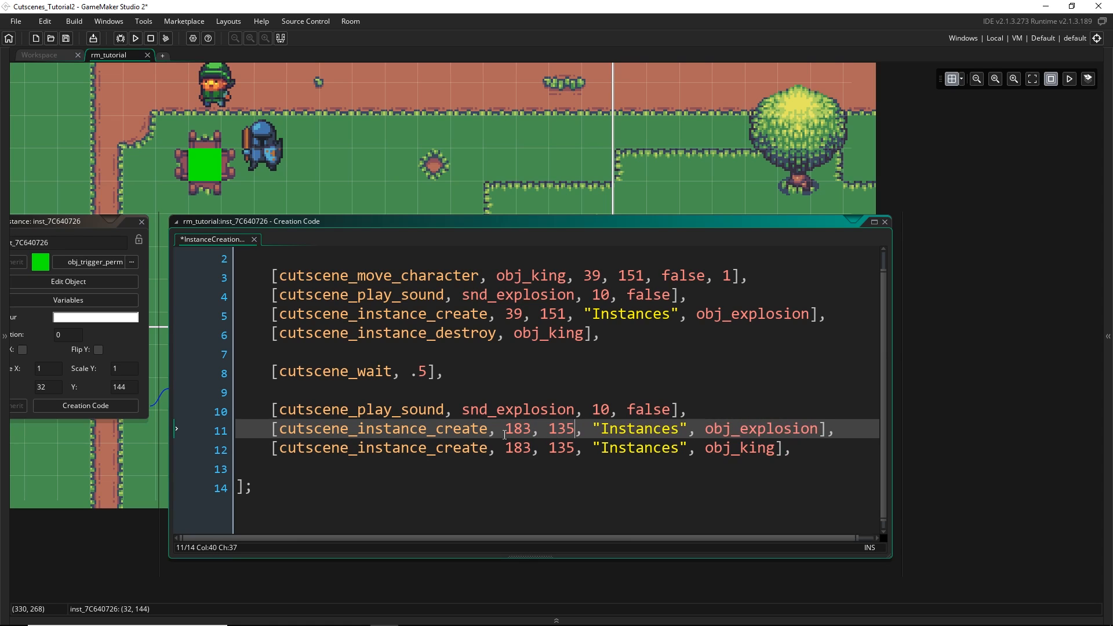
text([c)
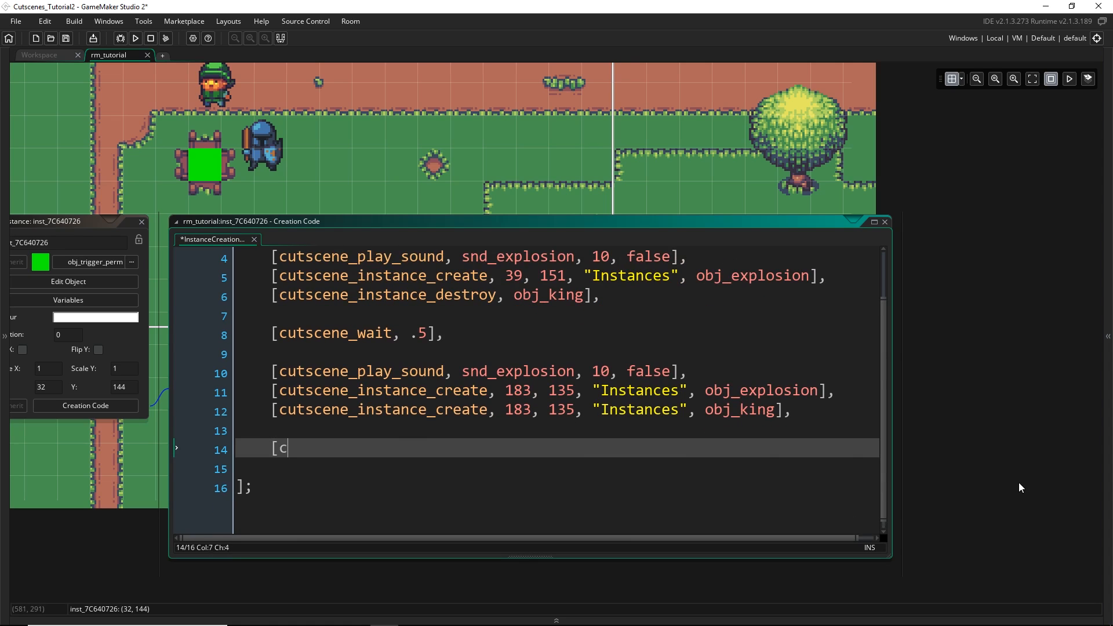
text(utscene_wait, .5])
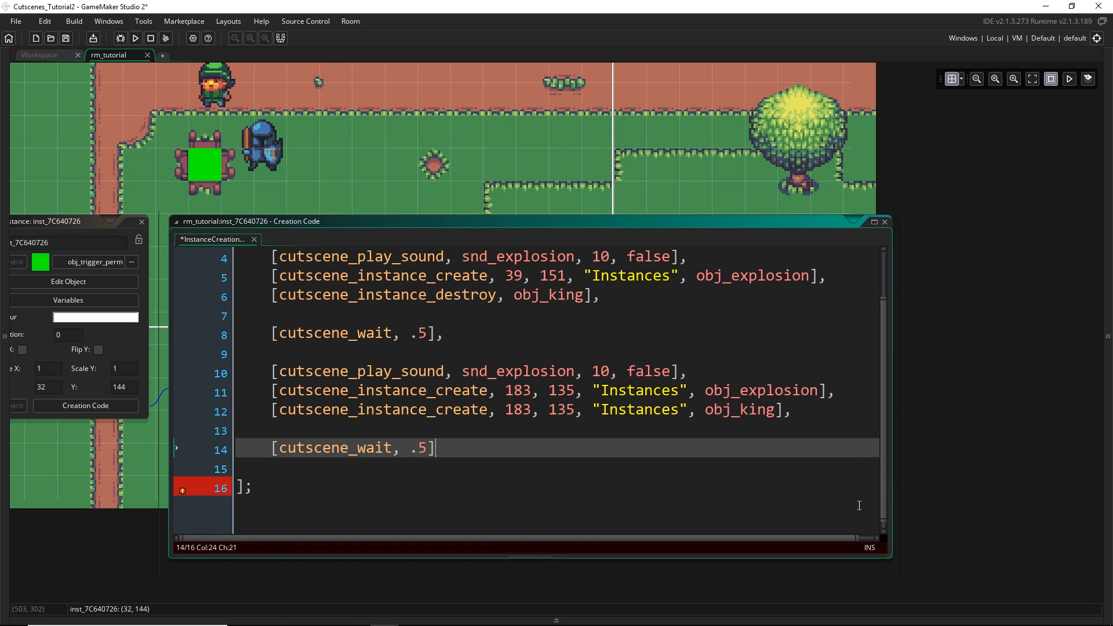
key(Enter)
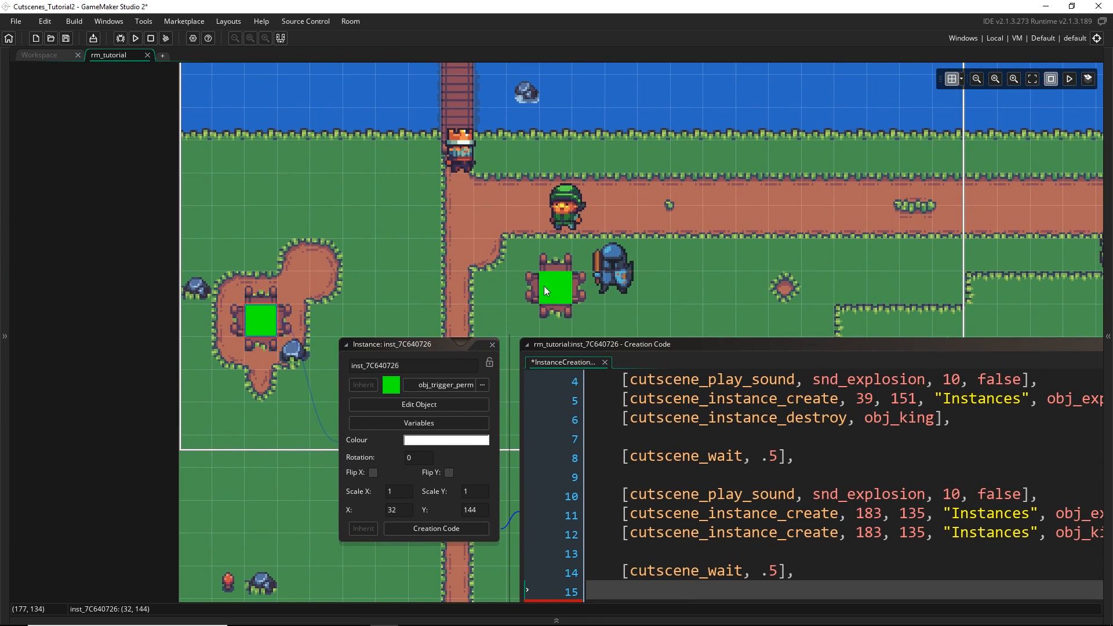
mouse_move(288, 240)
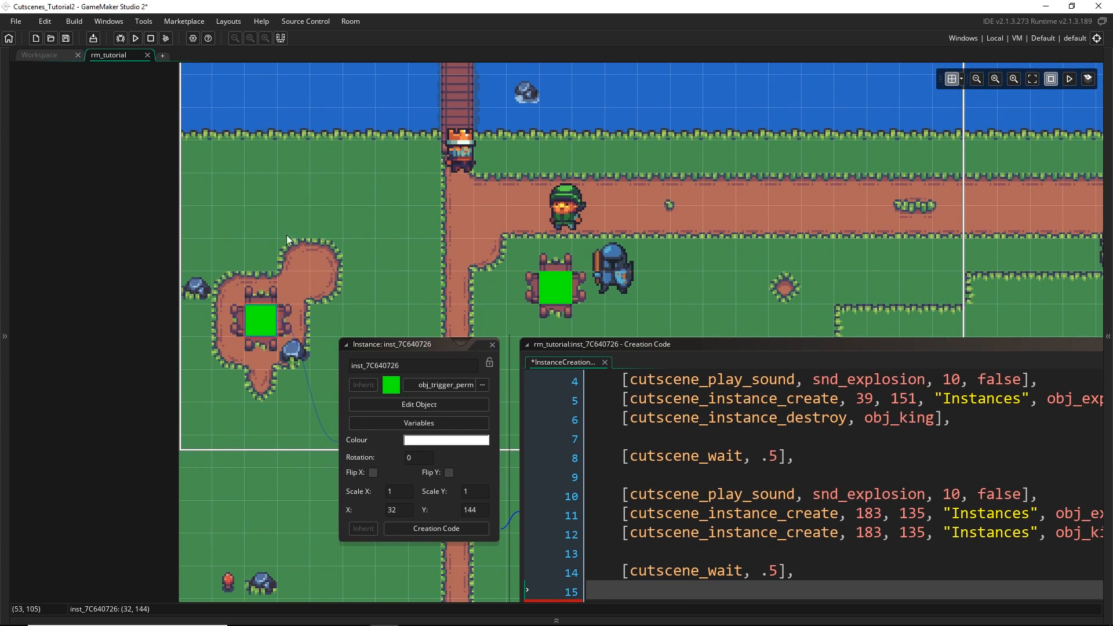
mouse_move(356, 291)
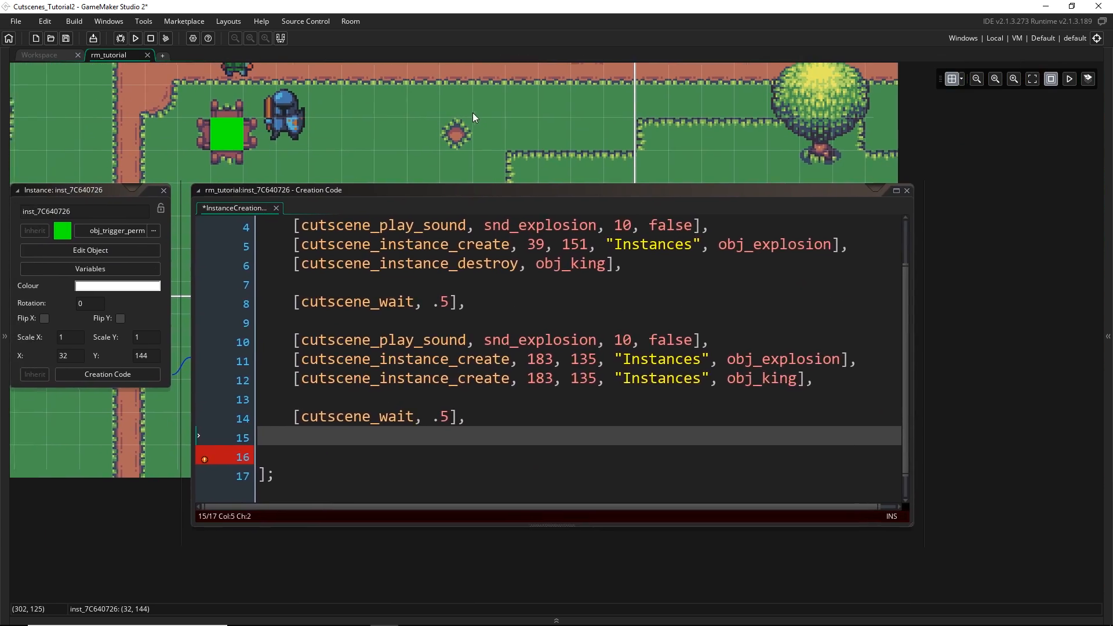
Append [cutscene_move_character, obj_king, -16, 0, true, 1] to the scene list
text([C)
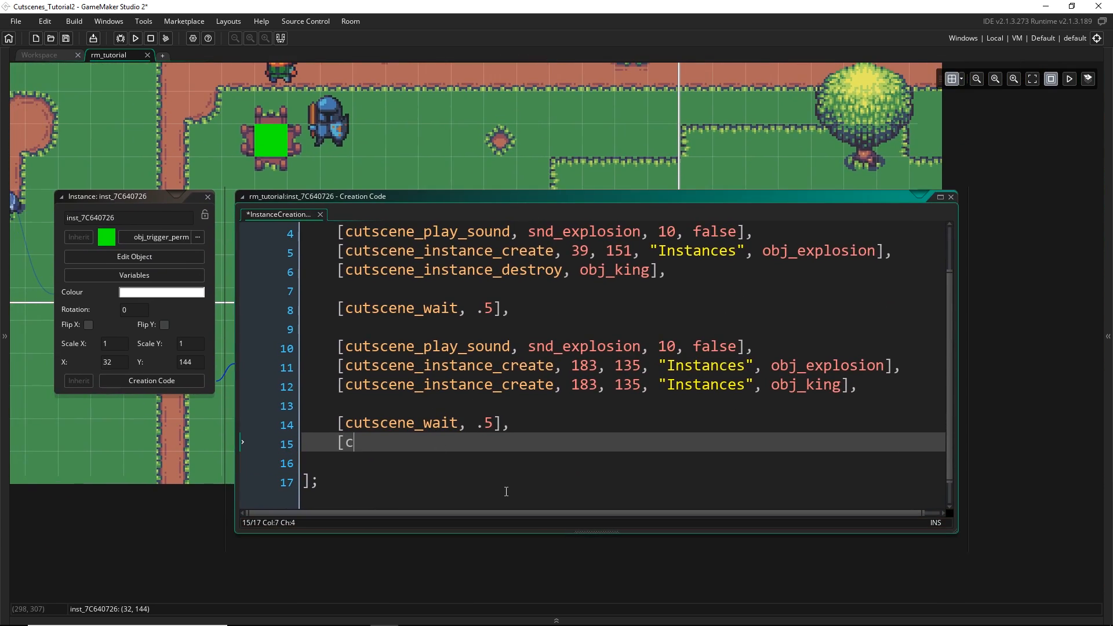
text(utscene_move_)
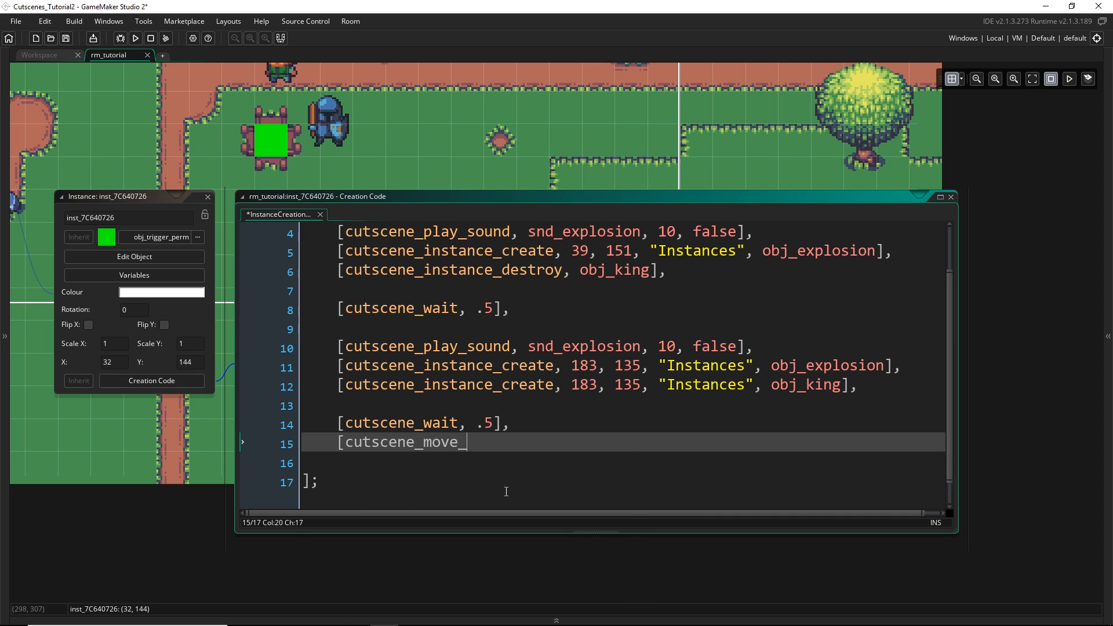
text(character, obj)
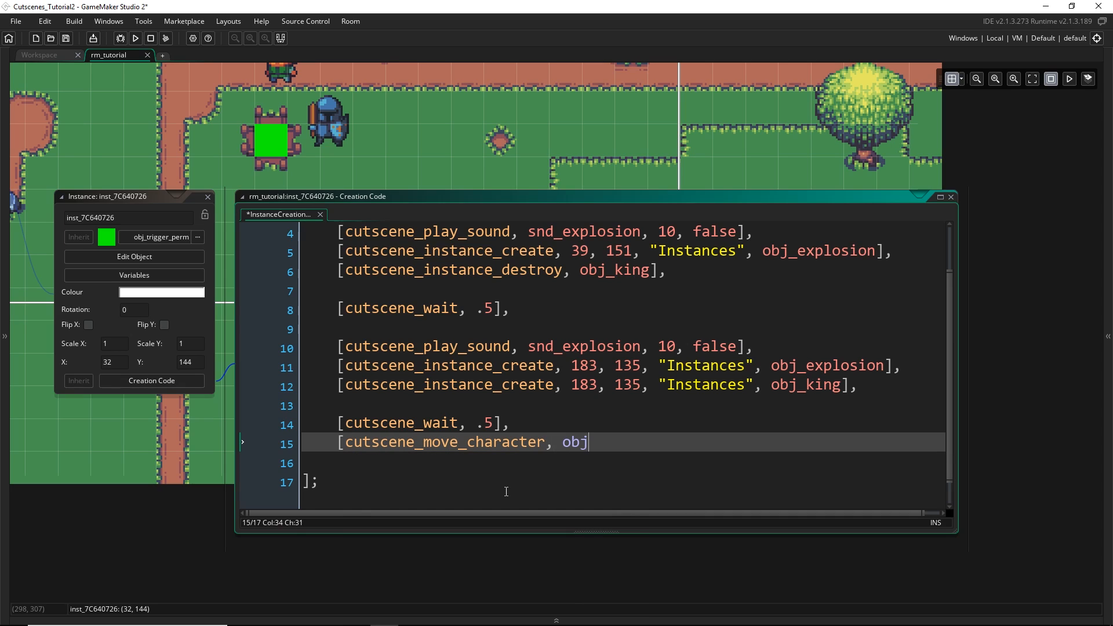
text(_king, -16, 0, true, 1],)
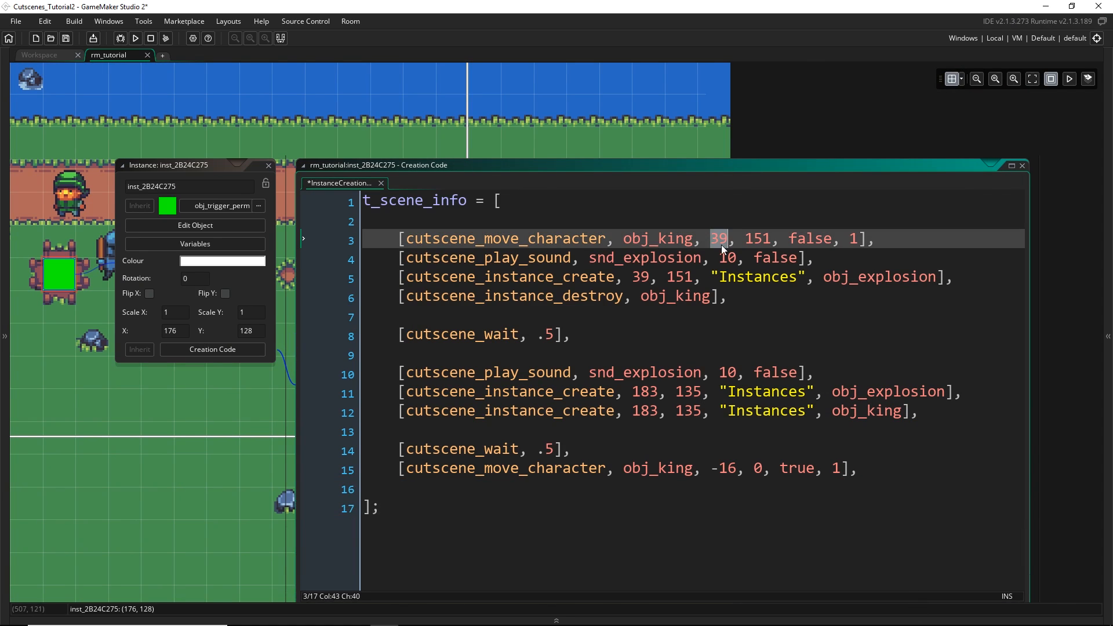
Set the second trigger's coordinates to 183, 135 and run the game
text(183, 13)
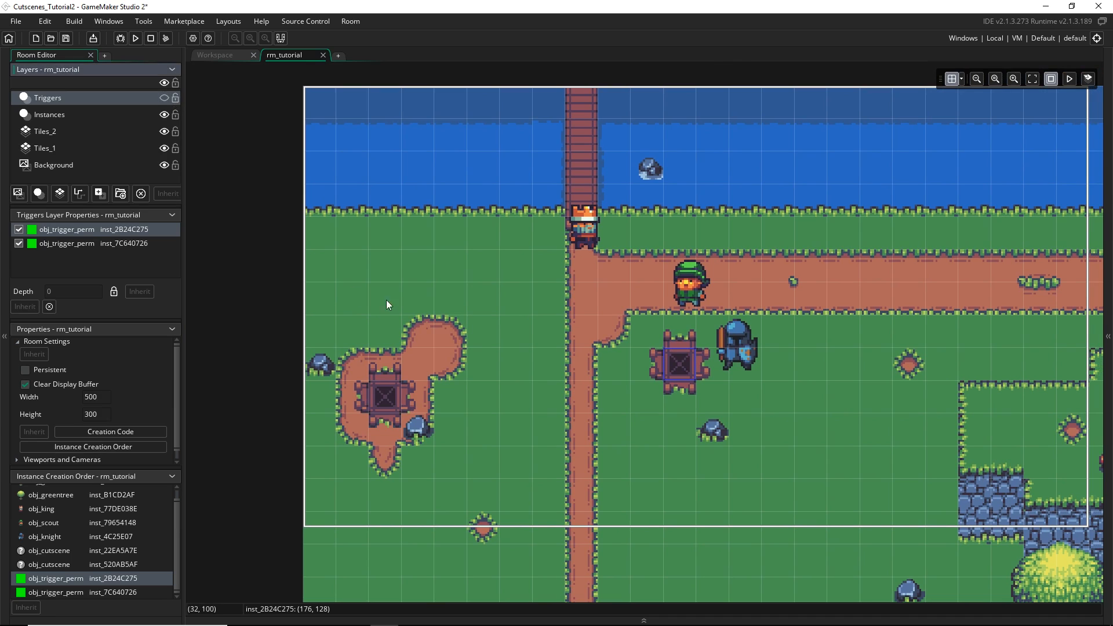
mouse_move(555, 367)
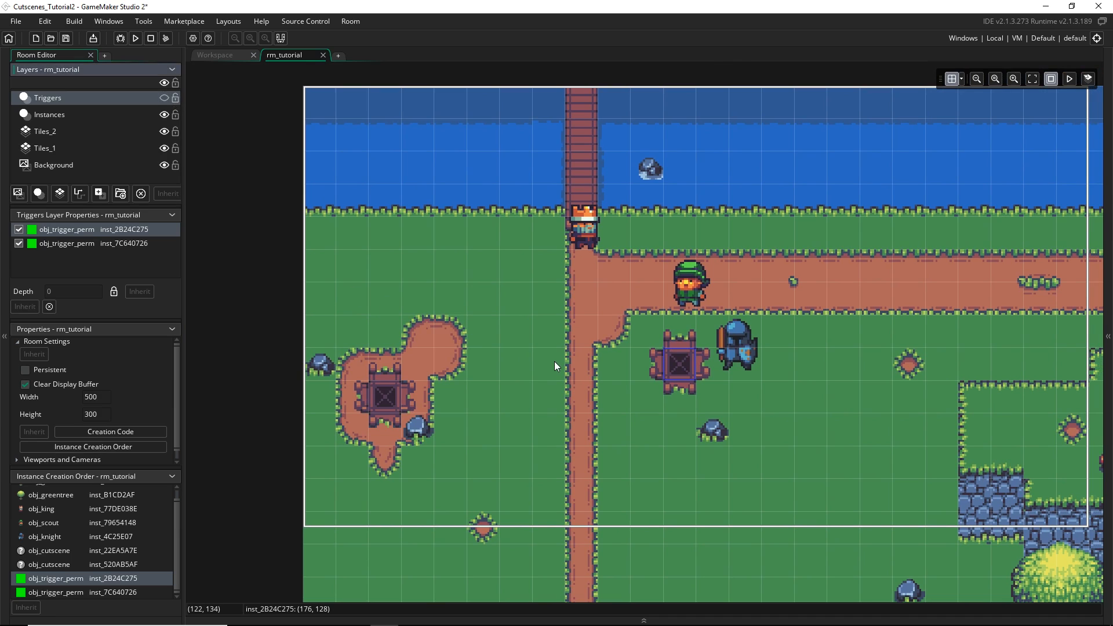
click(135, 38)
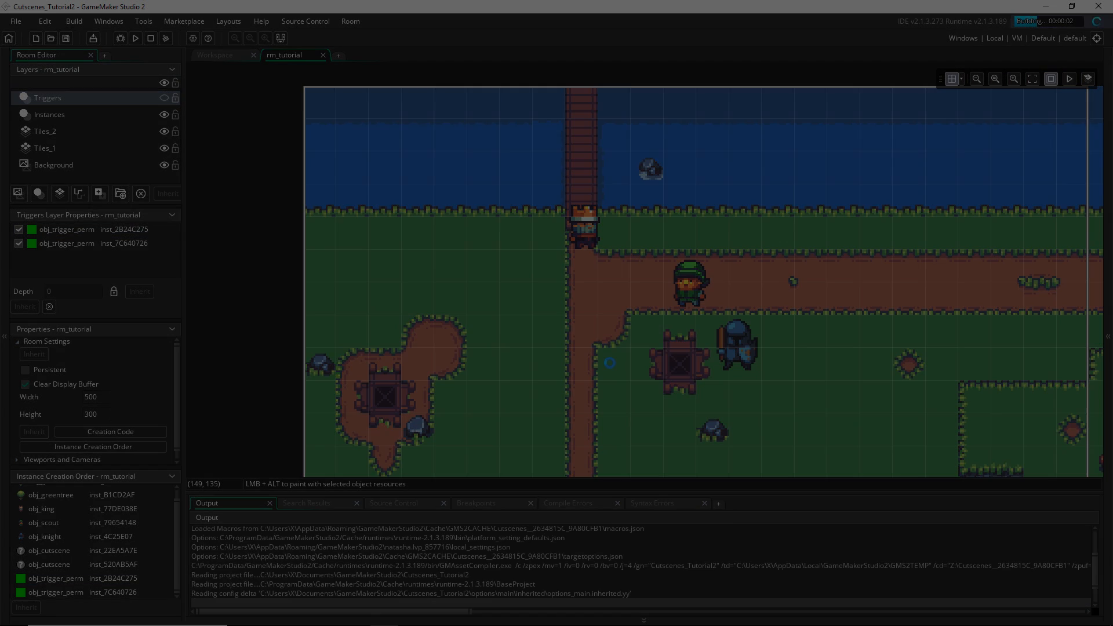
click(136, 37)
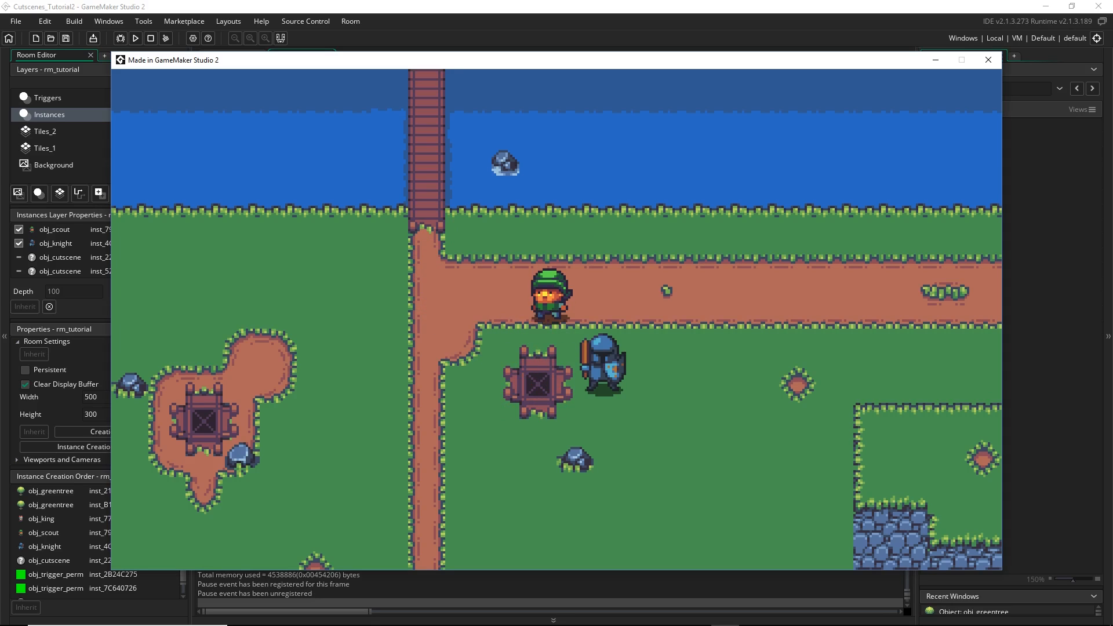